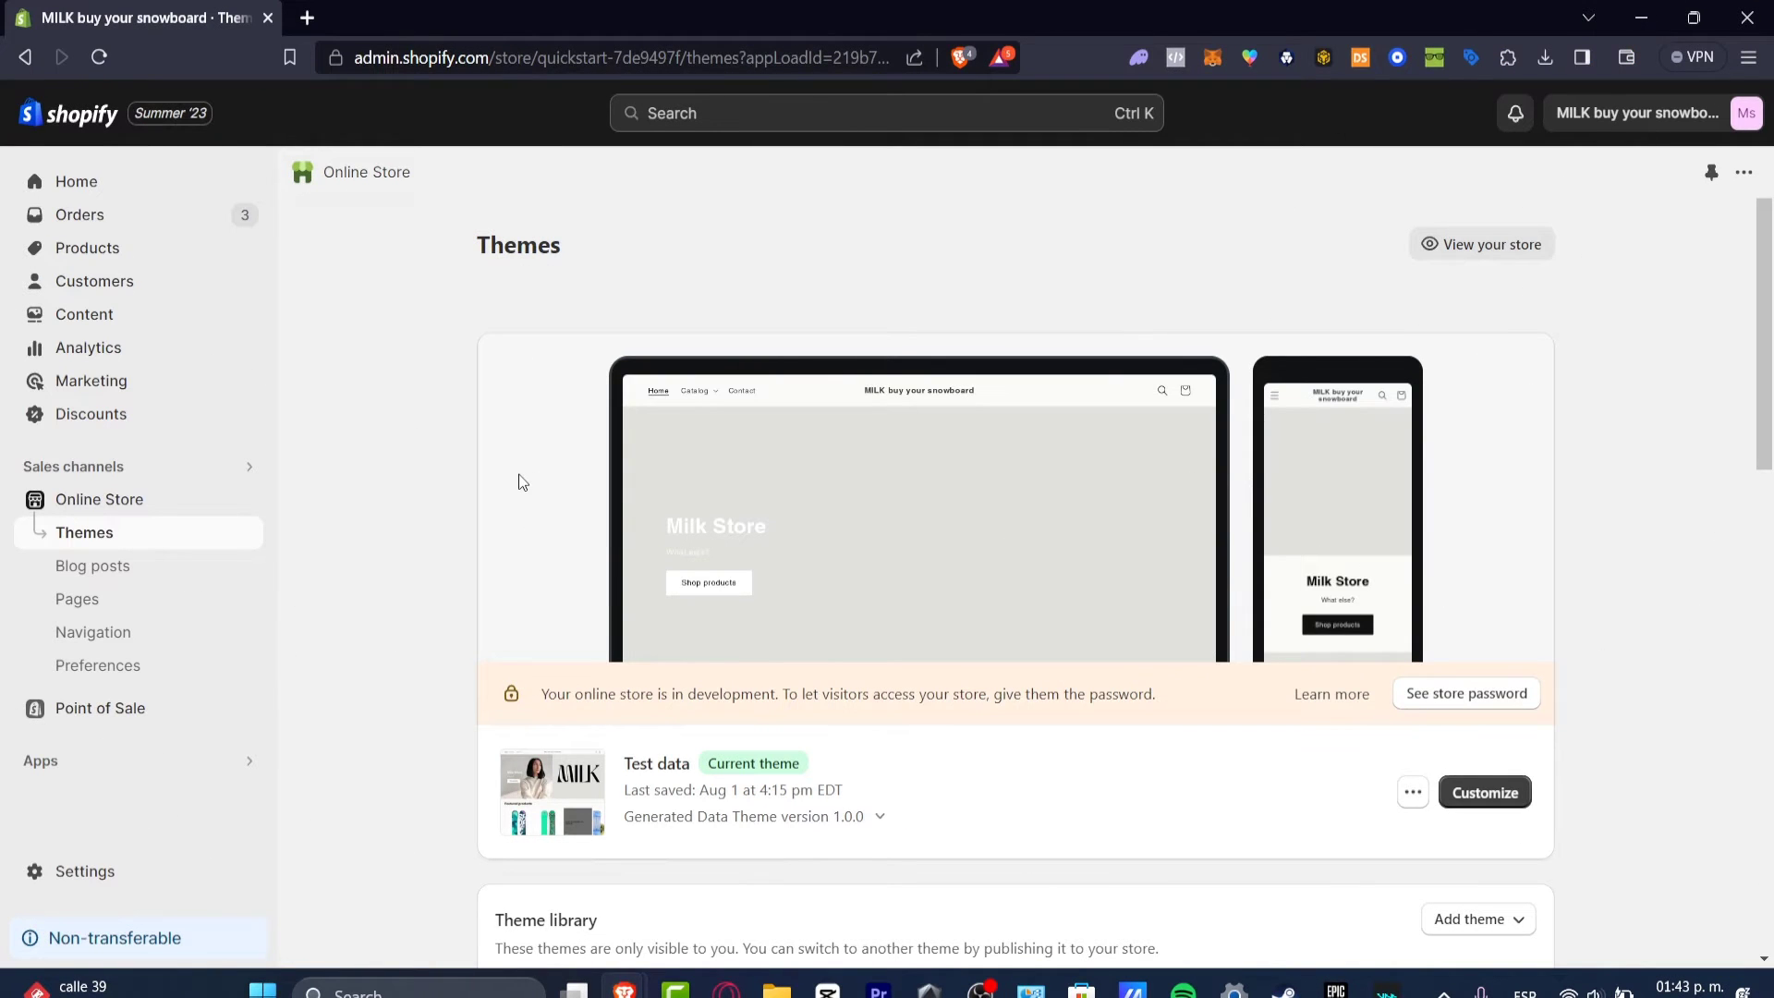
mouse_move(98, 499)
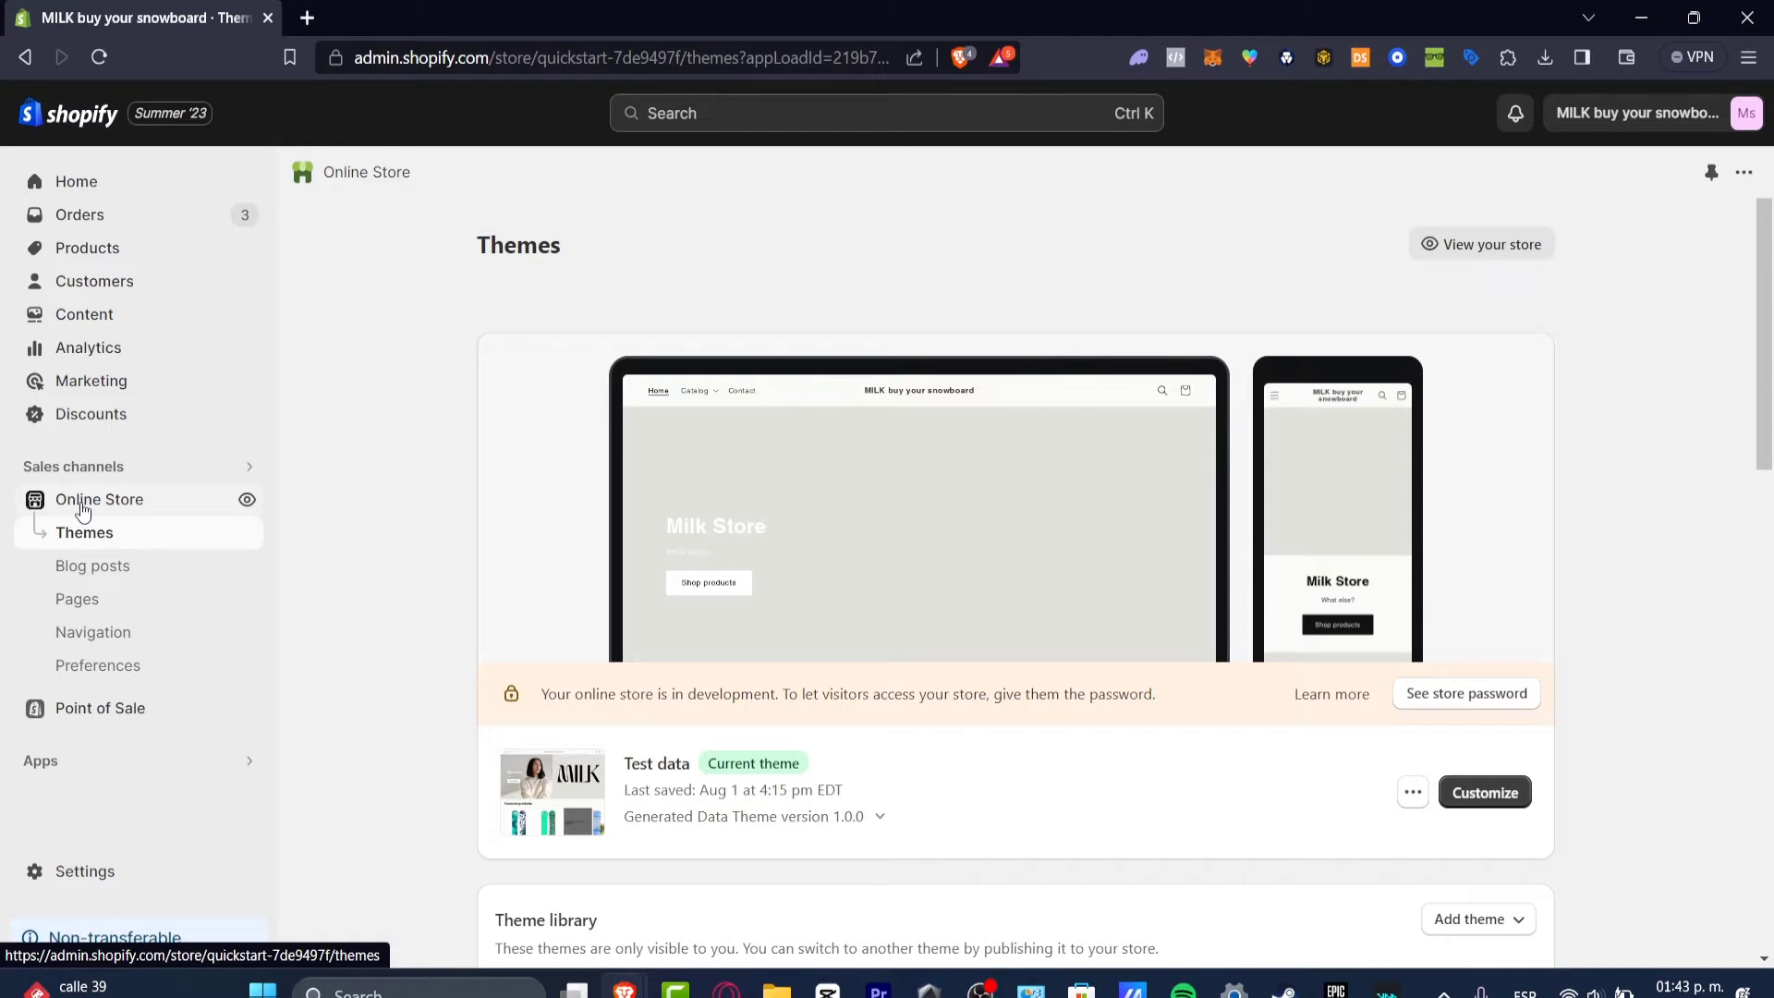
mouse_move(80, 756)
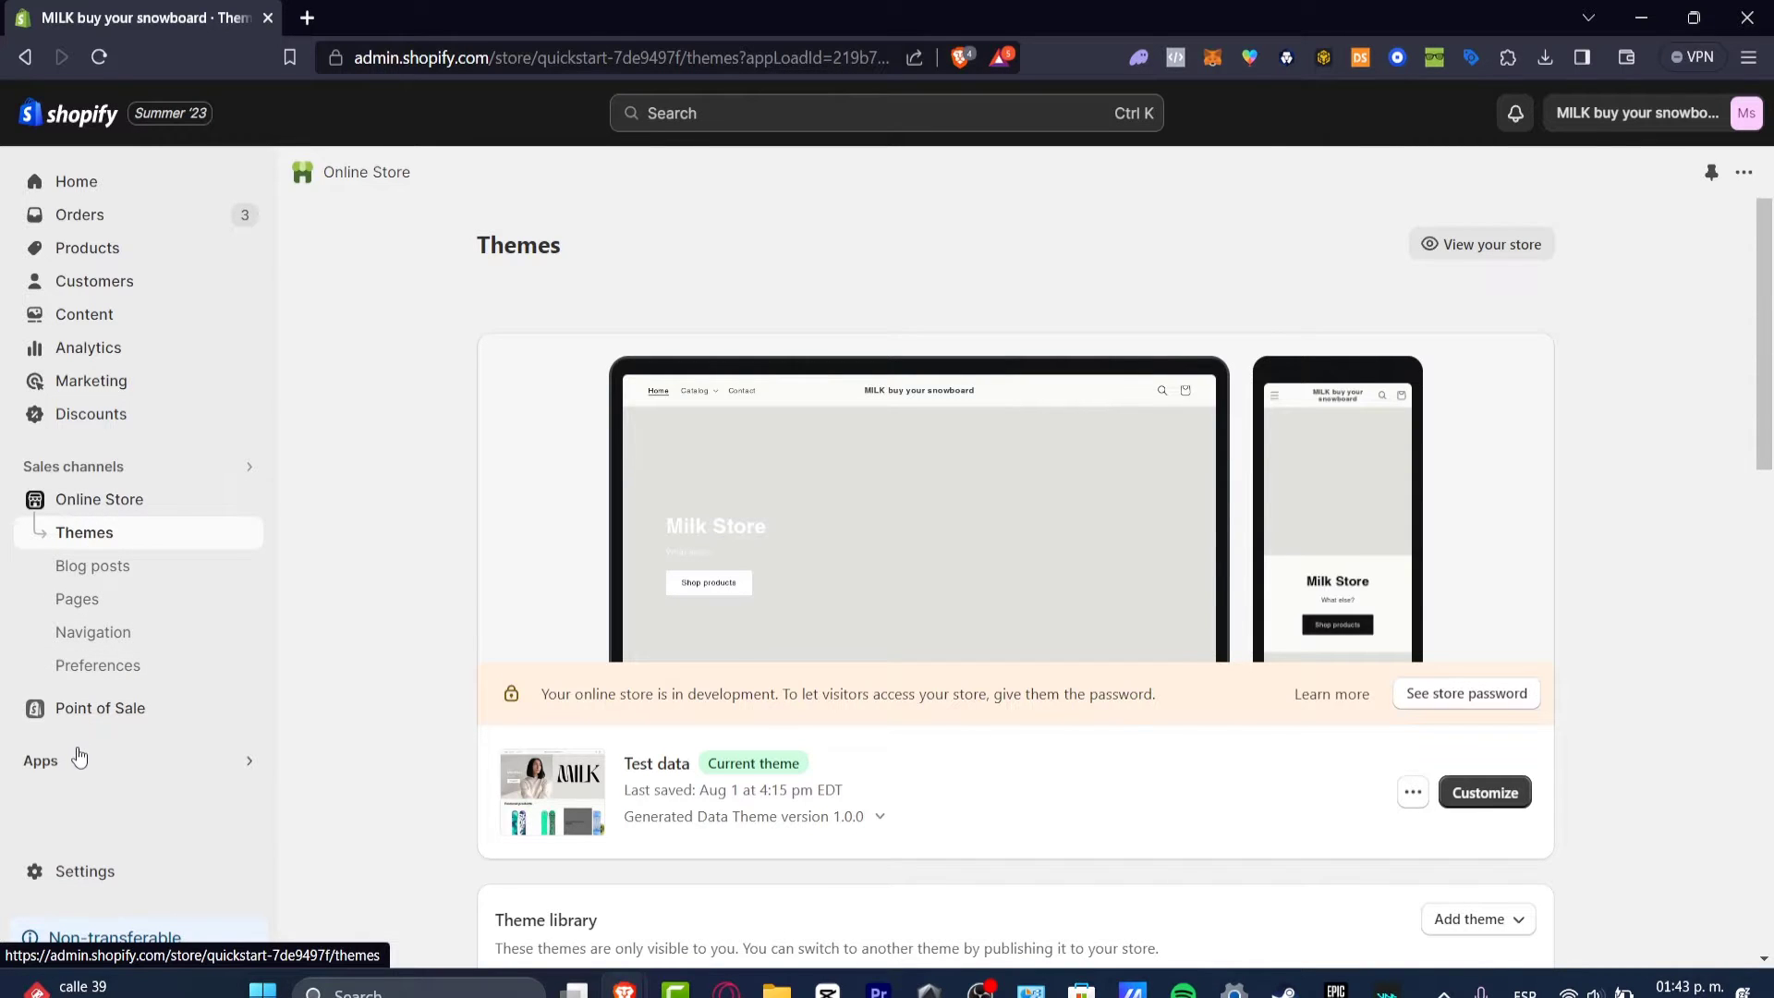
Go to the store's Apps area from the admin sidebar
click(40, 760)
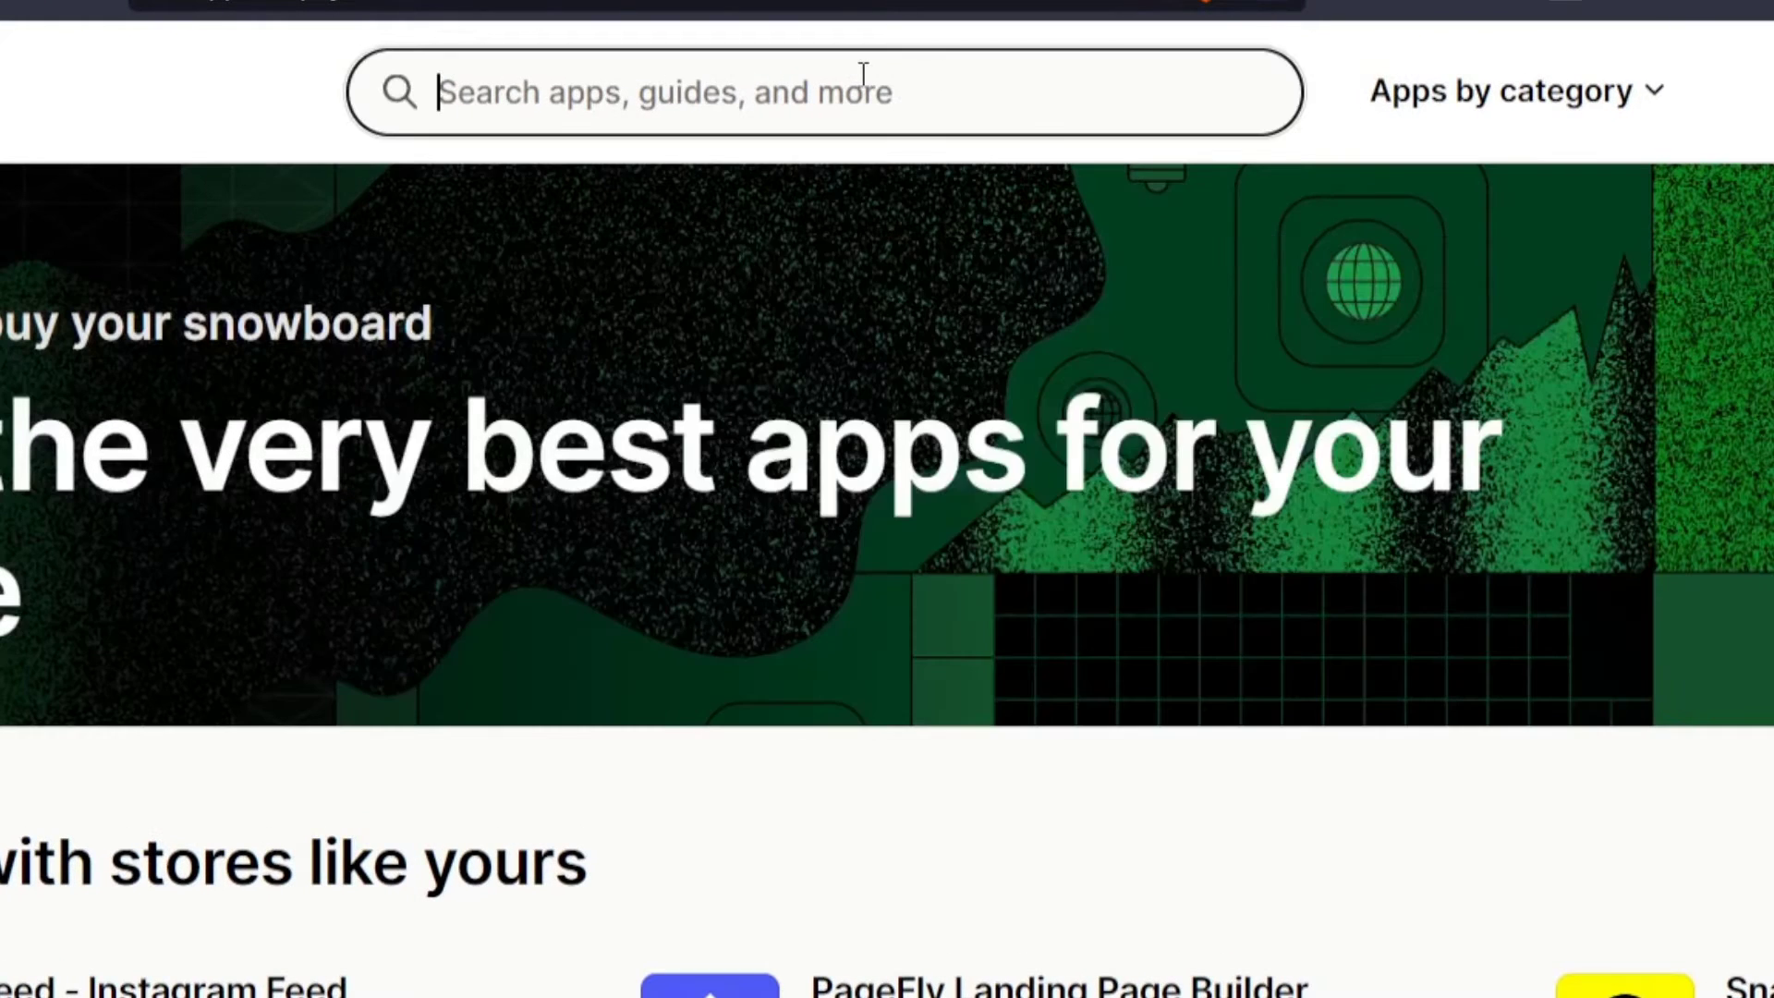
Search the App Store for 'translate' and locate the Translate & Adapt listing
text(translate)
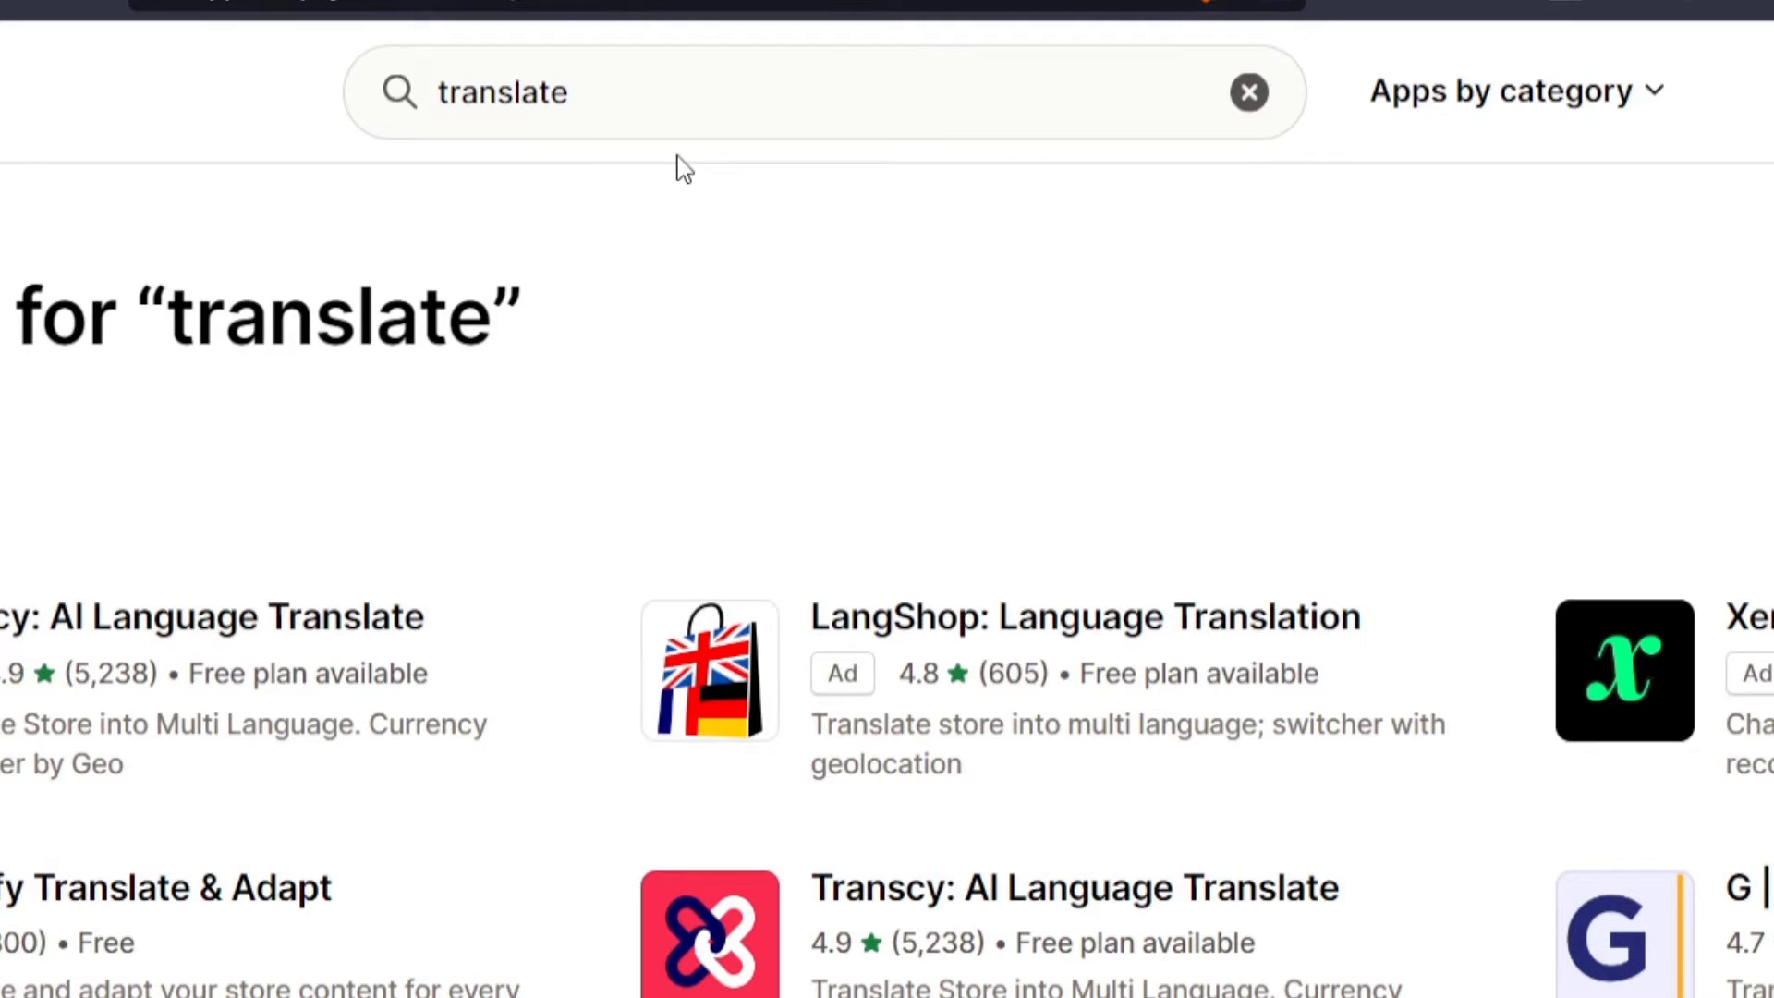
mouse_move(226, 618)
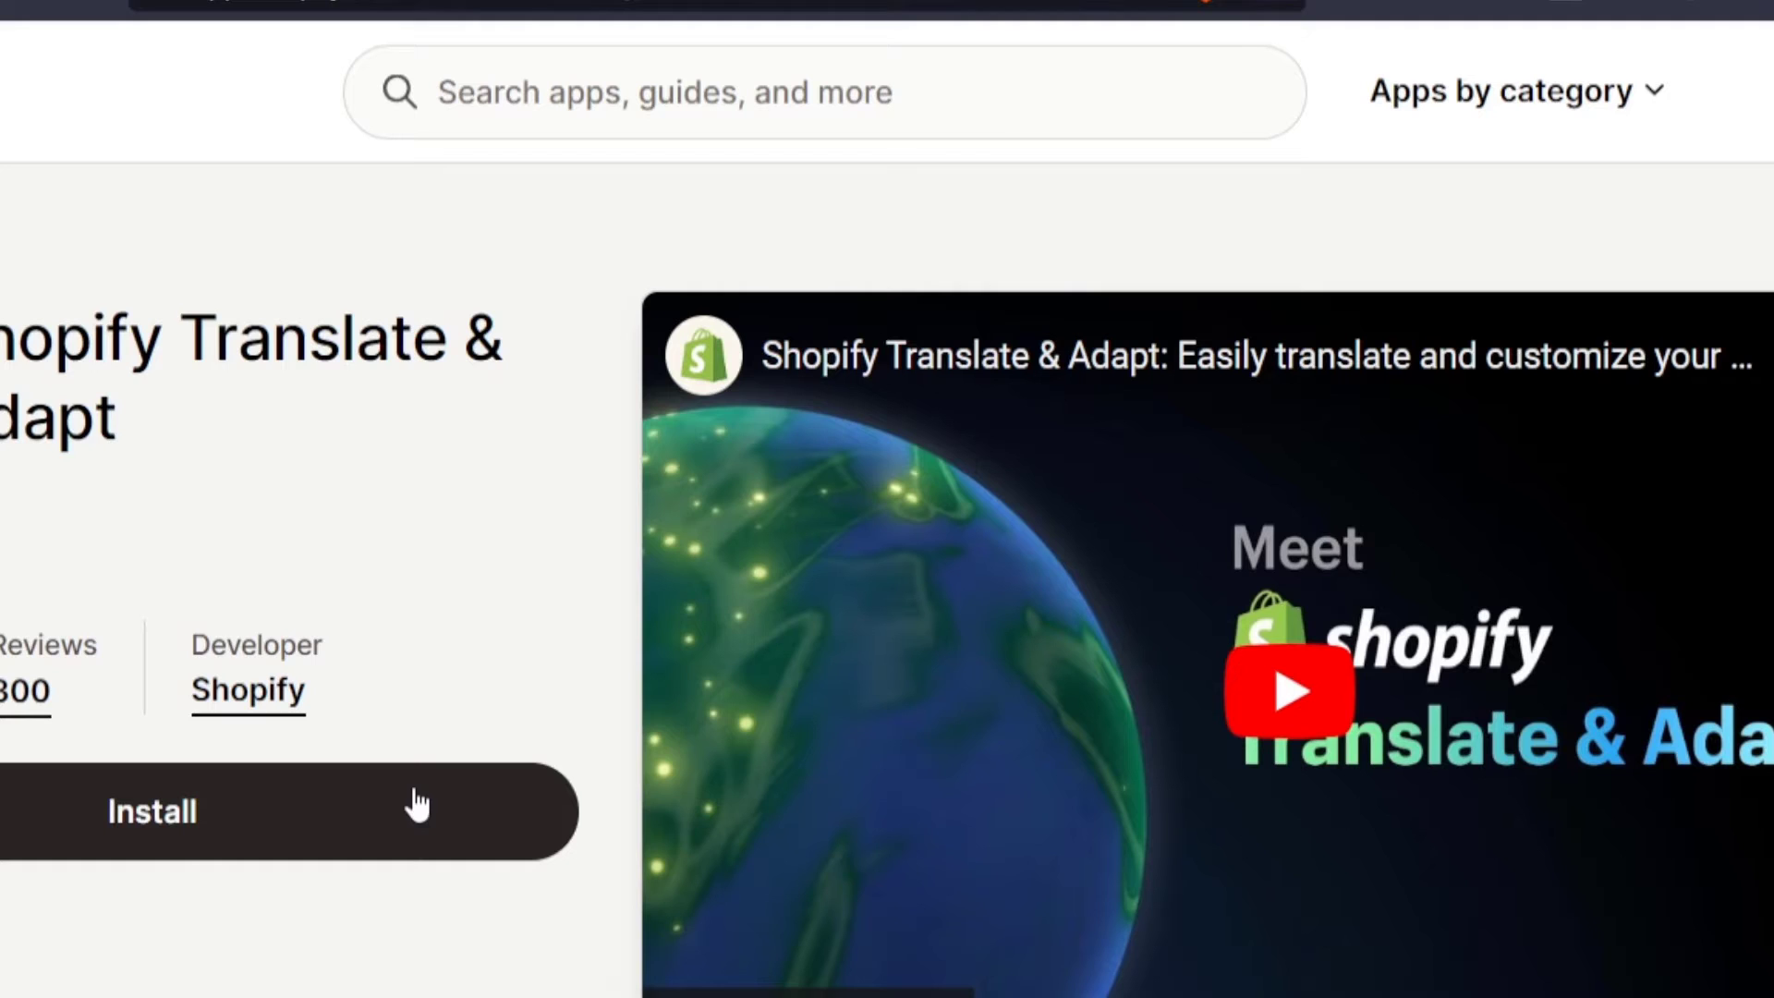
scroll(down, 3)
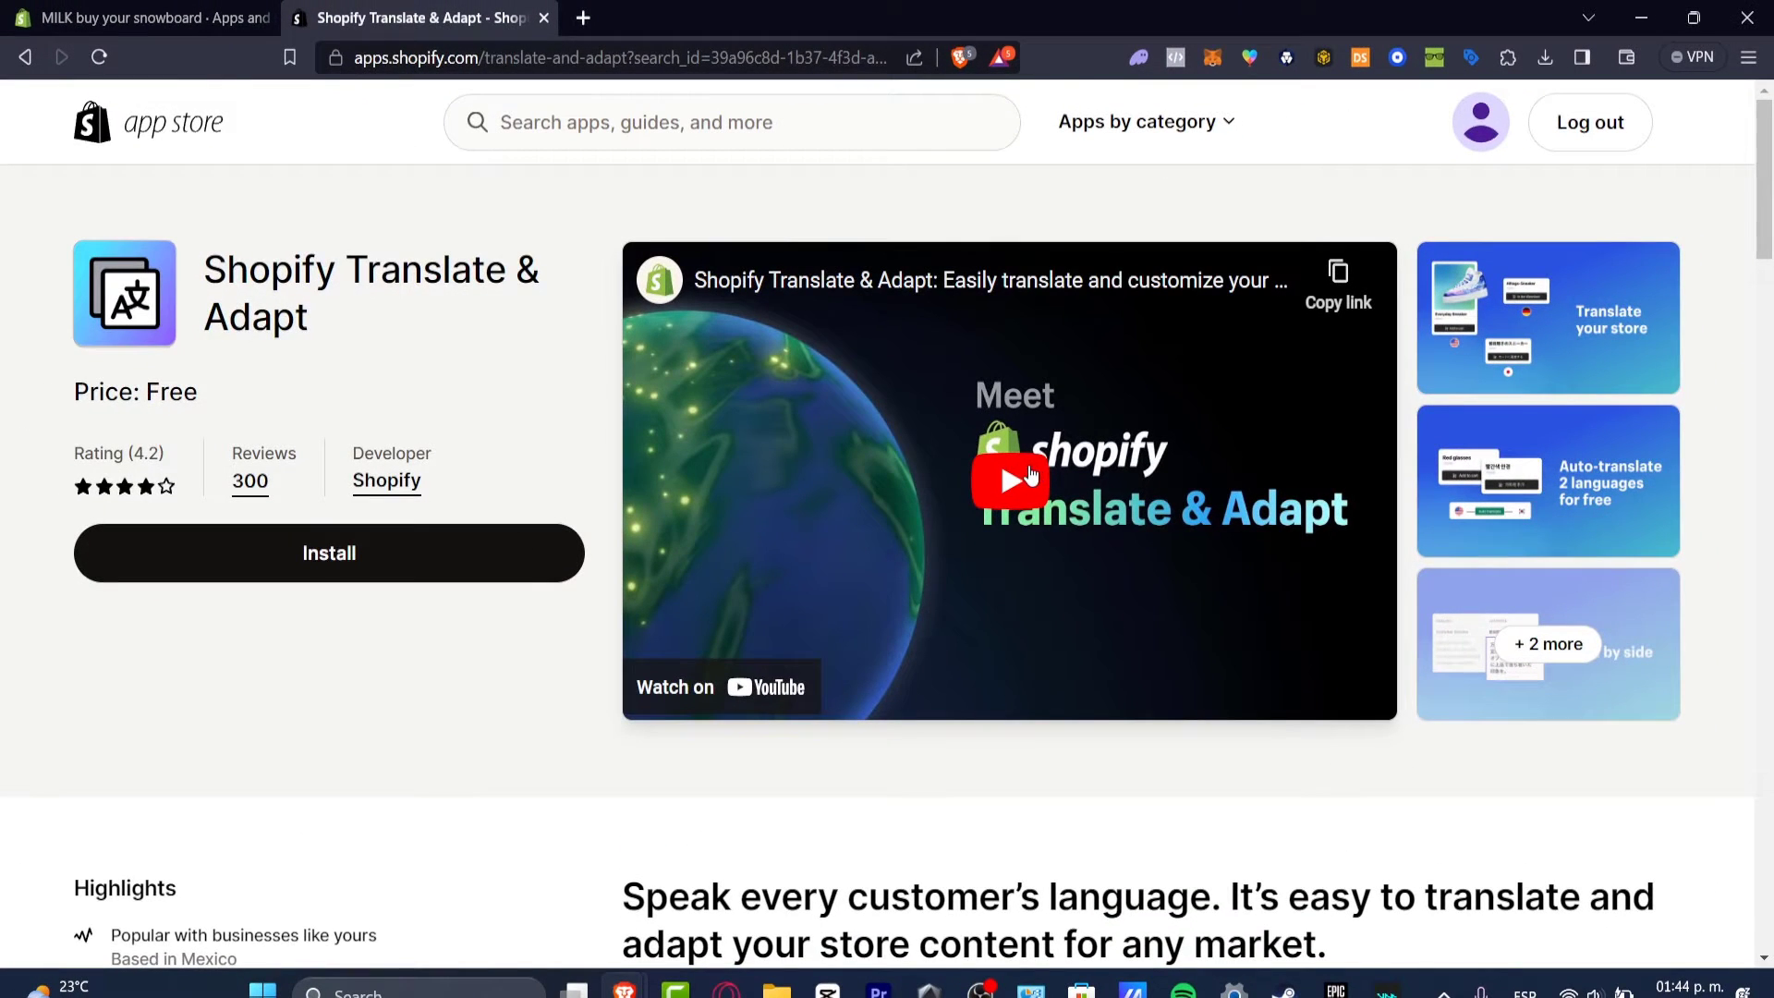
Install Translate & Adapt, approving its access, and return to Online Store Themes
click(329, 552)
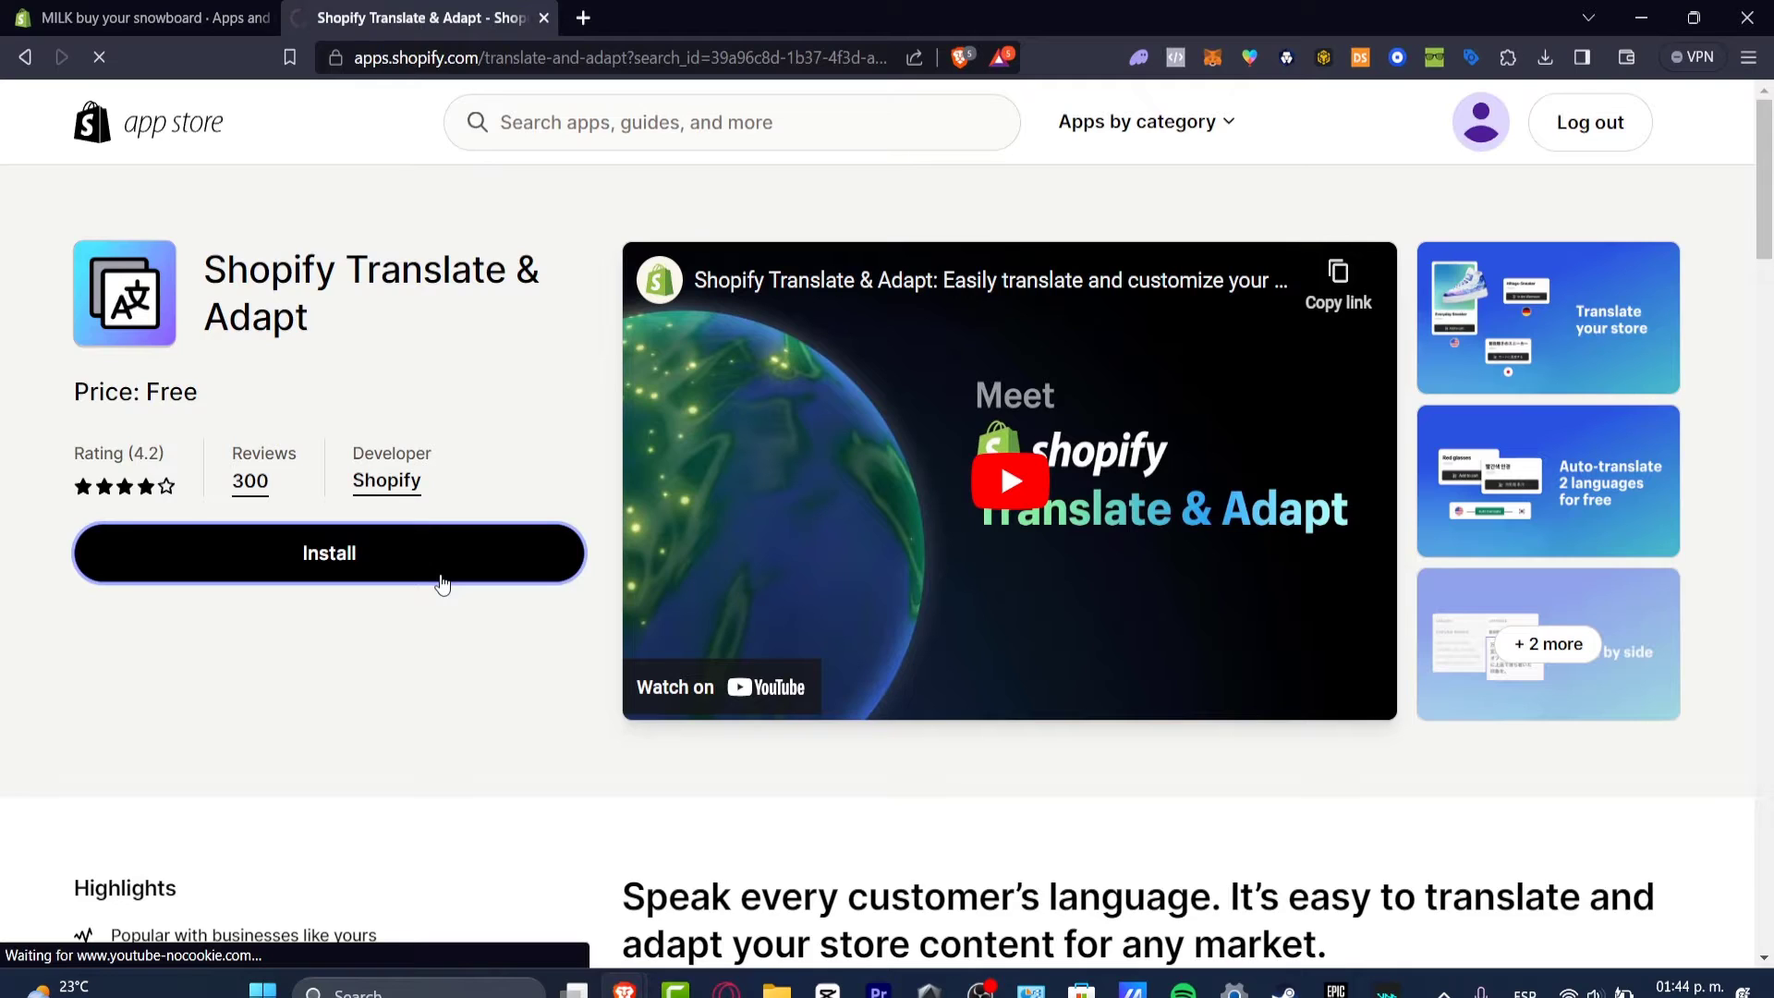
click(328, 553)
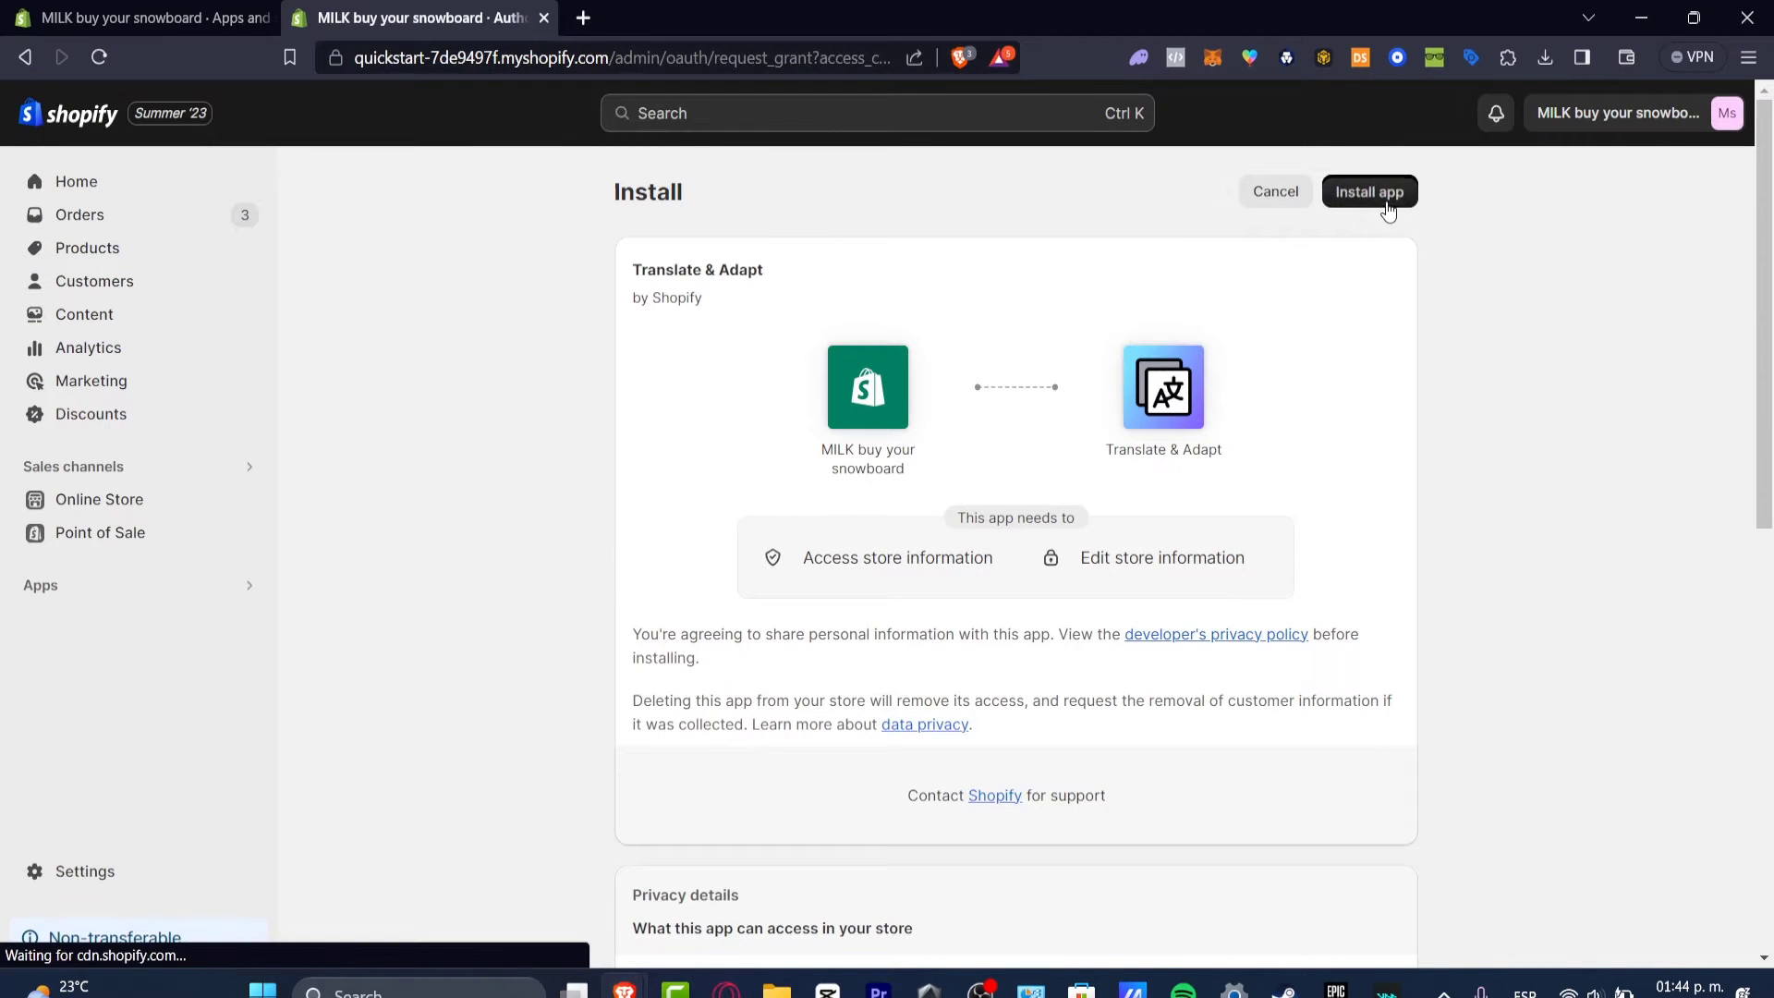
click(1369, 190)
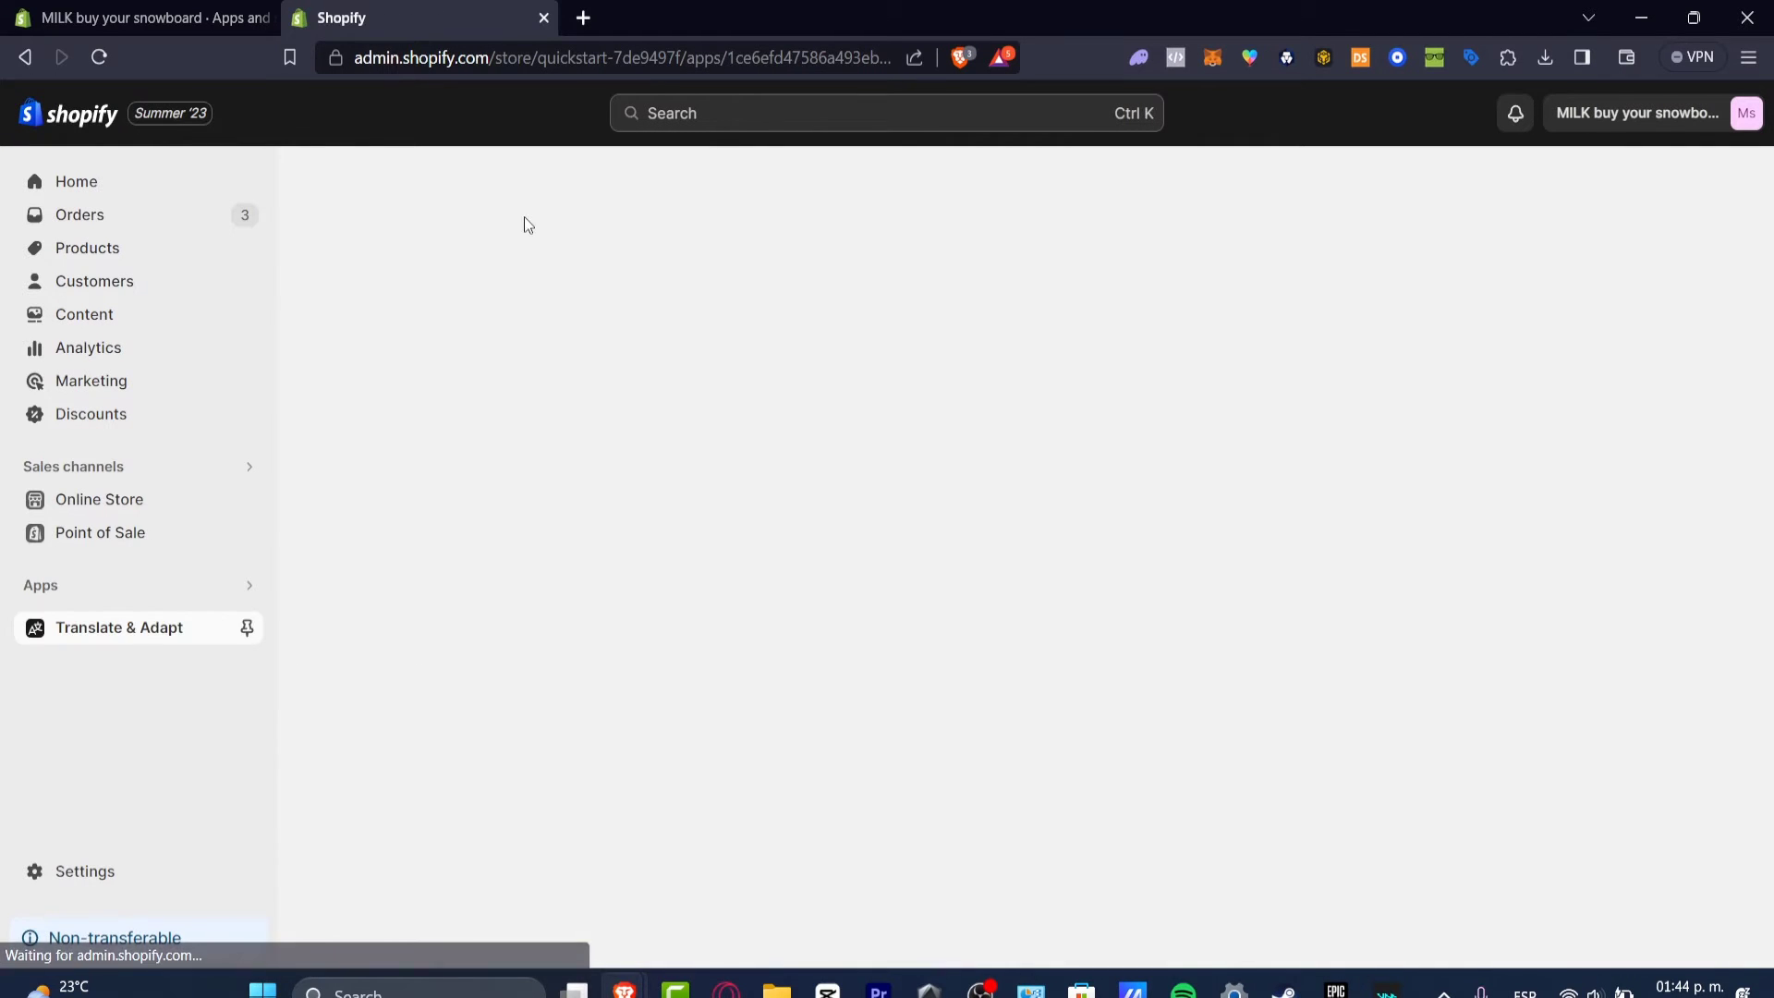
click(119, 627)
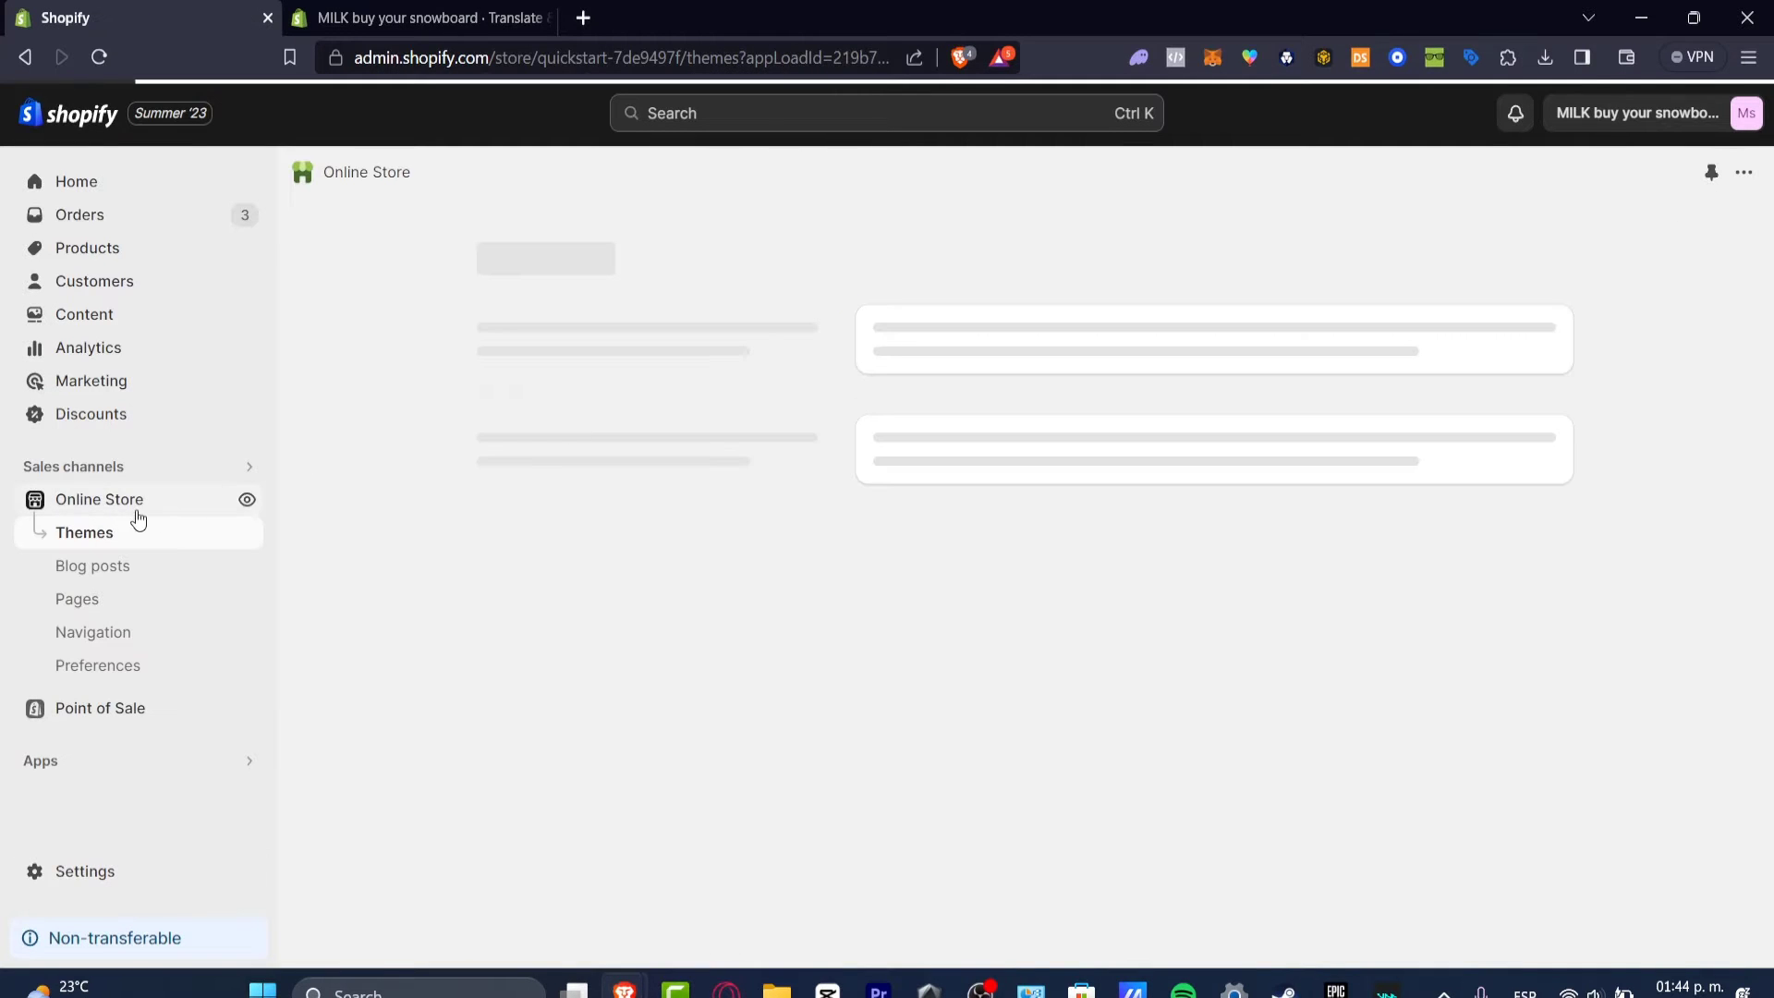
mouse_move(245, 499)
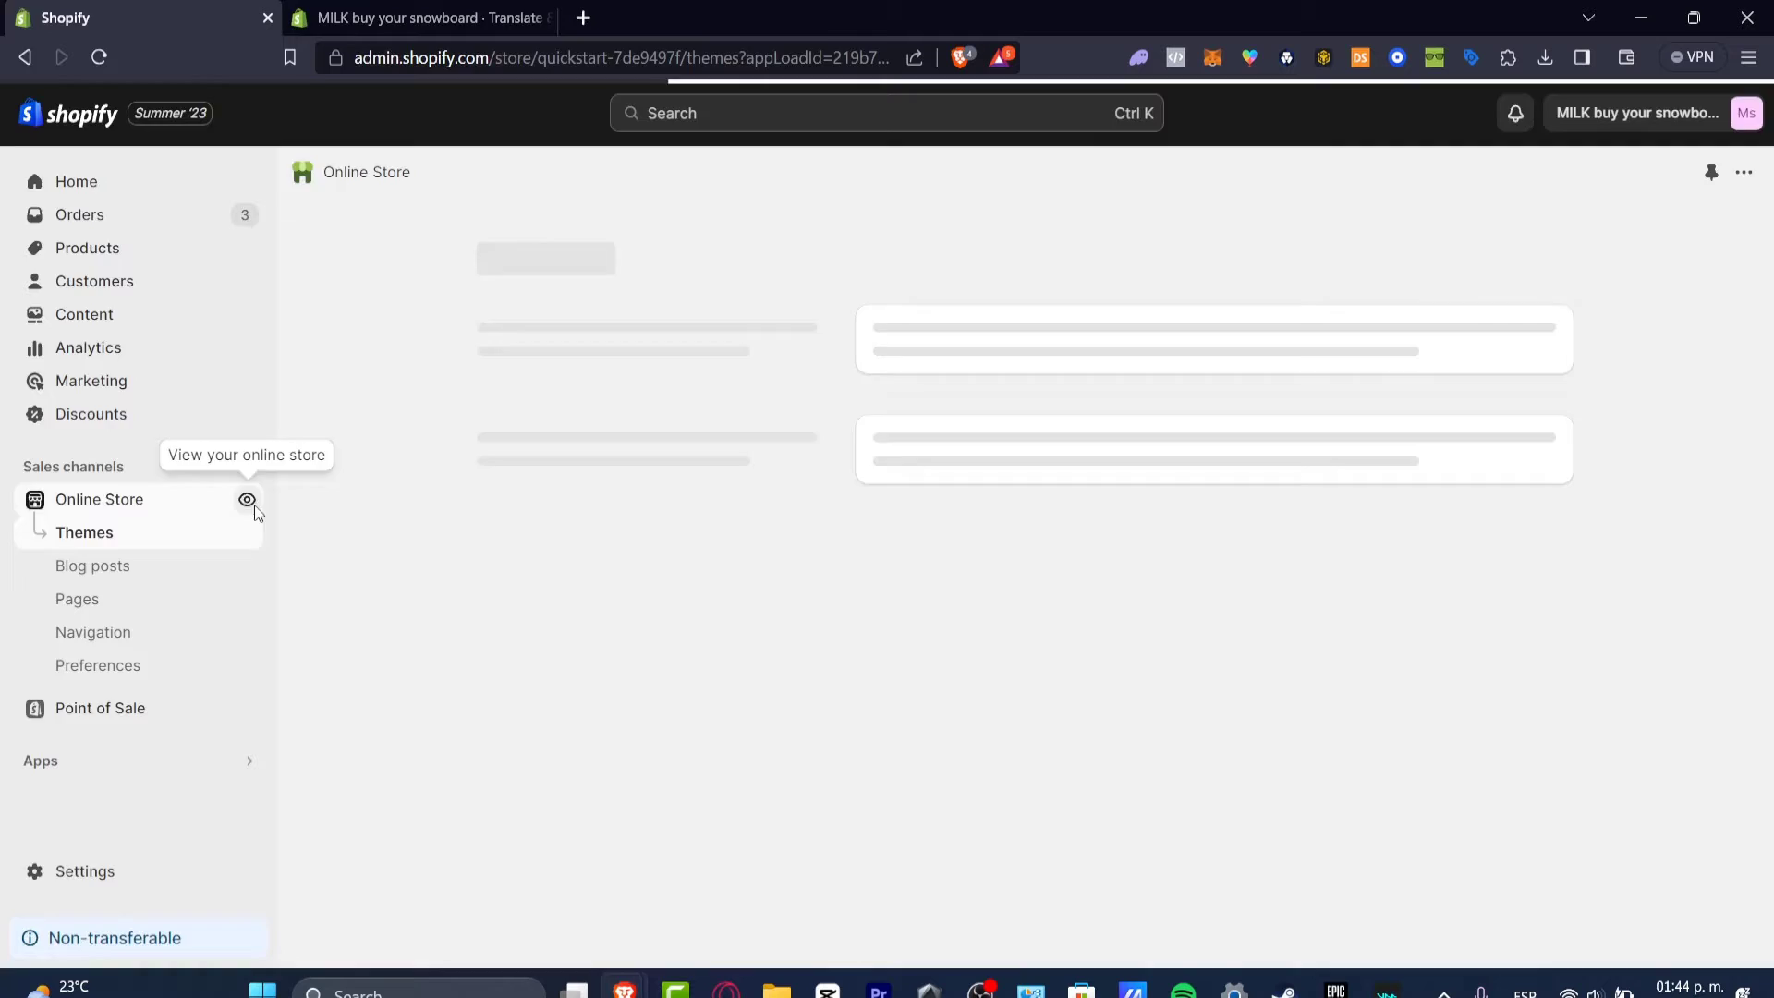
Preview the live English MILK storefront down to the footer, then return to Translate & Adapt
click(246, 501)
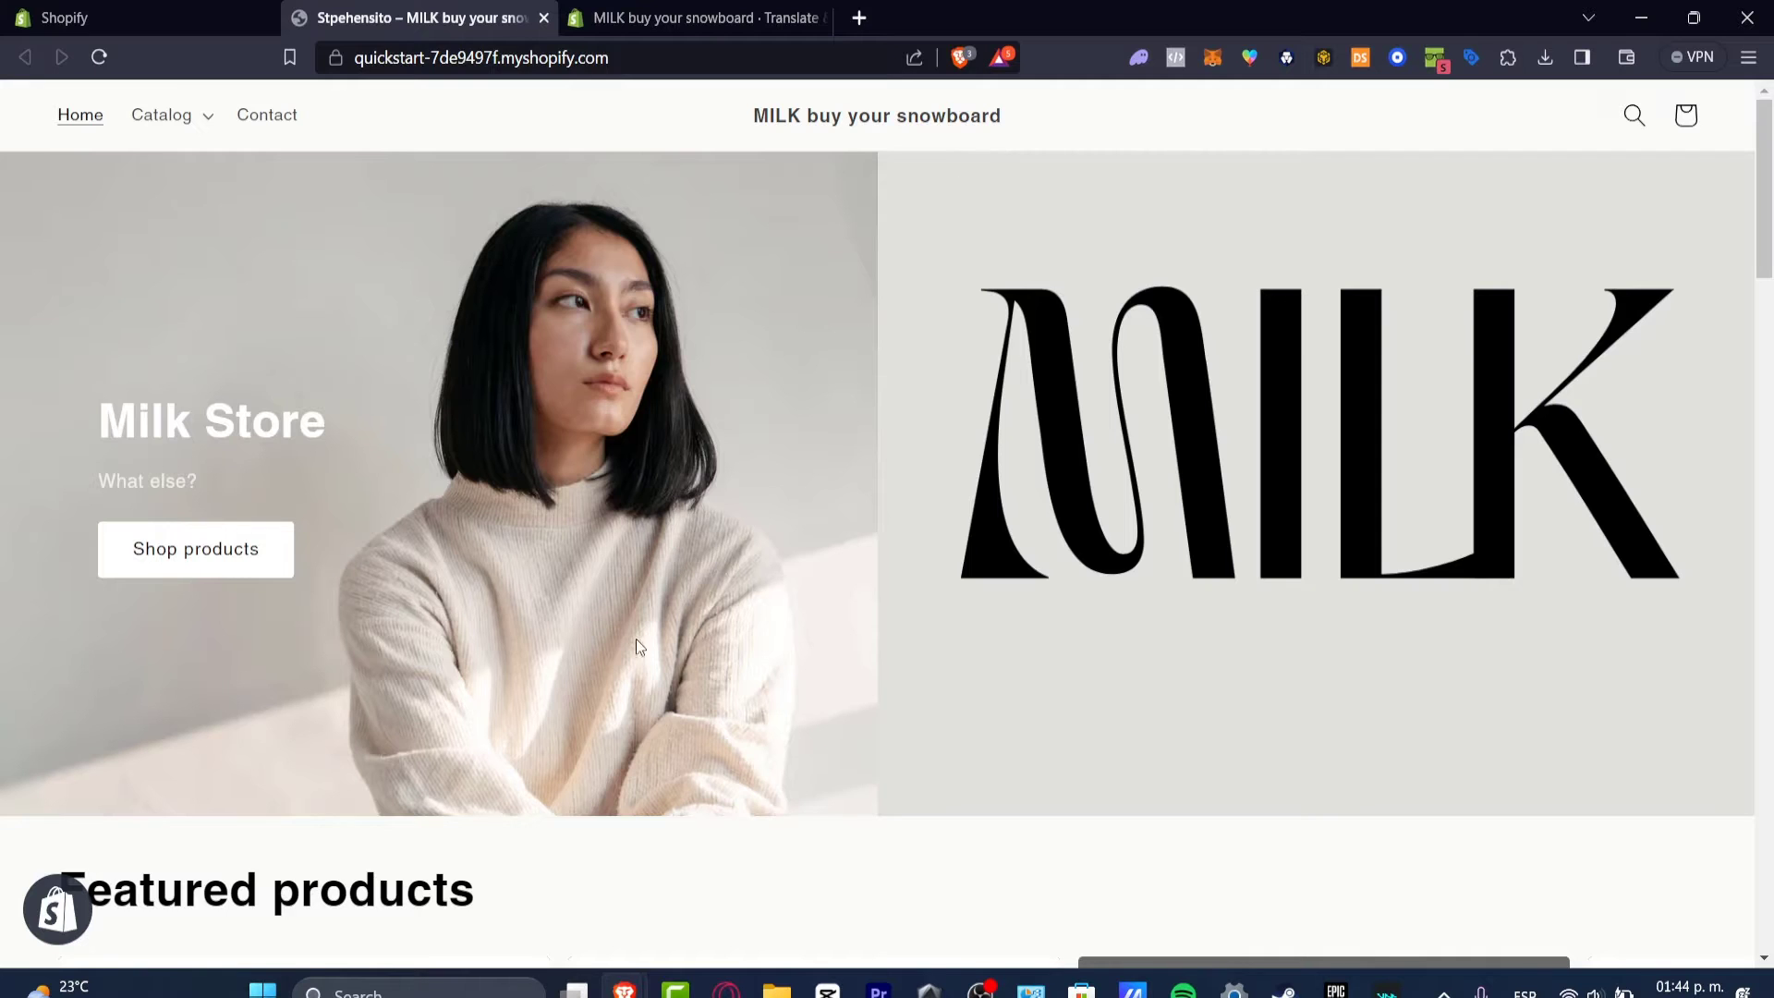
scroll(down, 3)
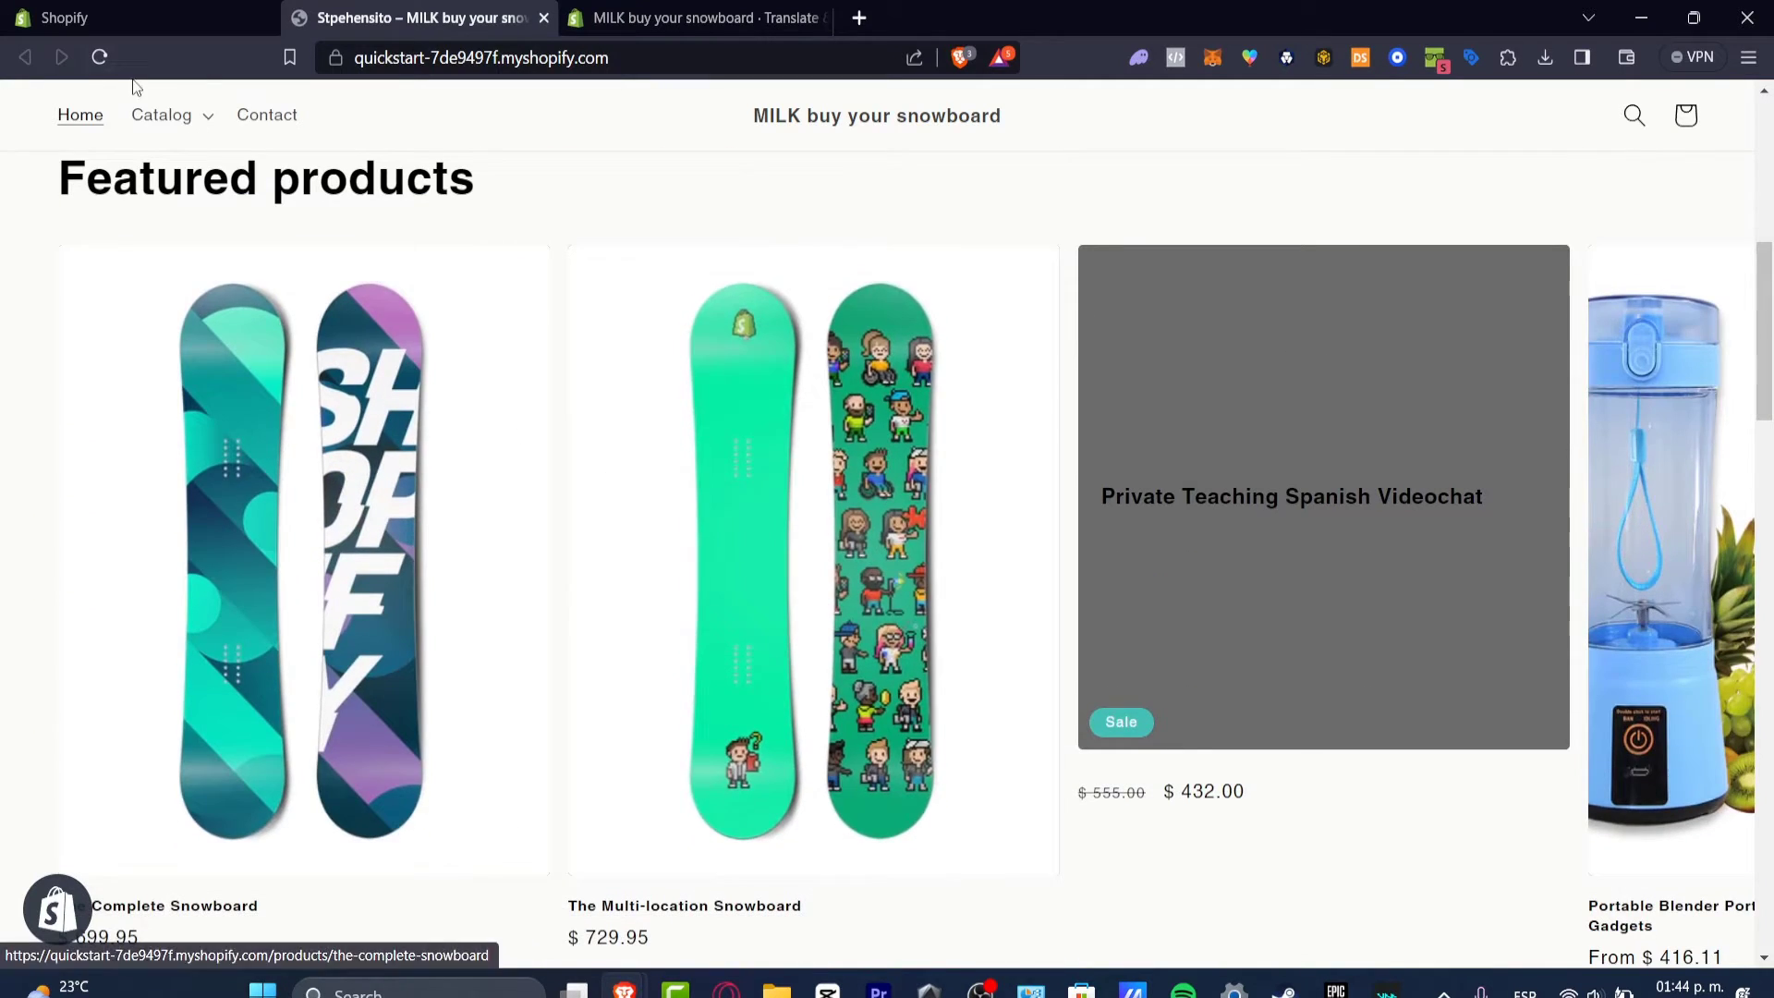
scroll(down, 3)
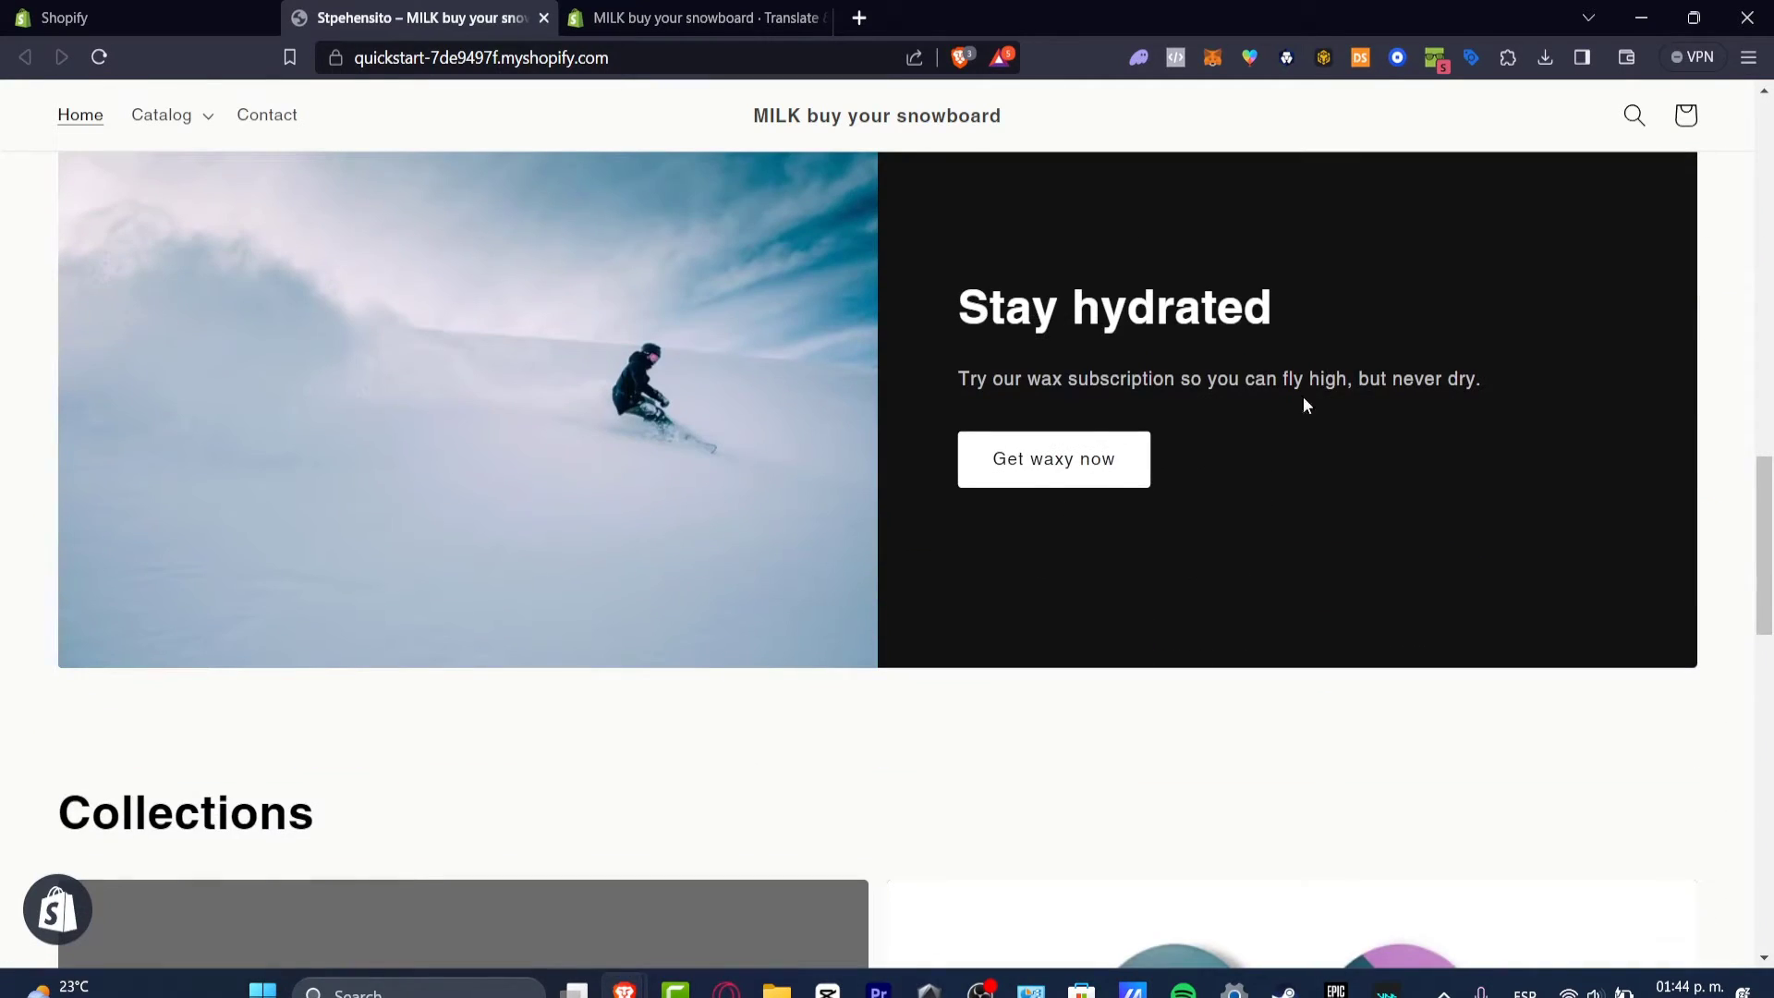
scroll(down, 3)
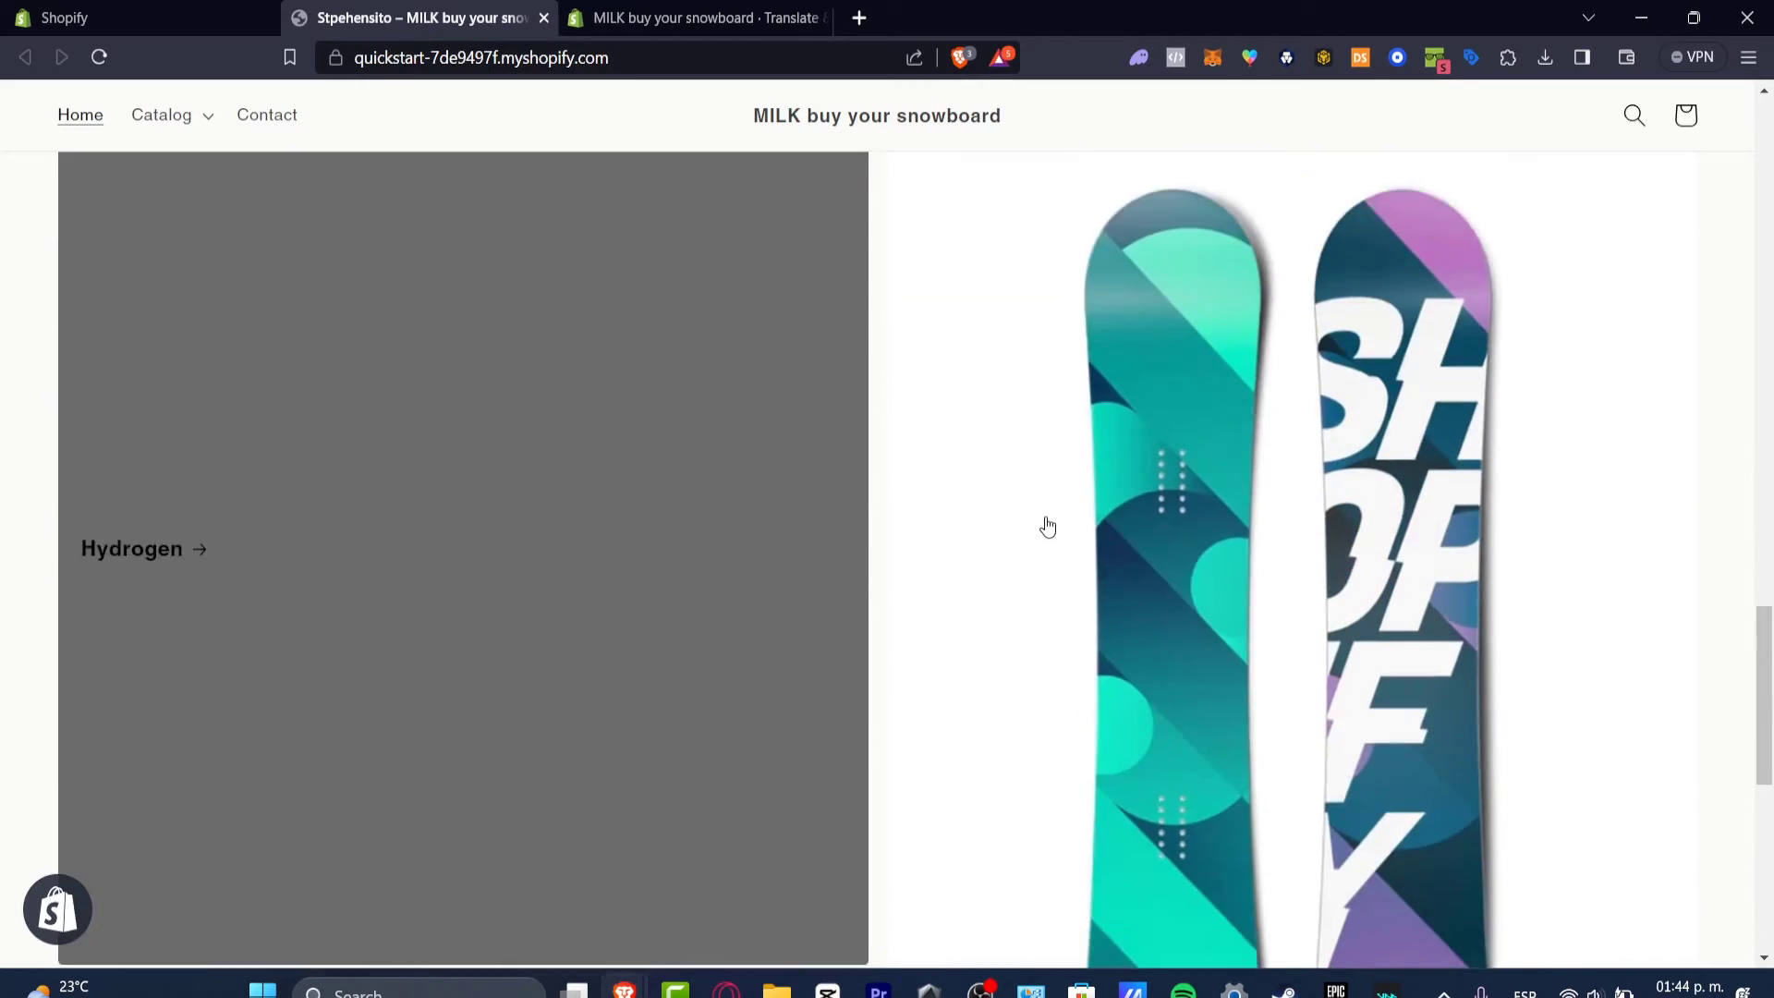
scroll(down, 3)
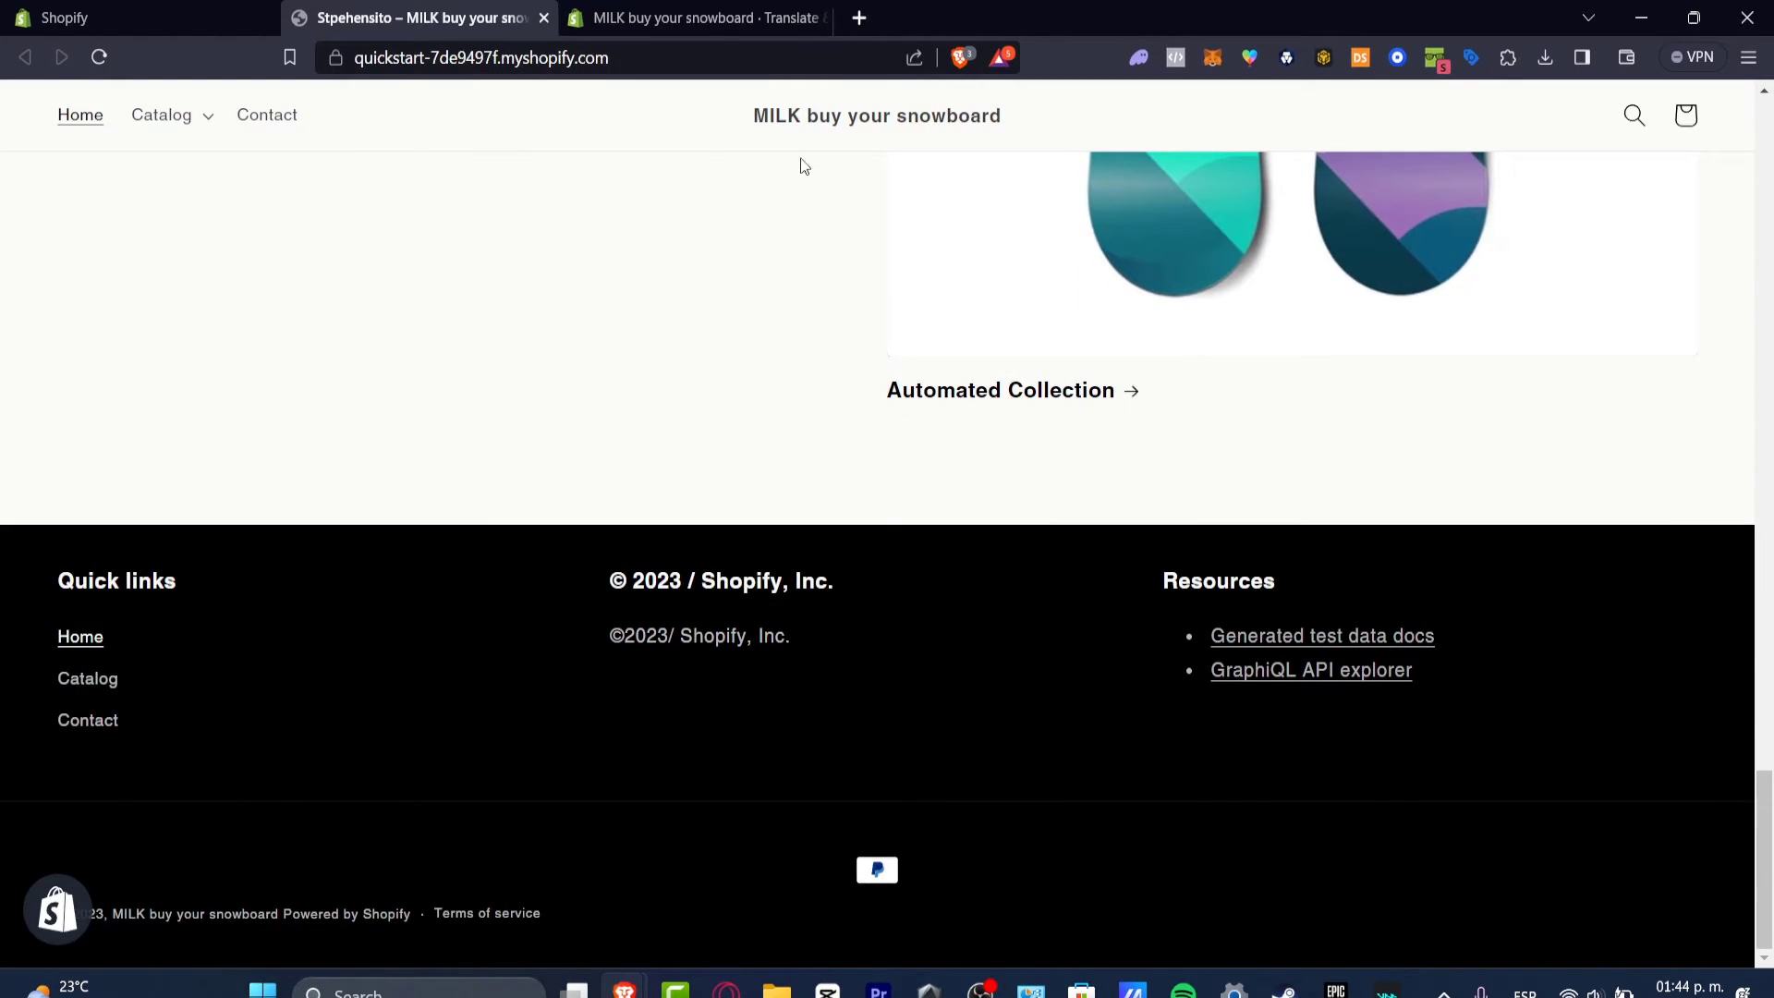
click(693, 17)
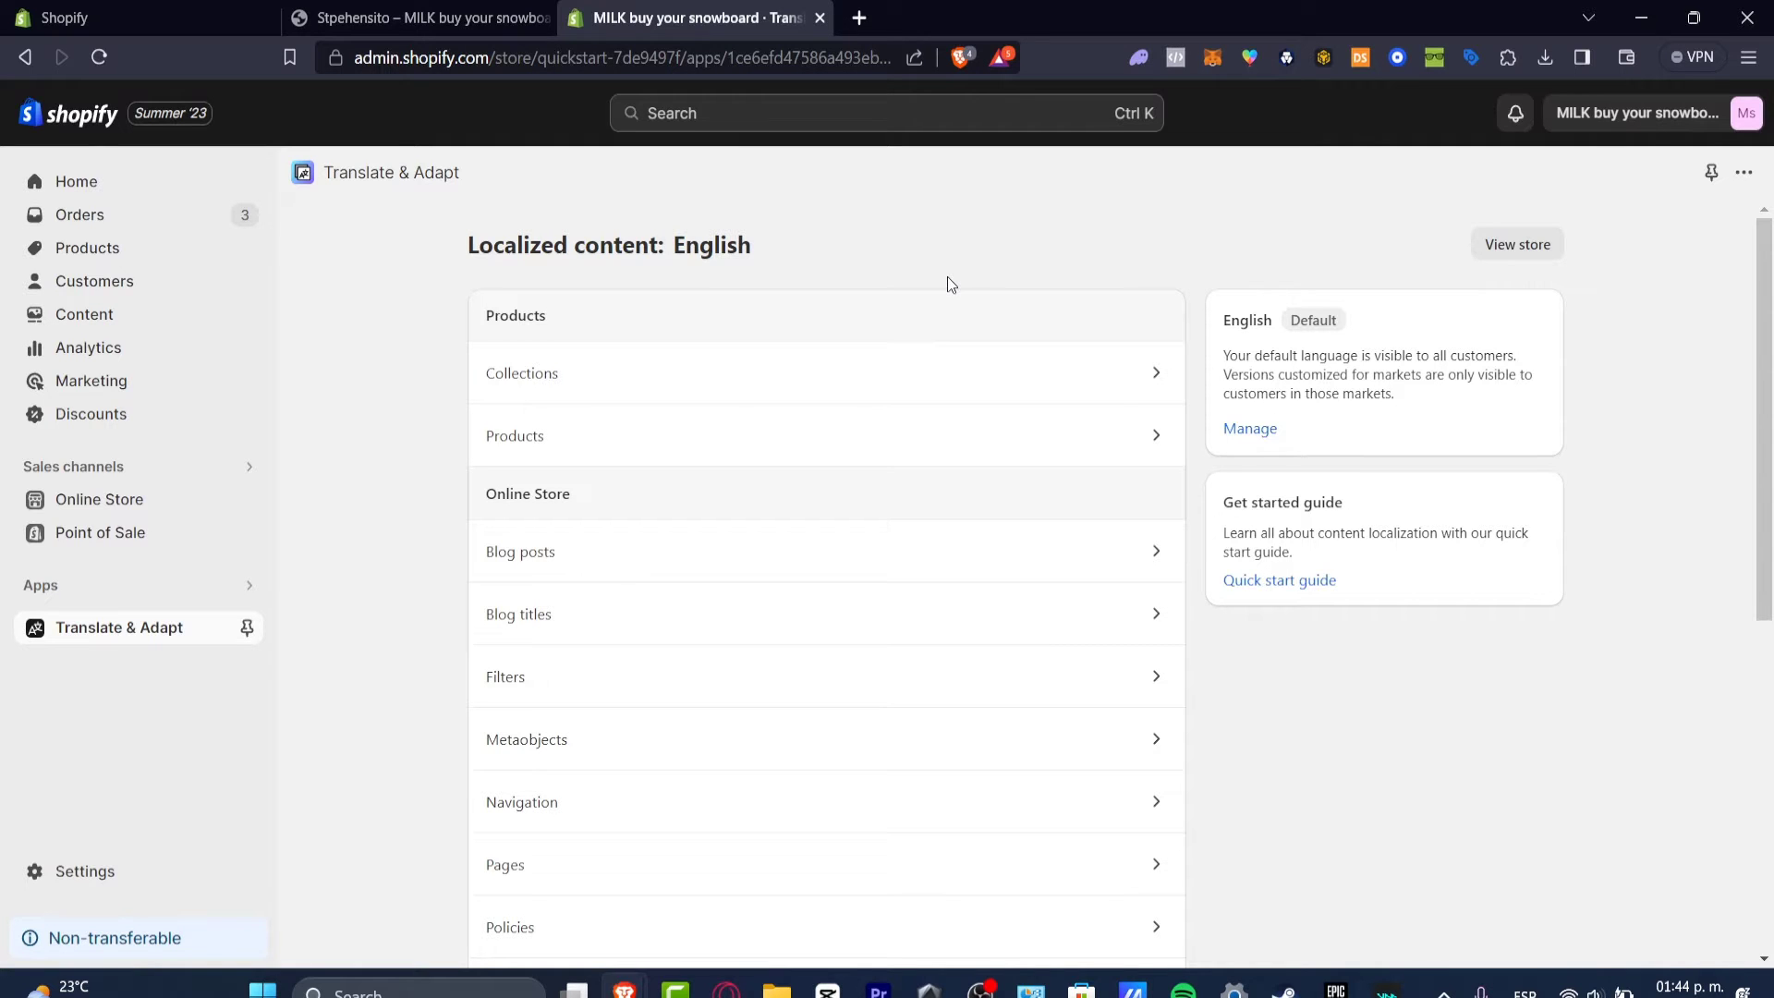
Dismiss the walkthrough, set storefront country to Canada, and view a collection's Mexico title adaptation
scroll(down, 3)
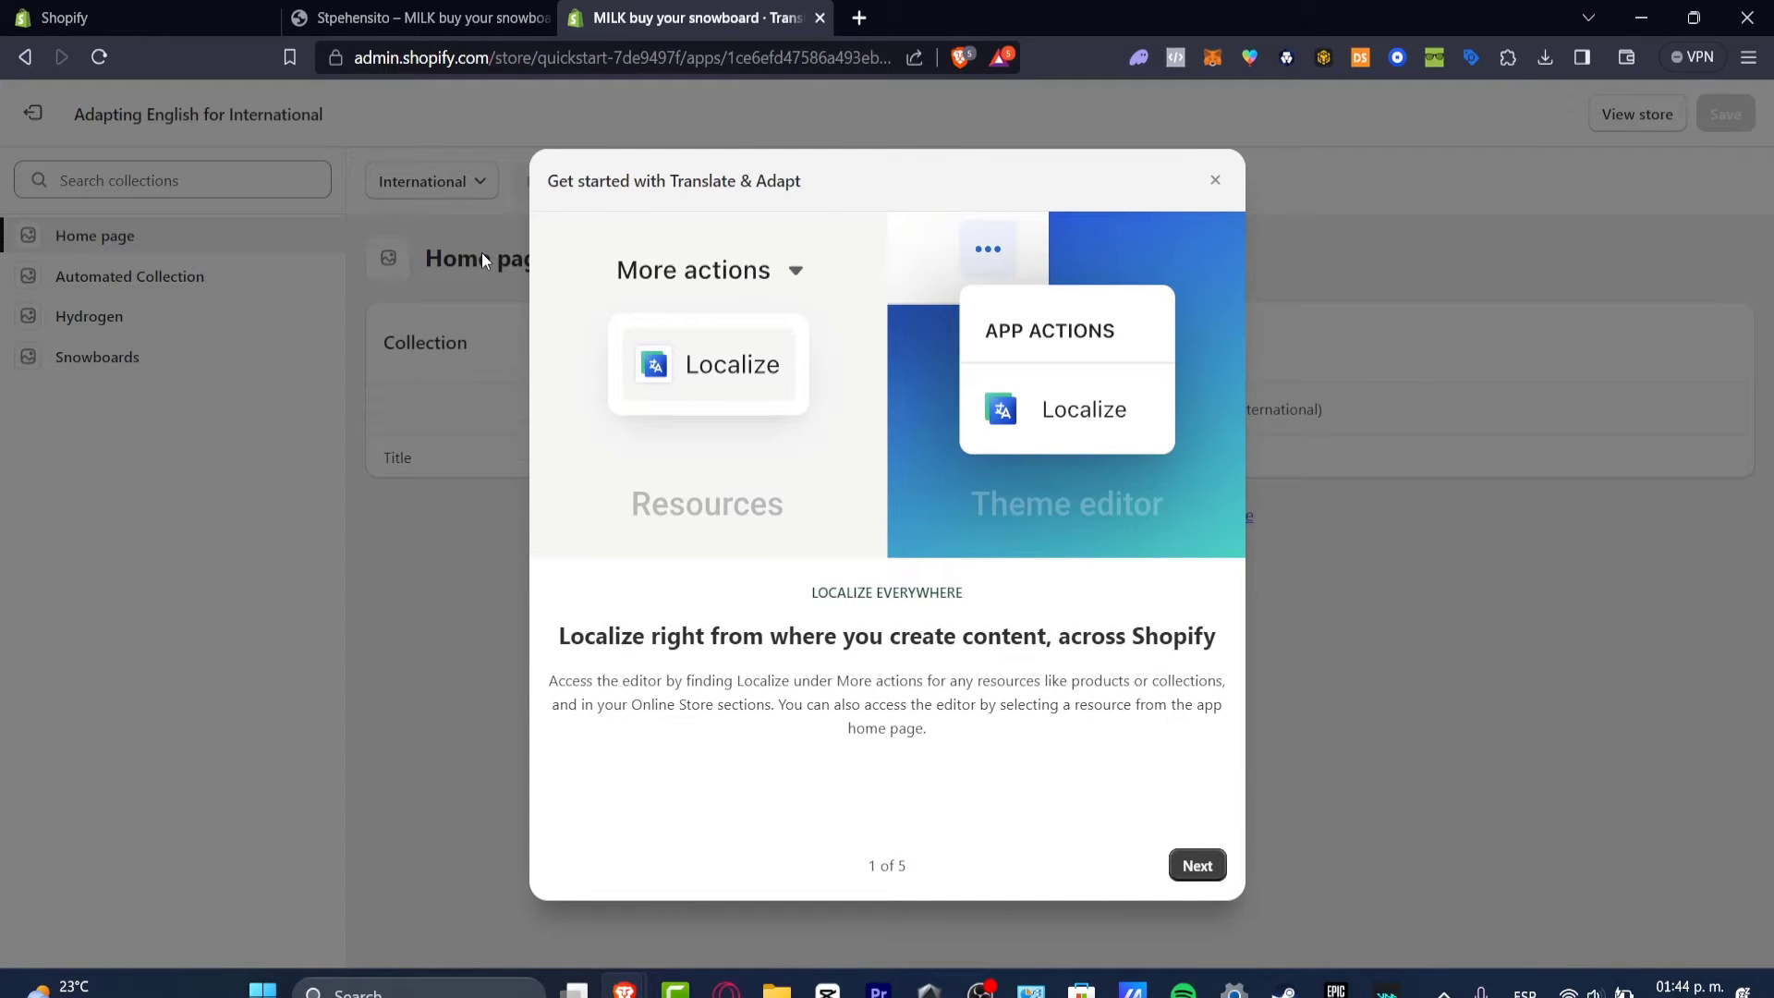
click(1195, 865)
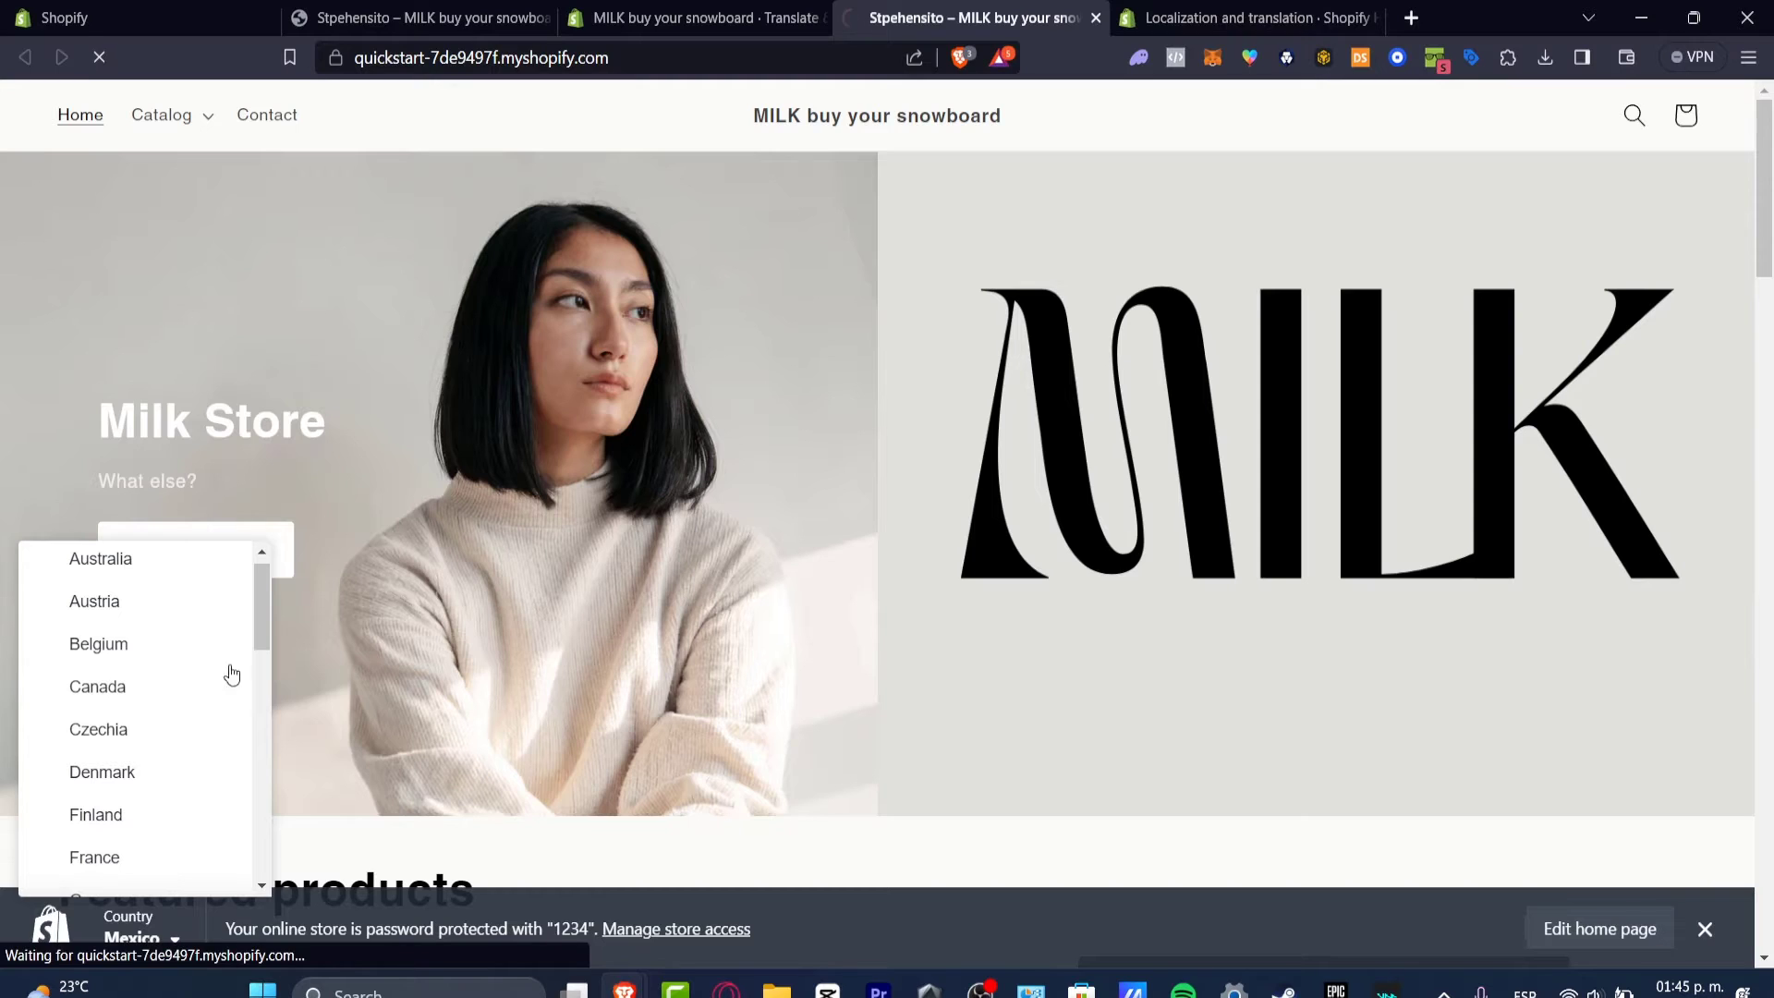
click(98, 687)
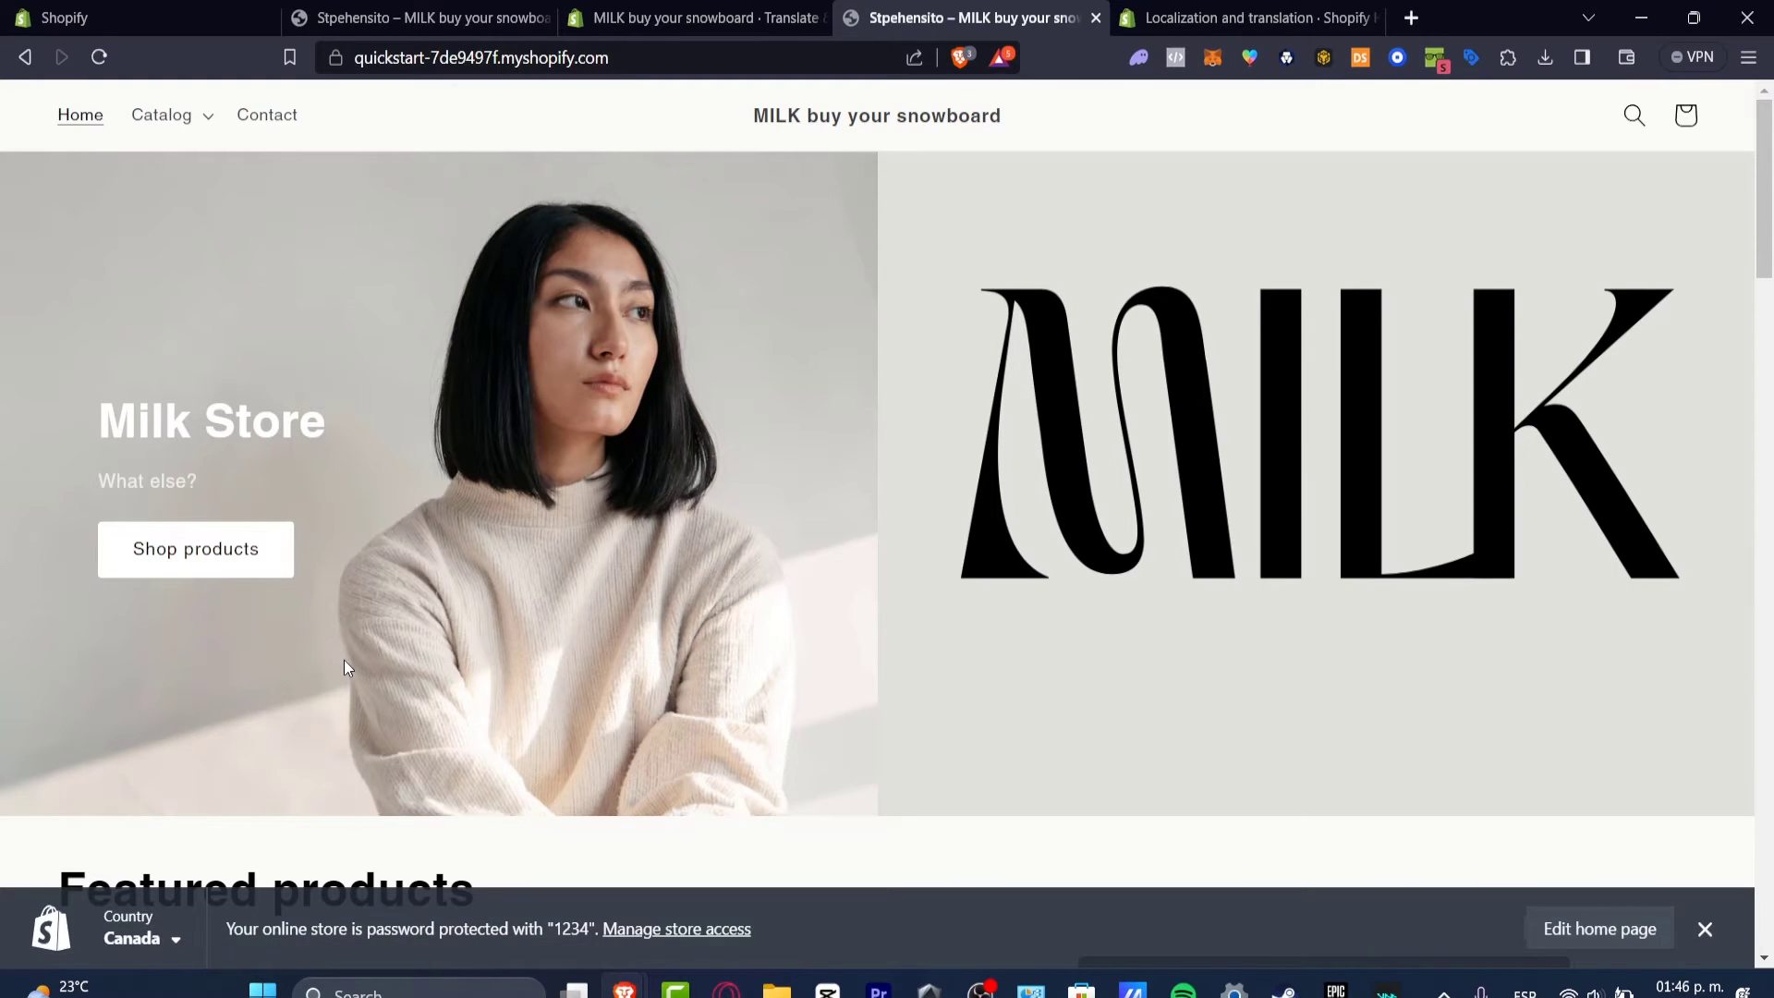
click(678, 17)
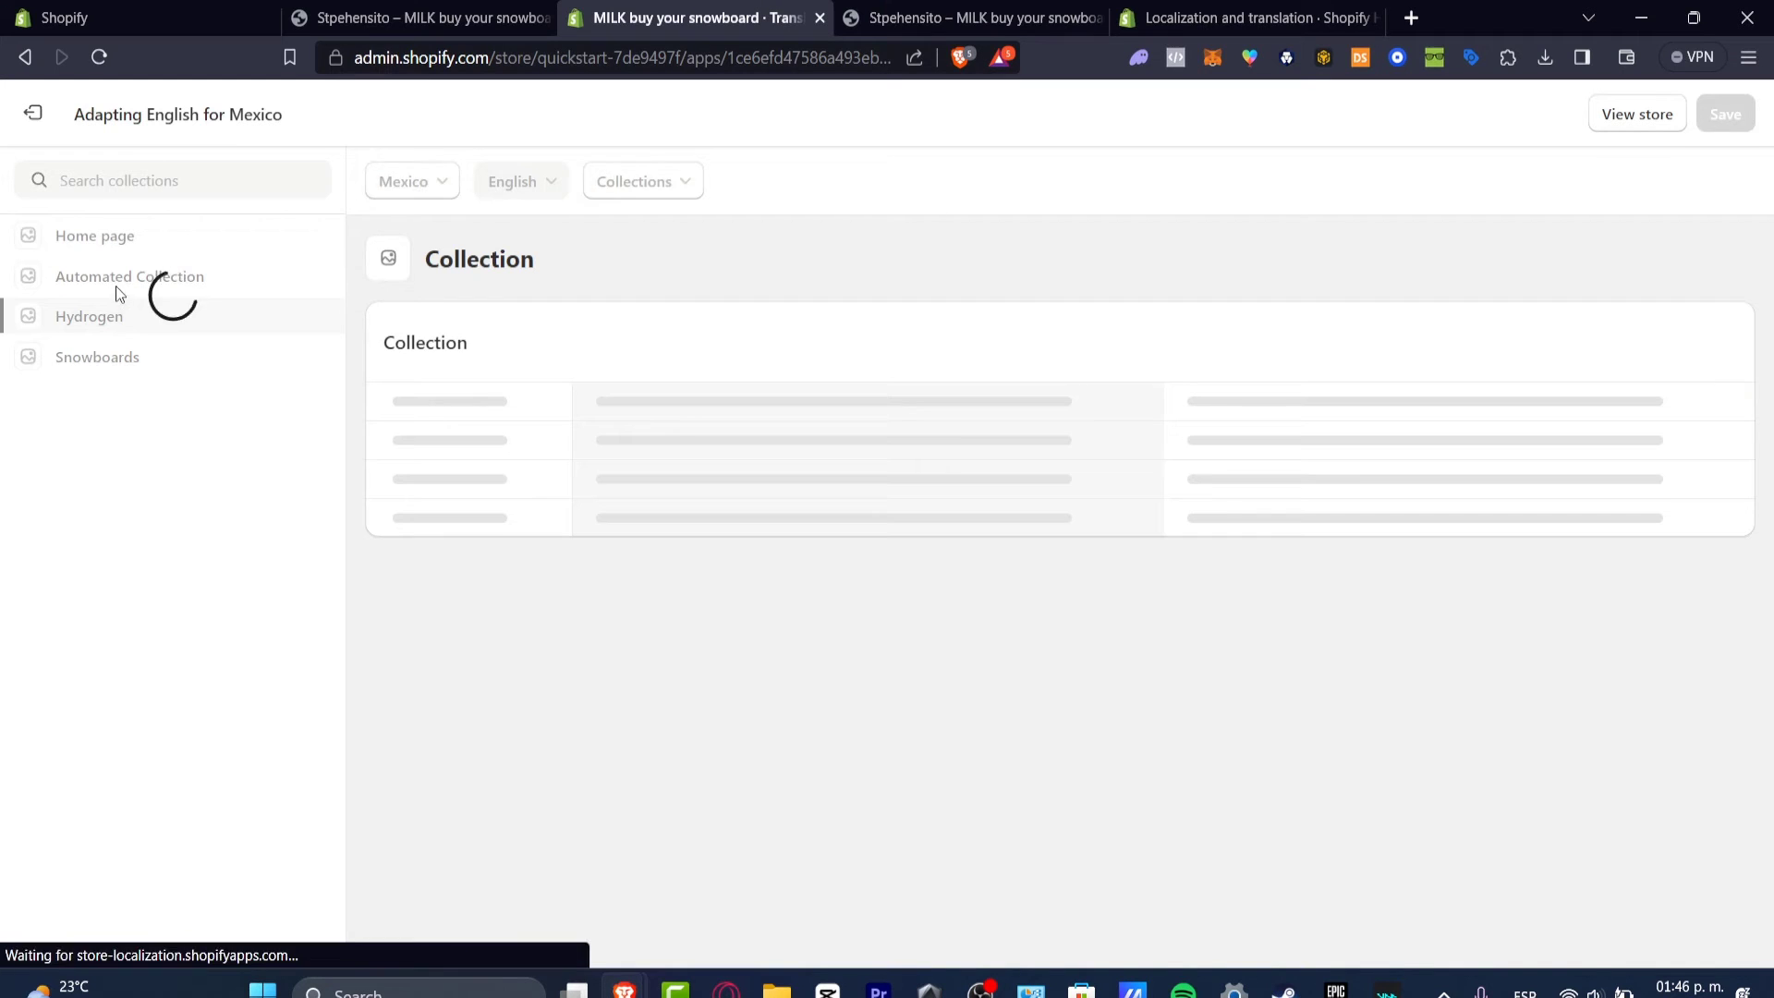
click(89, 315)
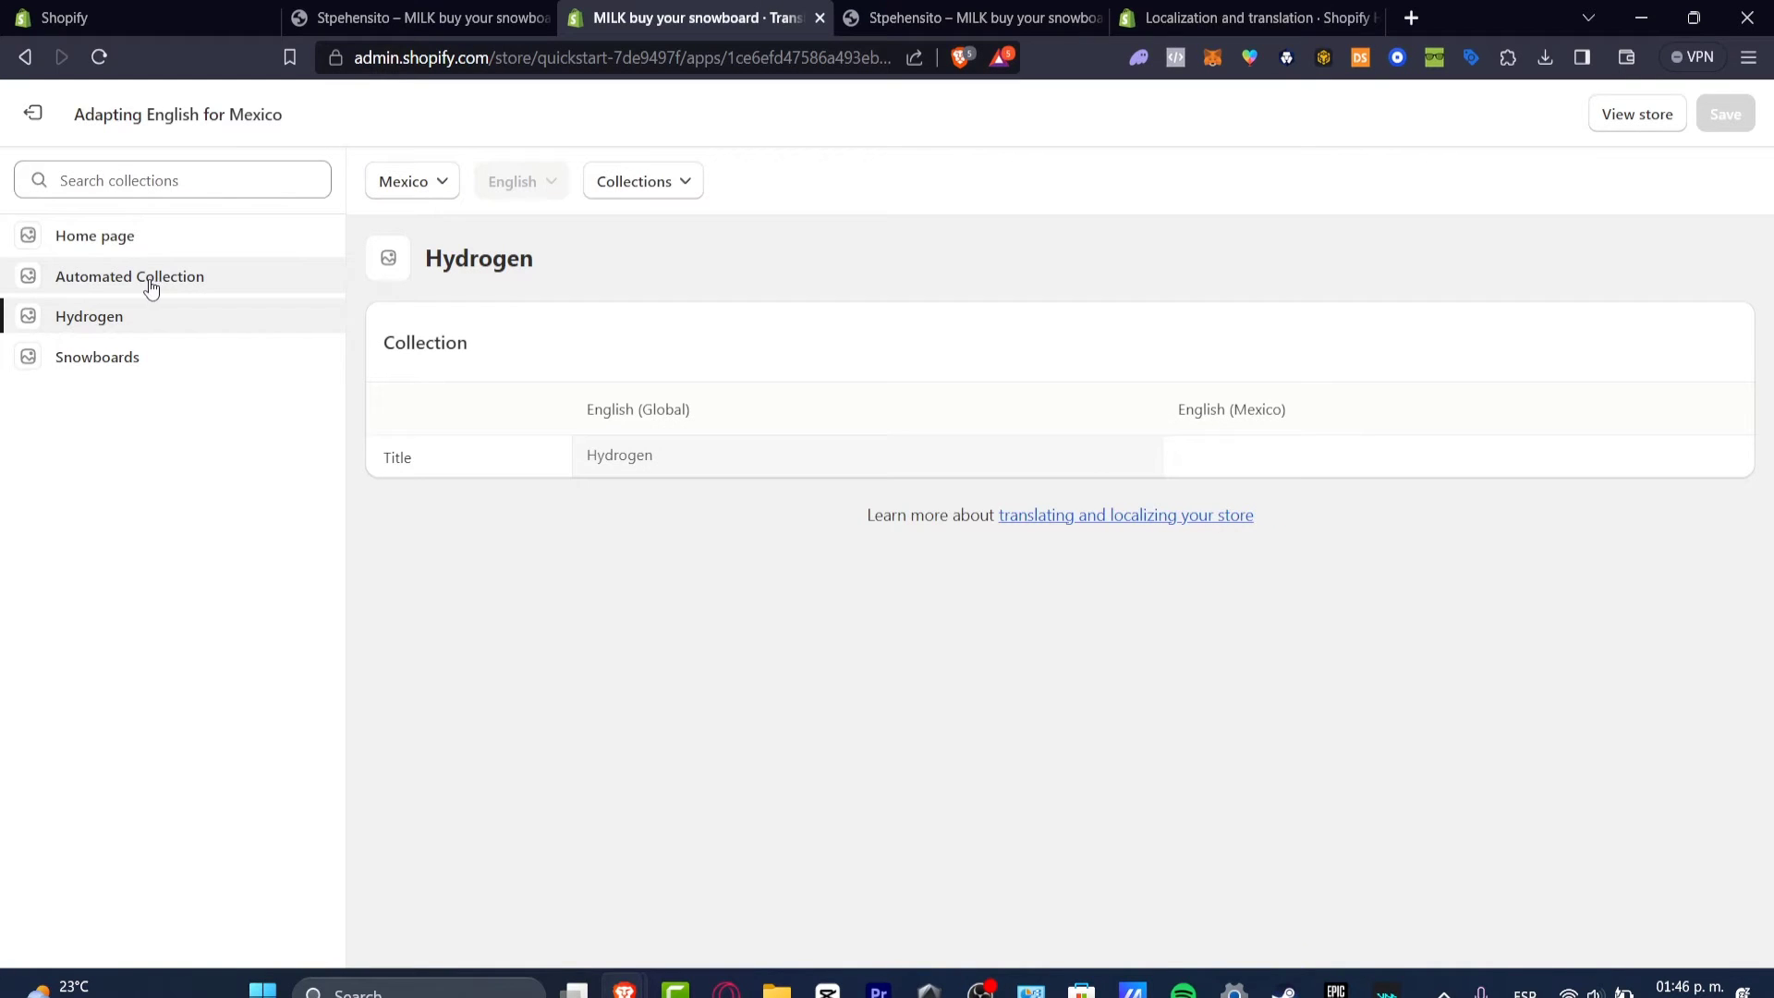
mouse_move(410, 271)
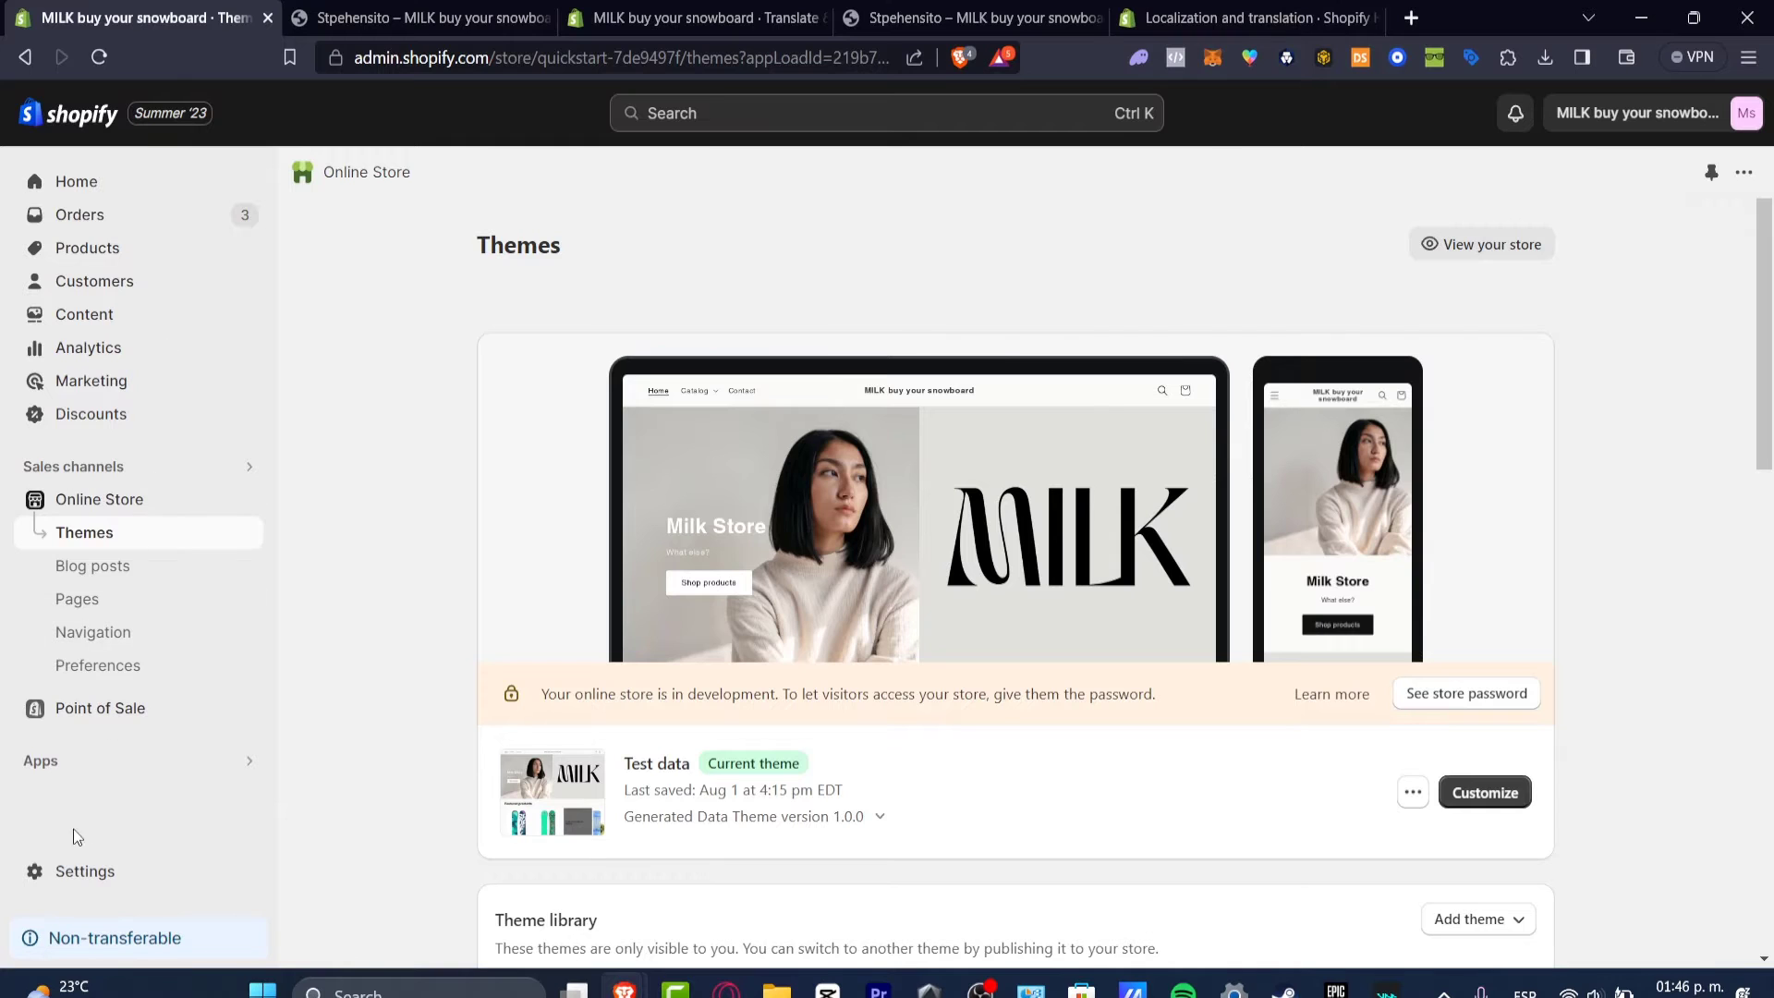
Reach Settings > Languages and start adding a new language
click(83, 870)
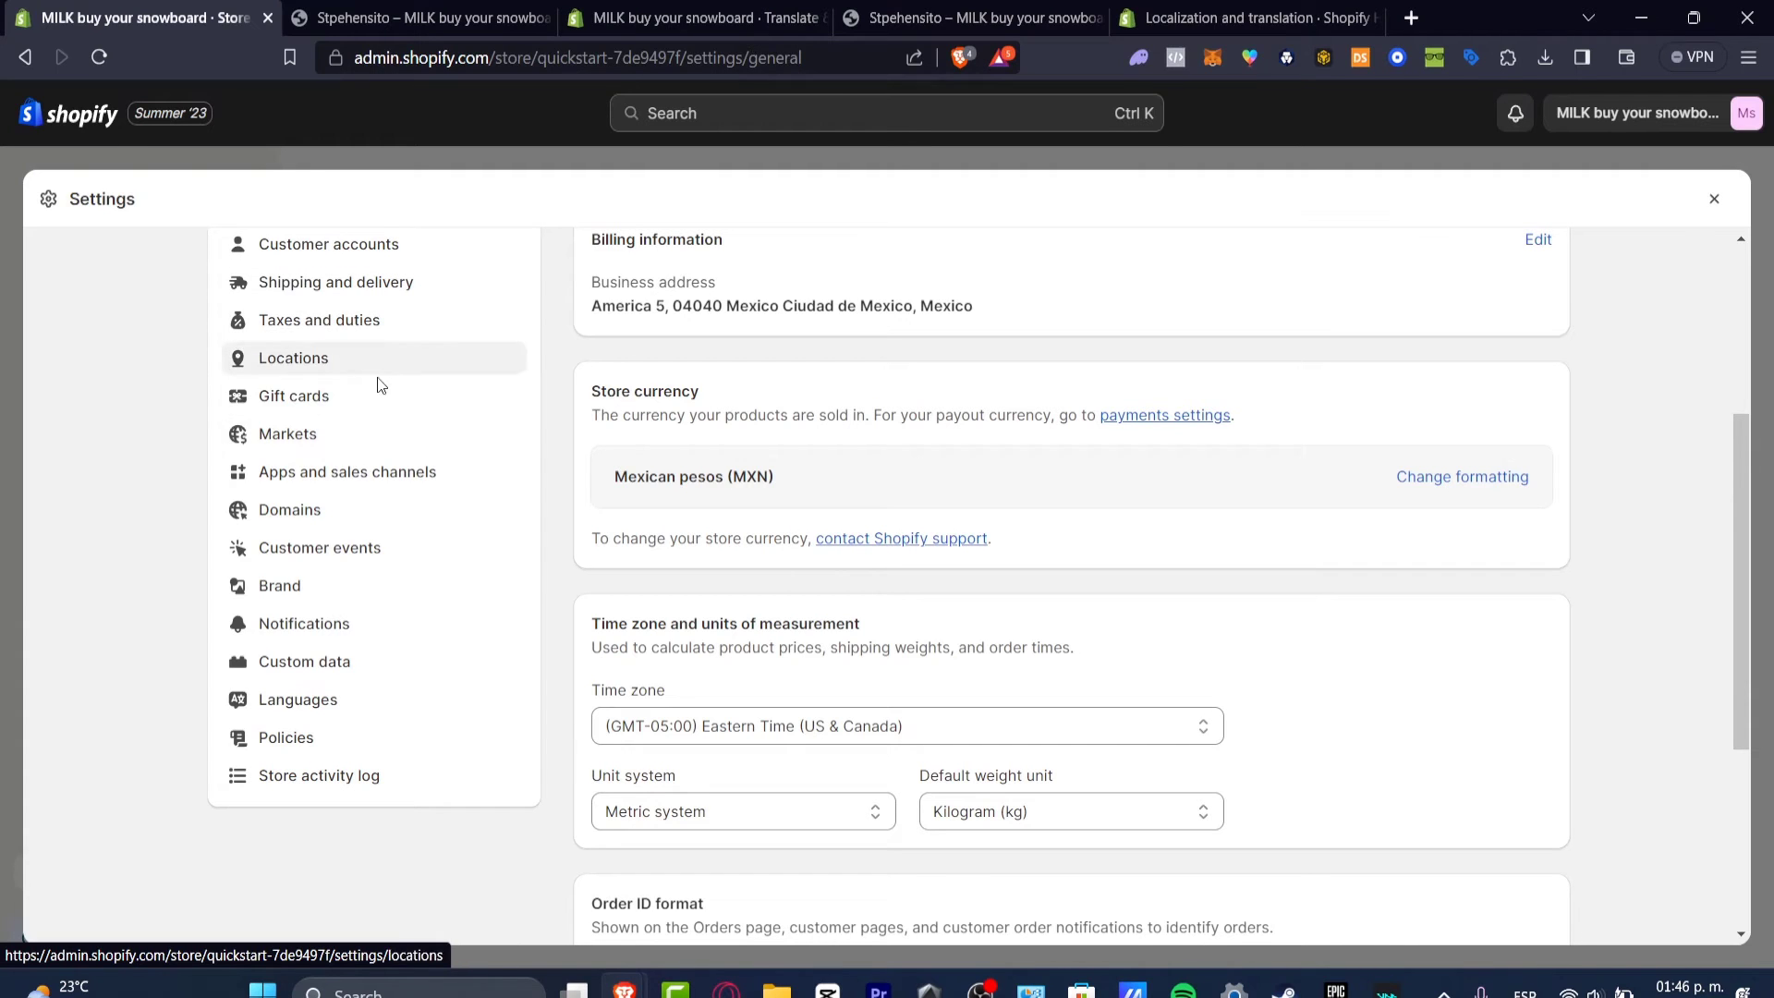
click(297, 698)
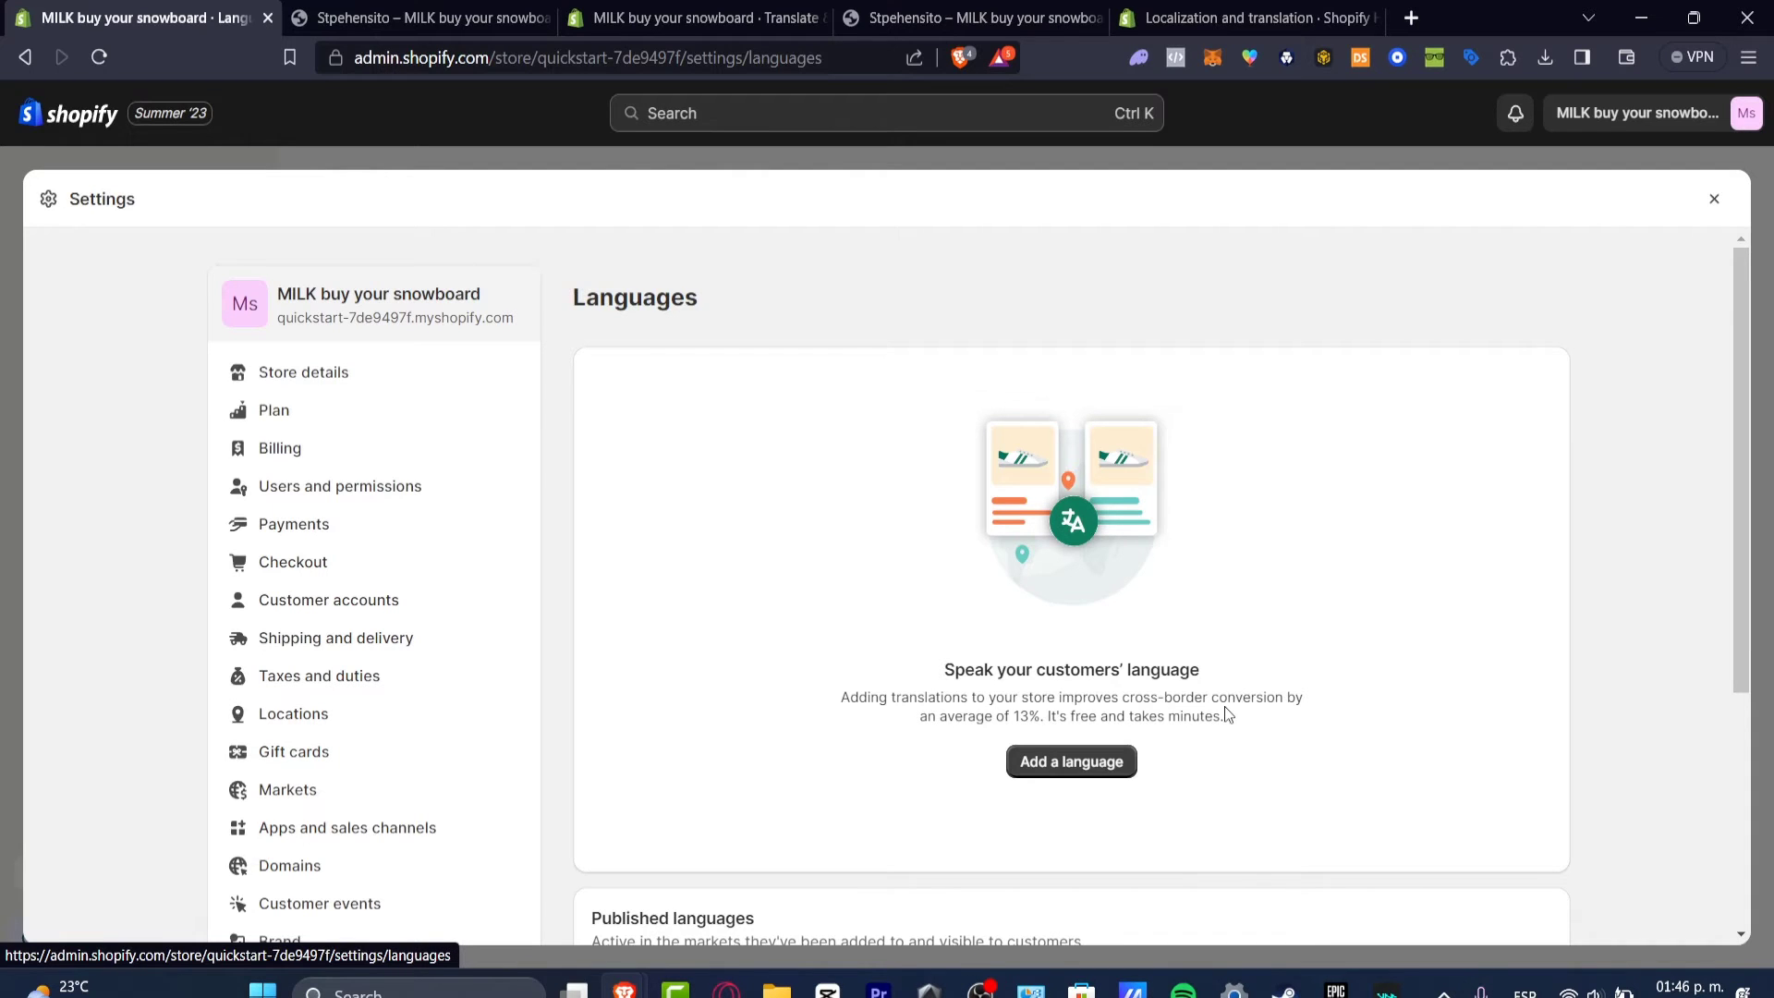
scroll(down, 3)
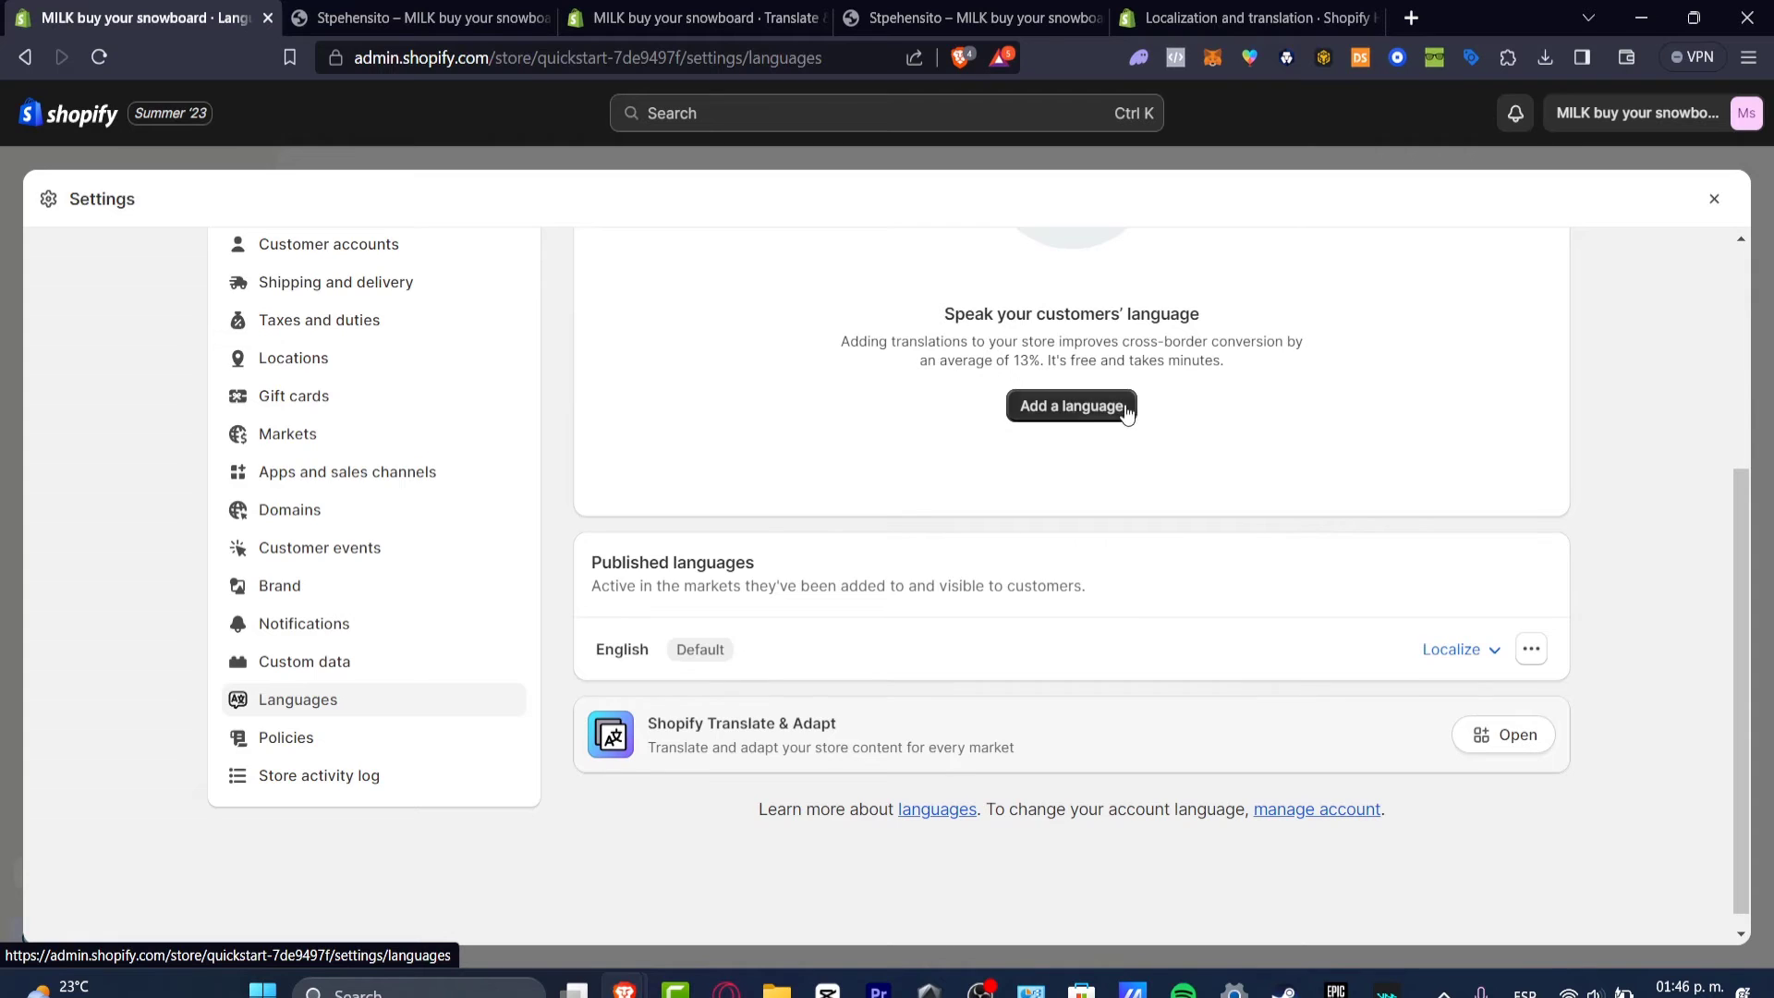
click(1070, 406)
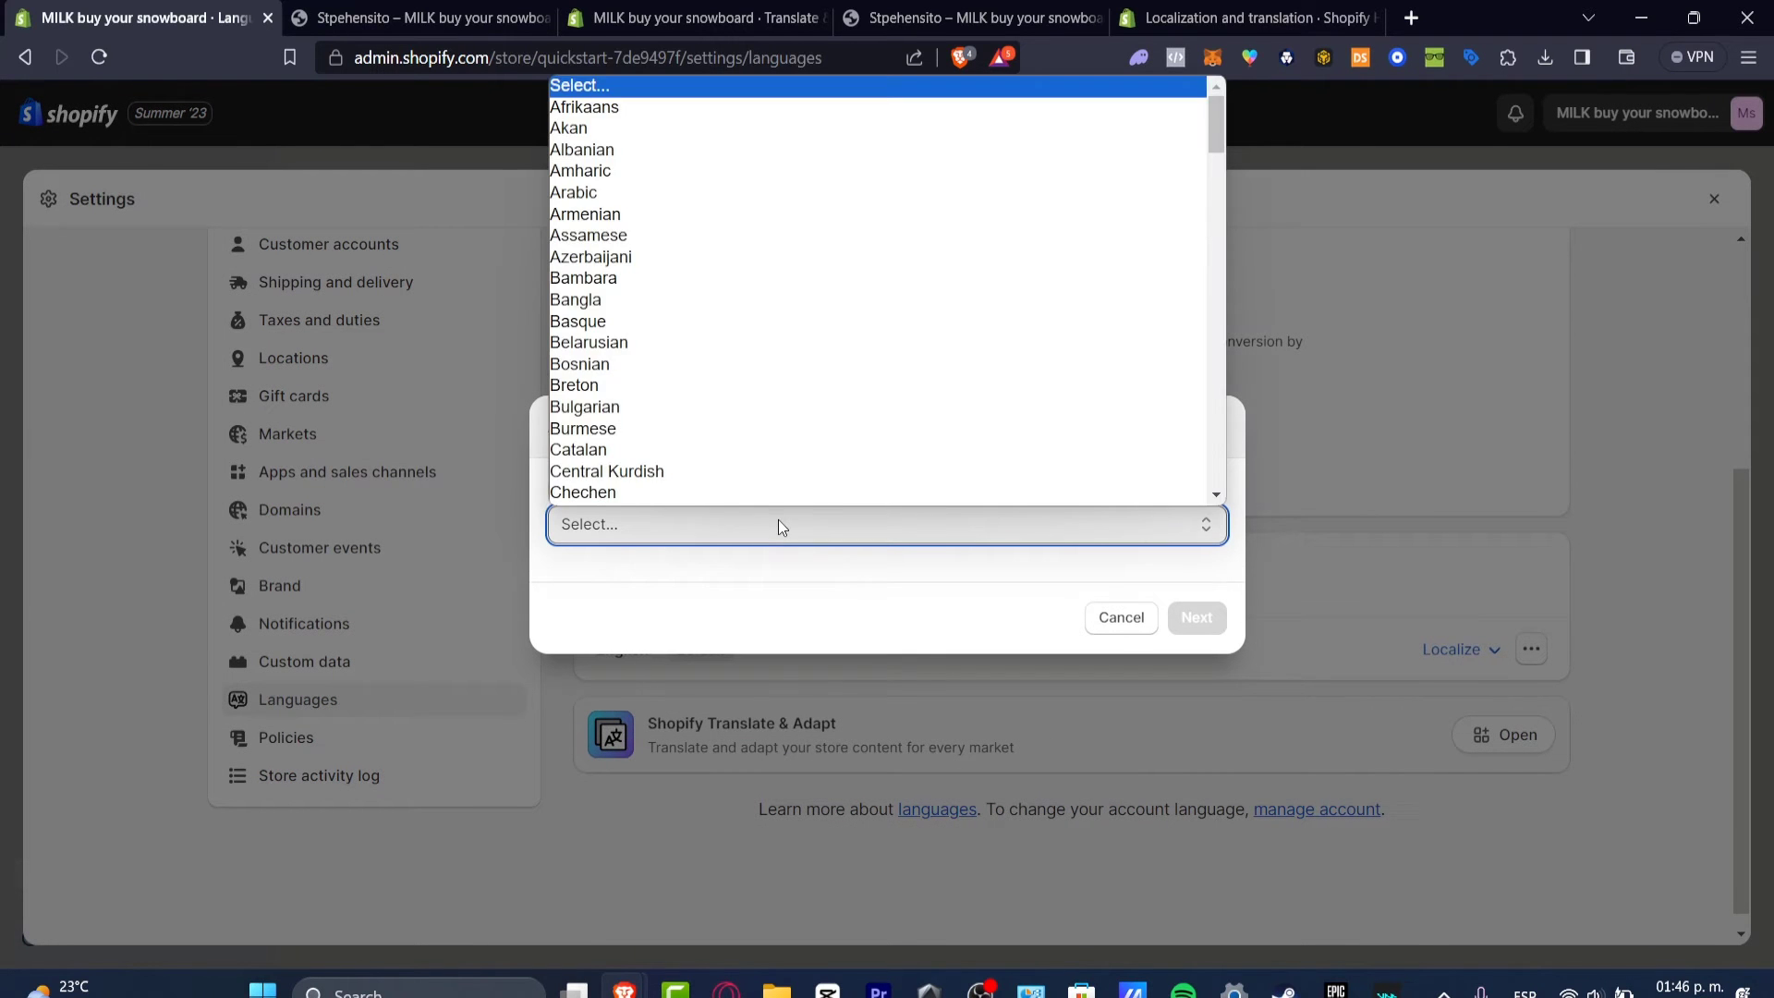
Choose Italian and assign it to the Mexico market as an unpublished language
scroll(down, 3)
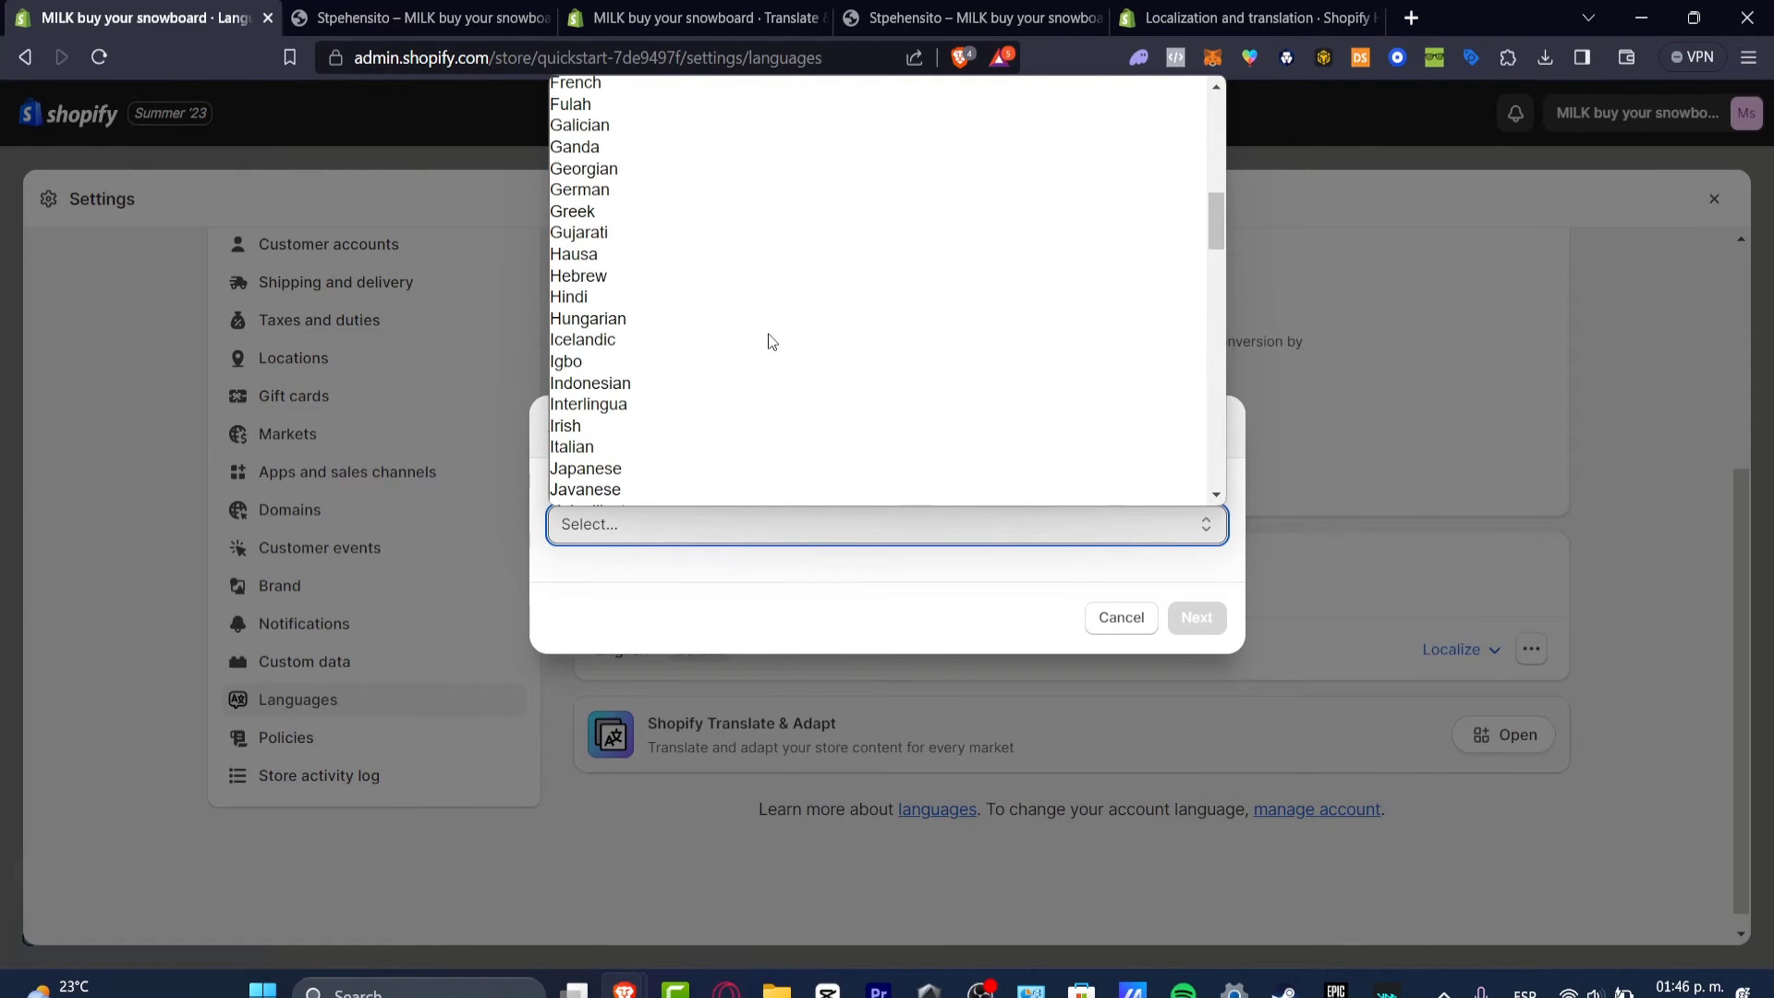
click(570, 446)
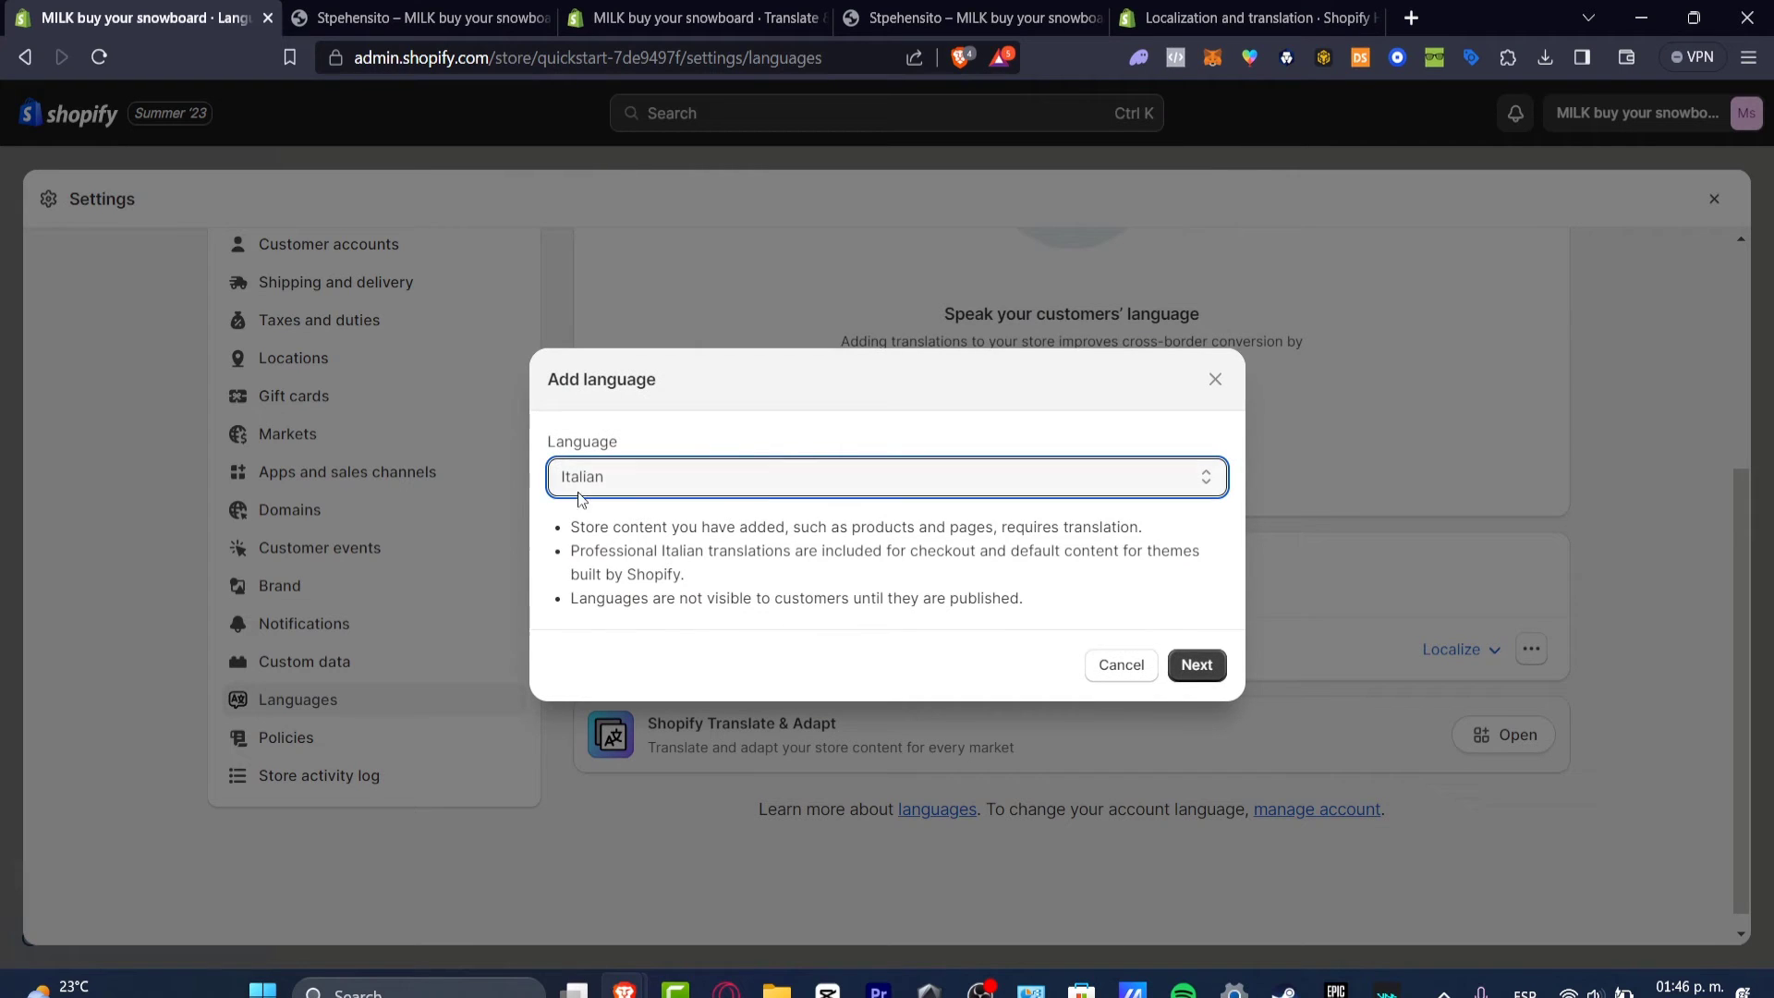
click(1196, 665)
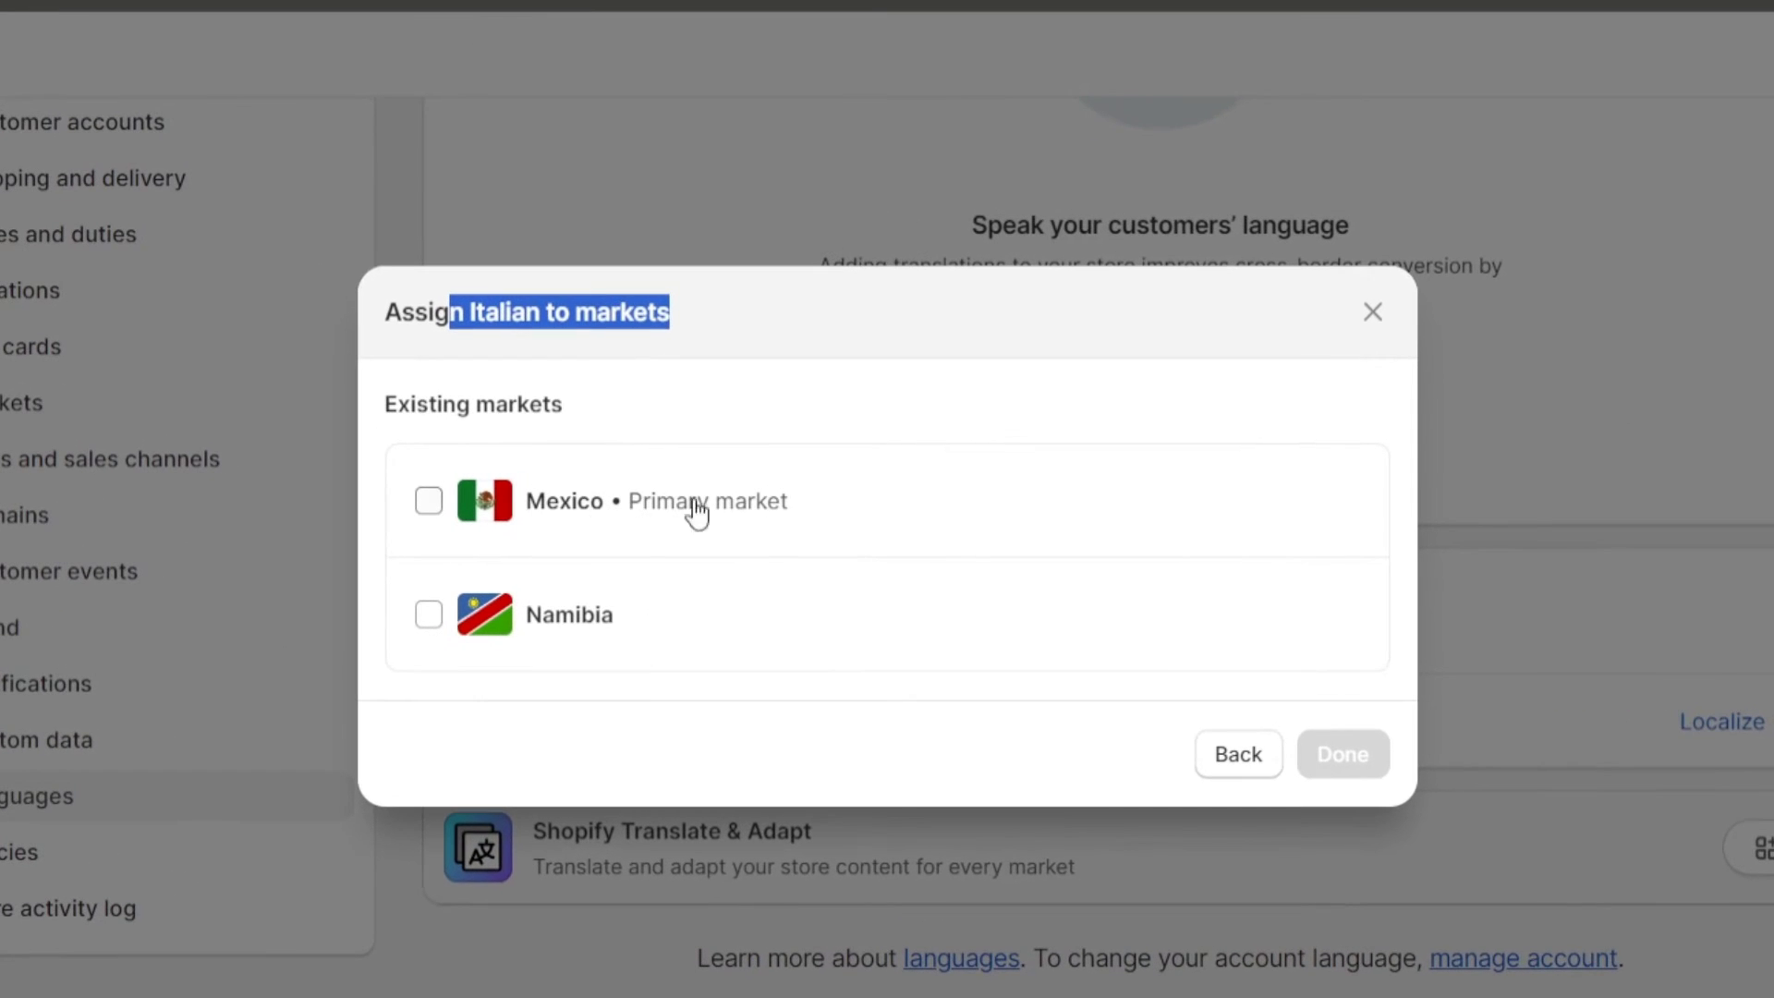
click(427, 501)
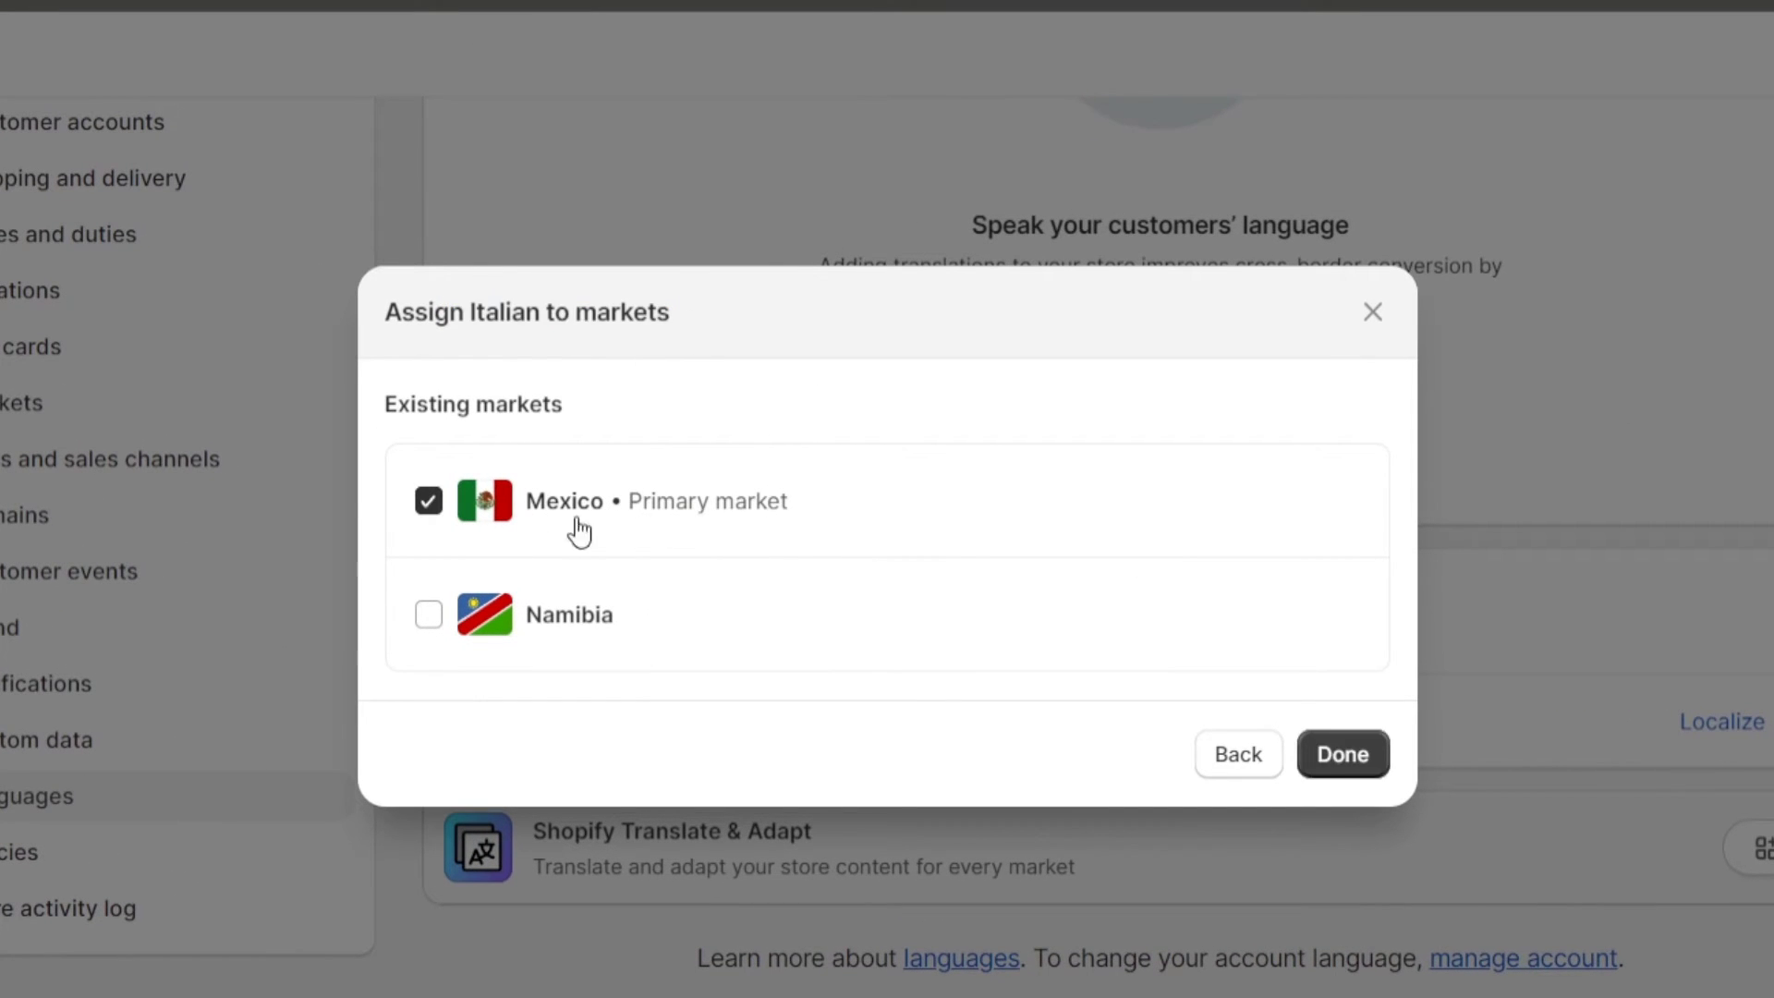
mouse_move(1477, 873)
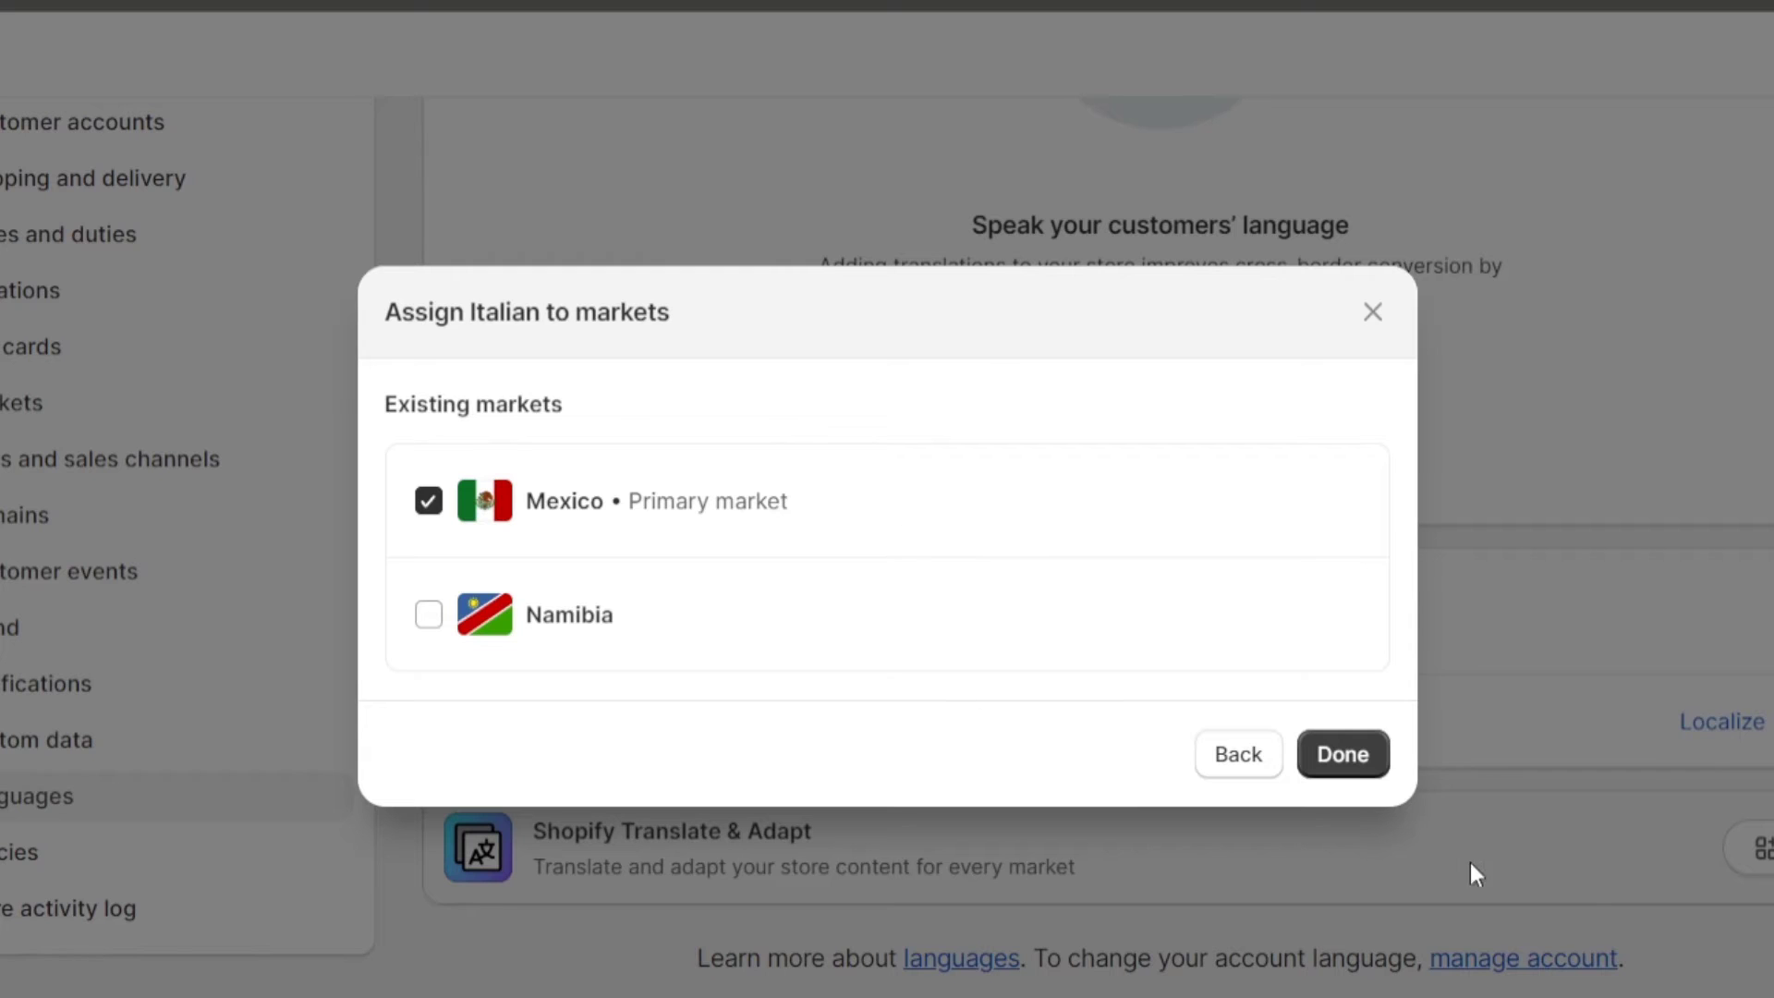
click(1342, 754)
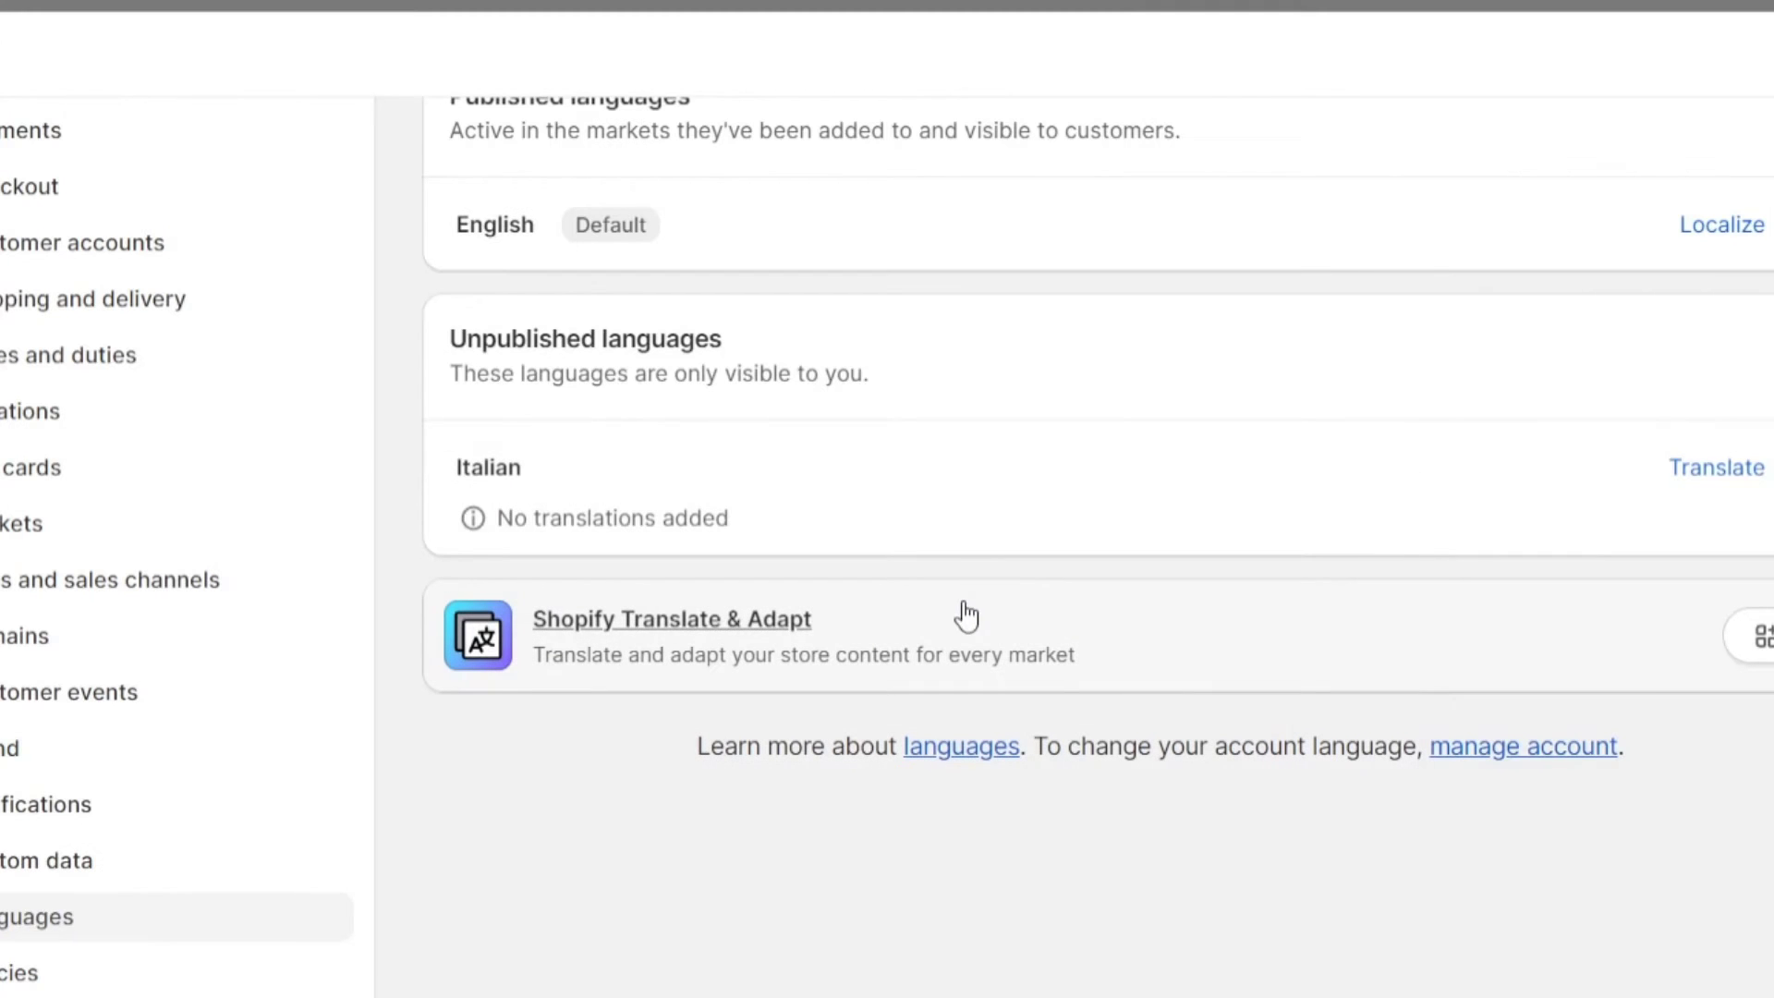
mouse_move(1040, 445)
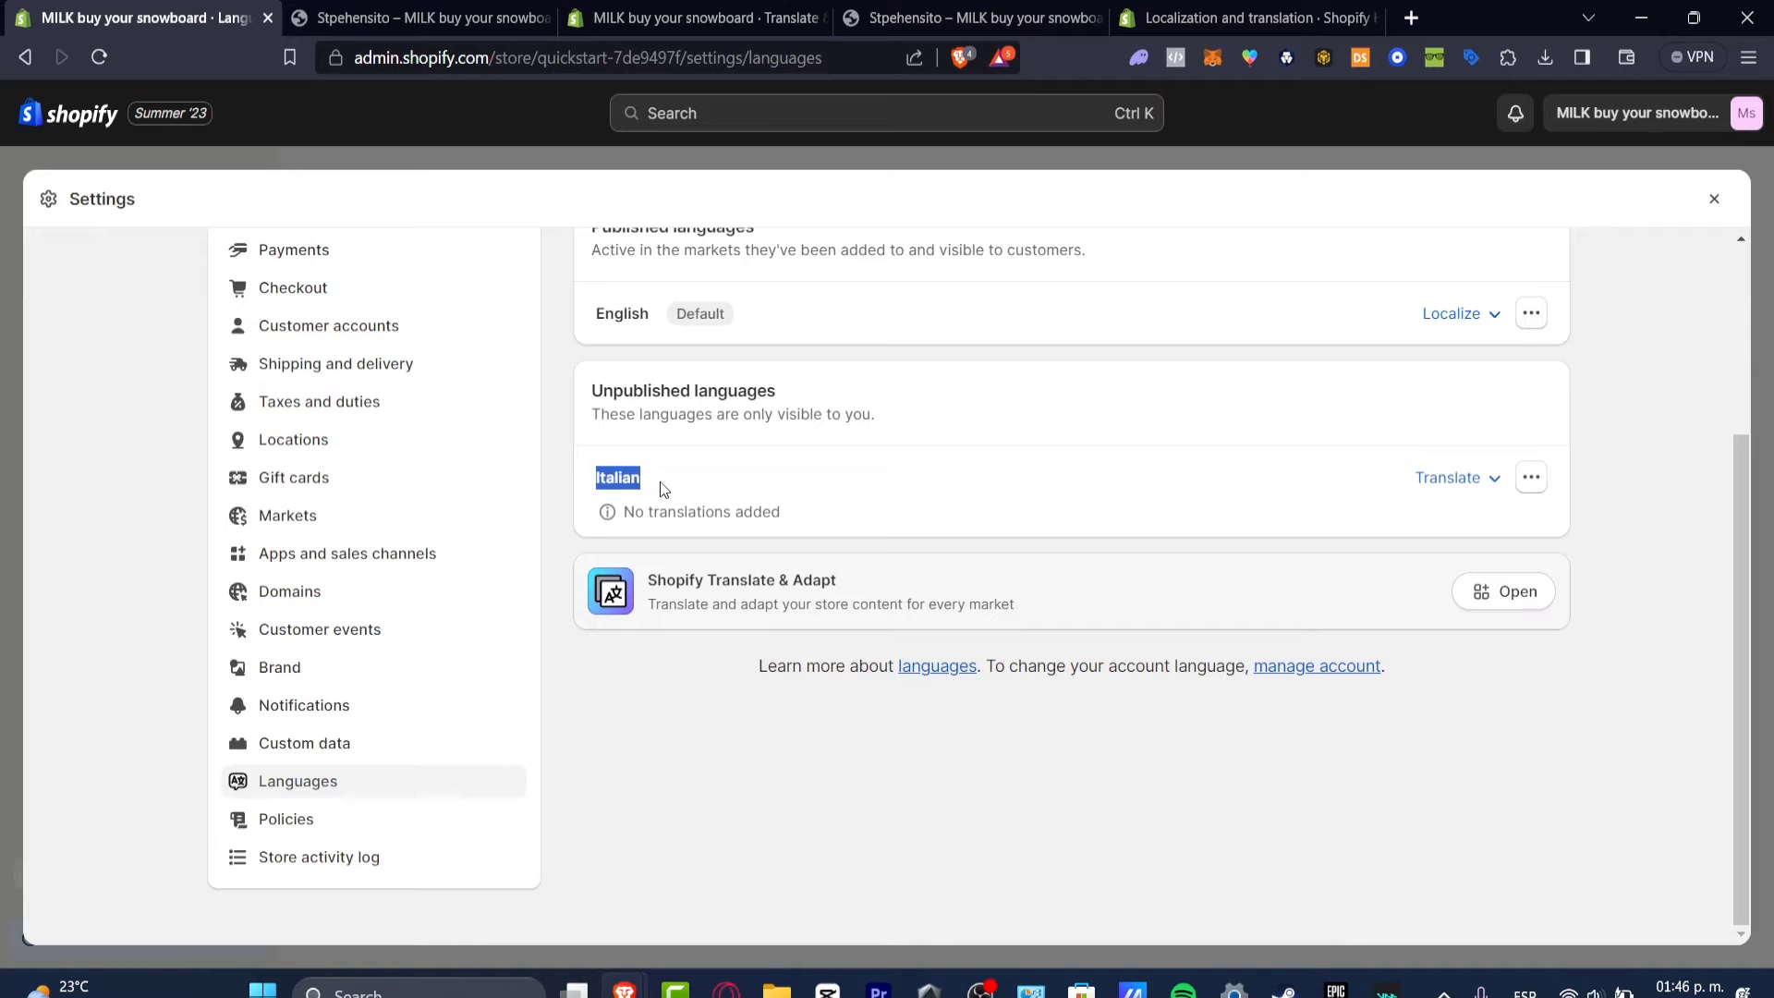
From Italian's actions menu, launch Translate & Adapt for Italian content
click(1530, 476)
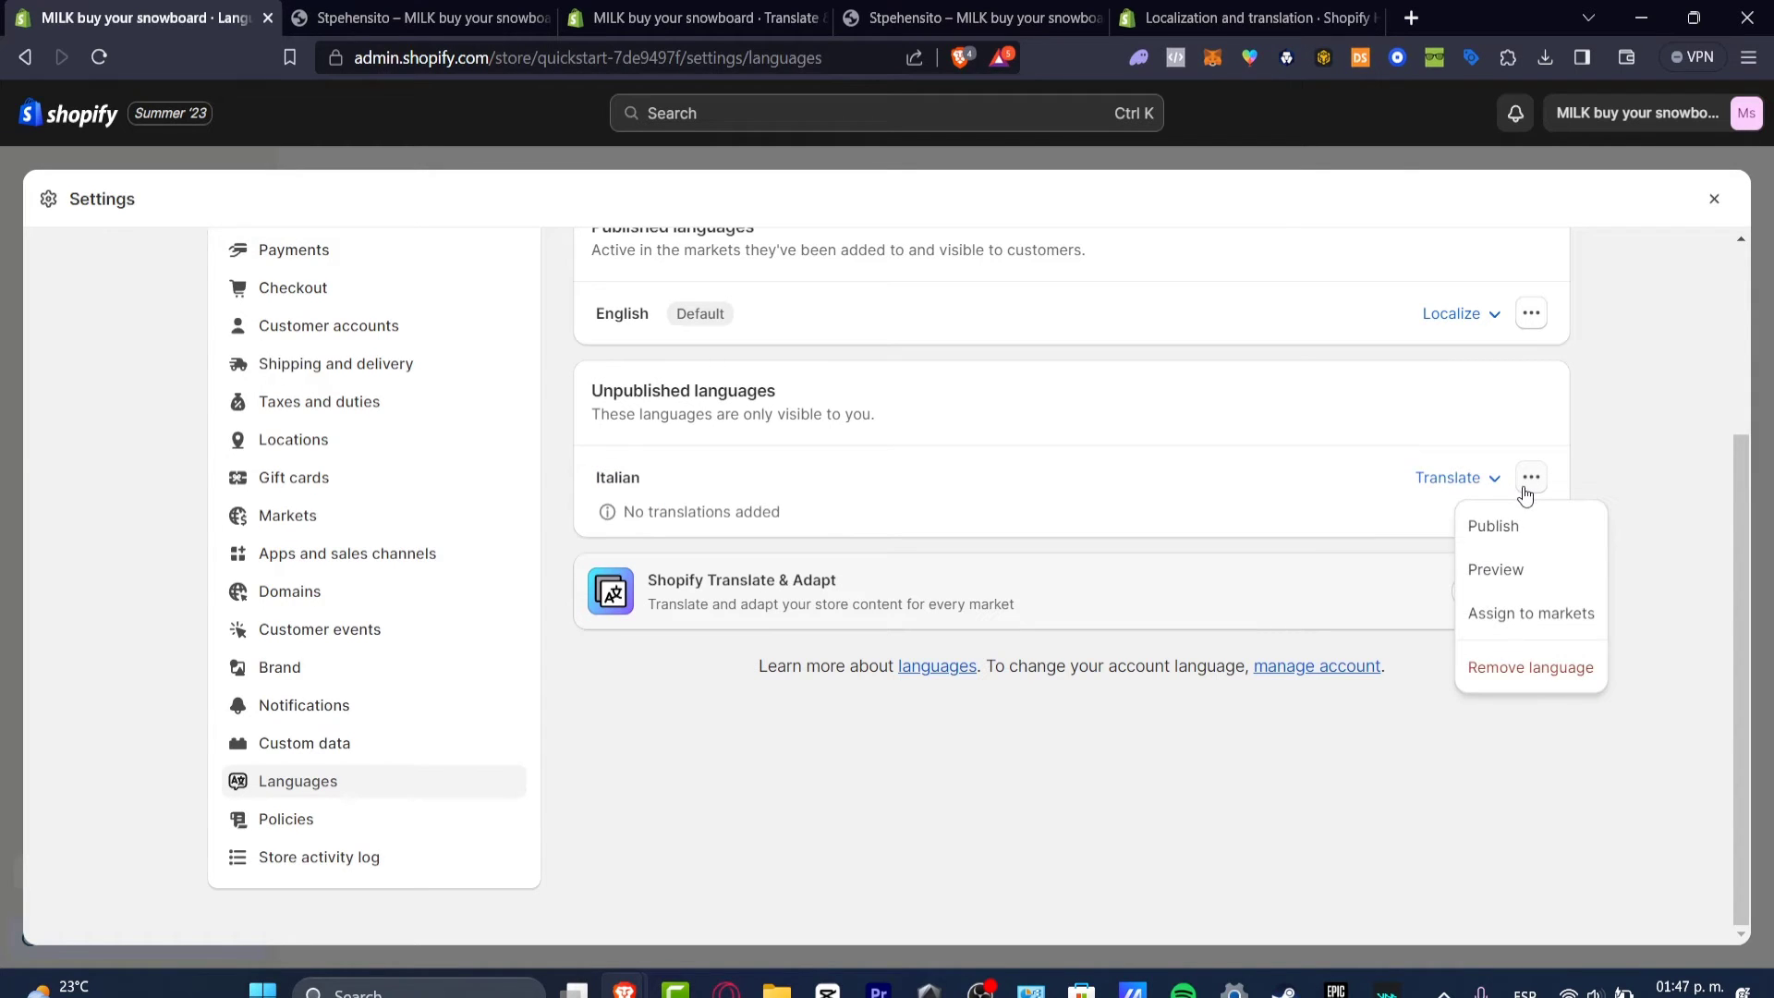
click(741, 591)
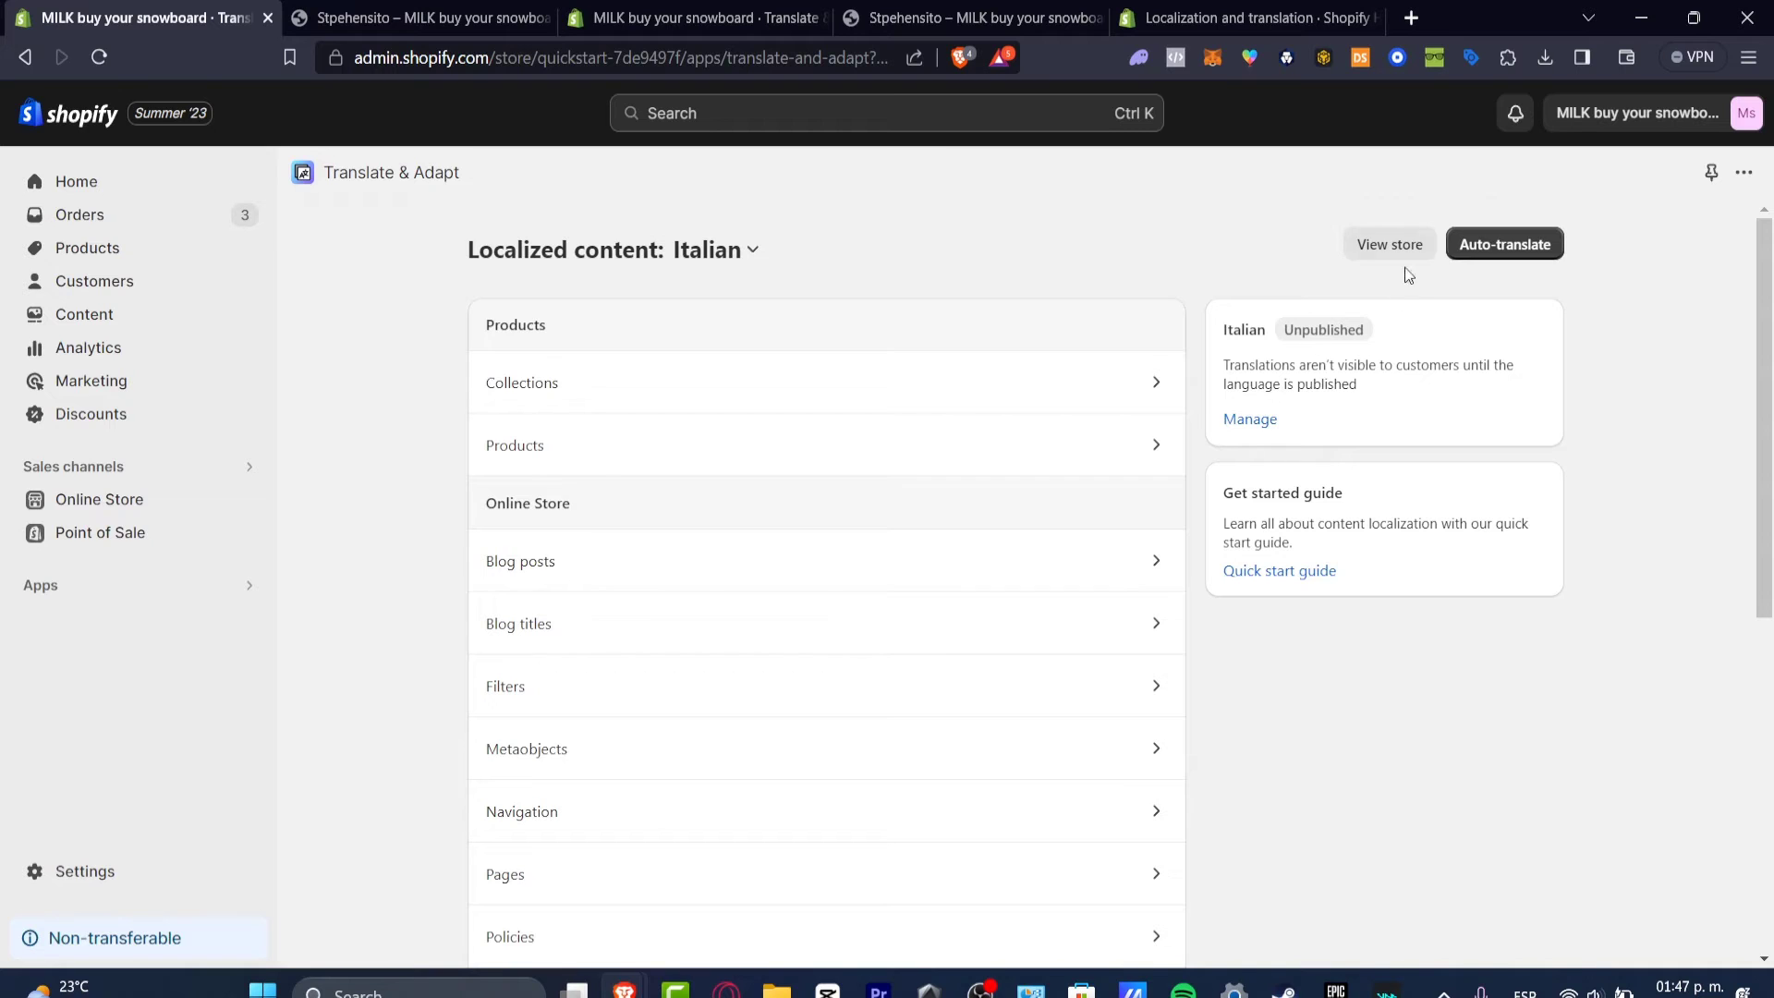
Start and confirm automatic Italian translation of the store content
click(1504, 244)
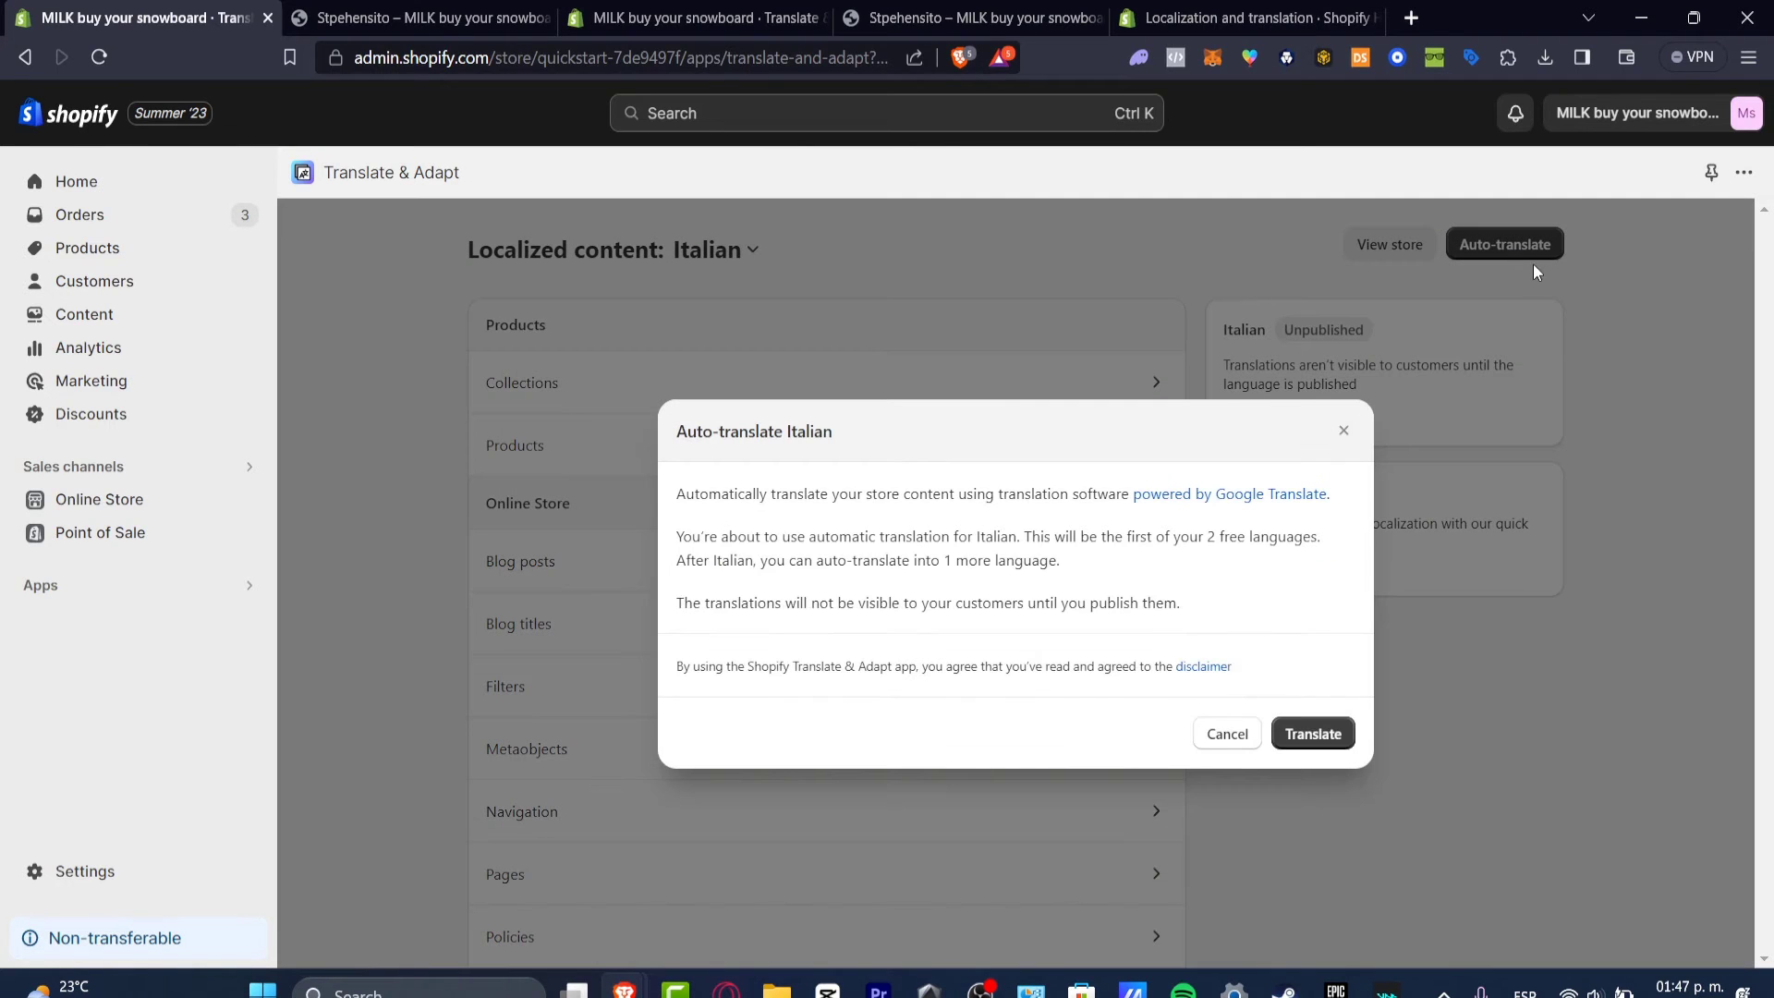
click(1225, 734)
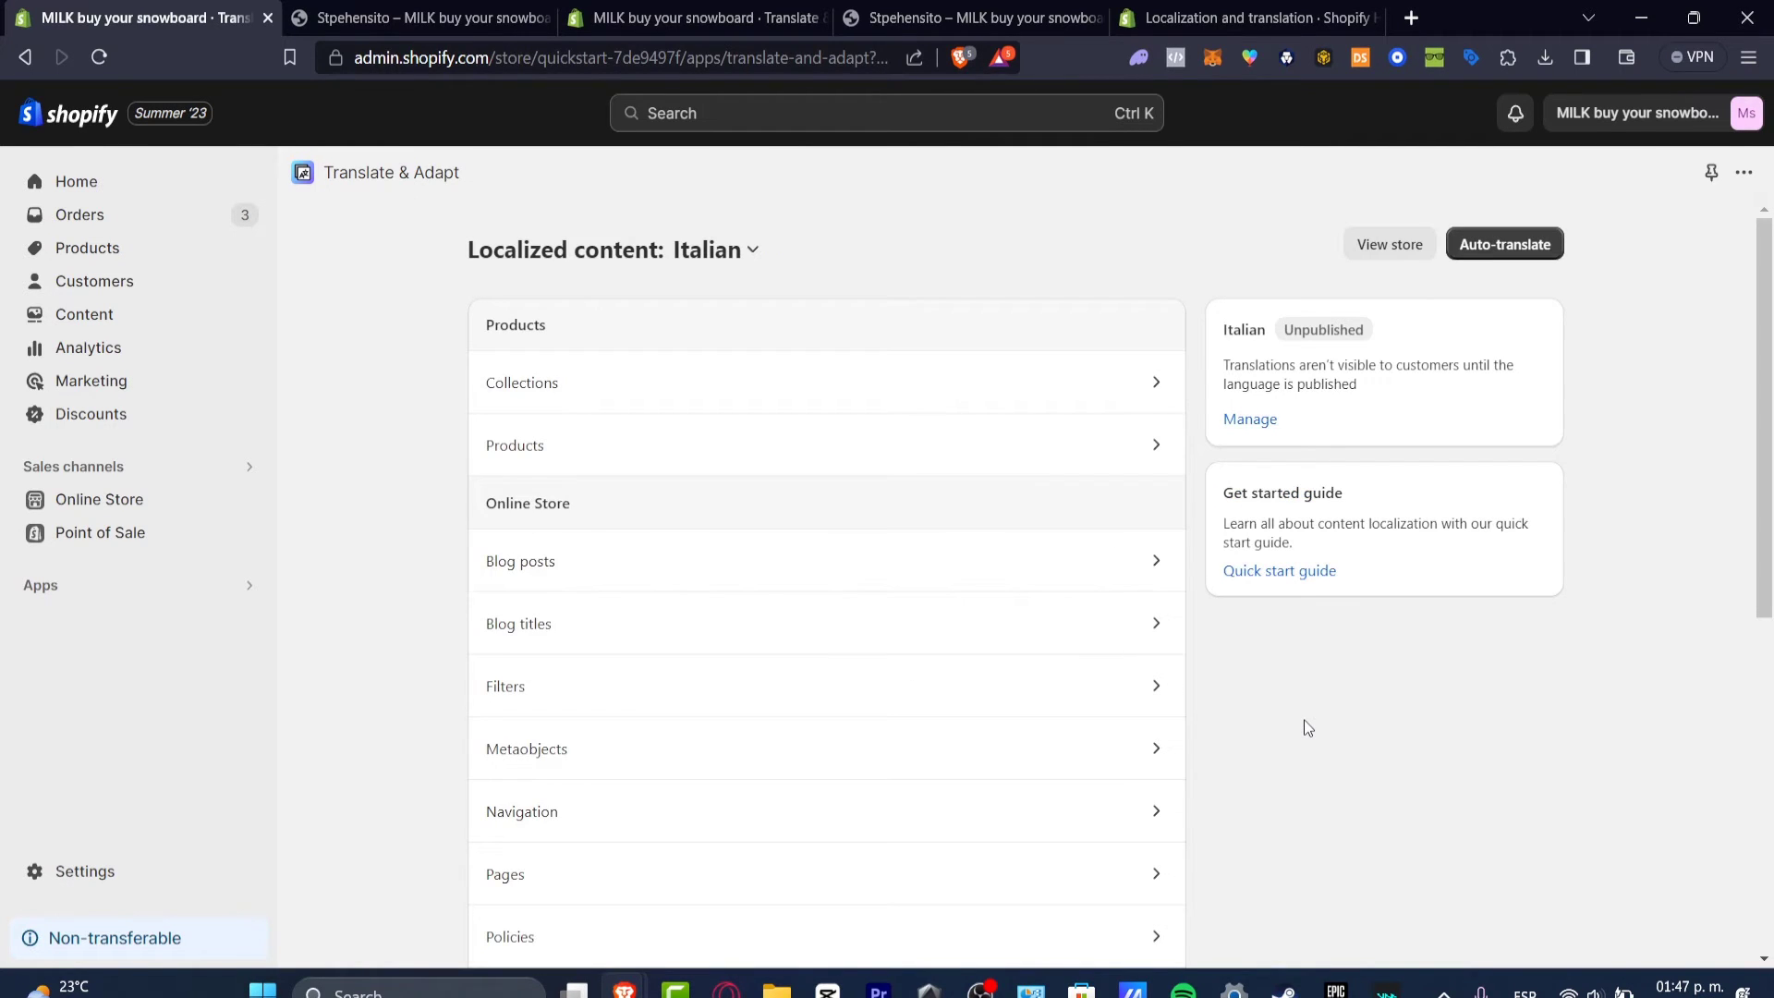
click(1504, 244)
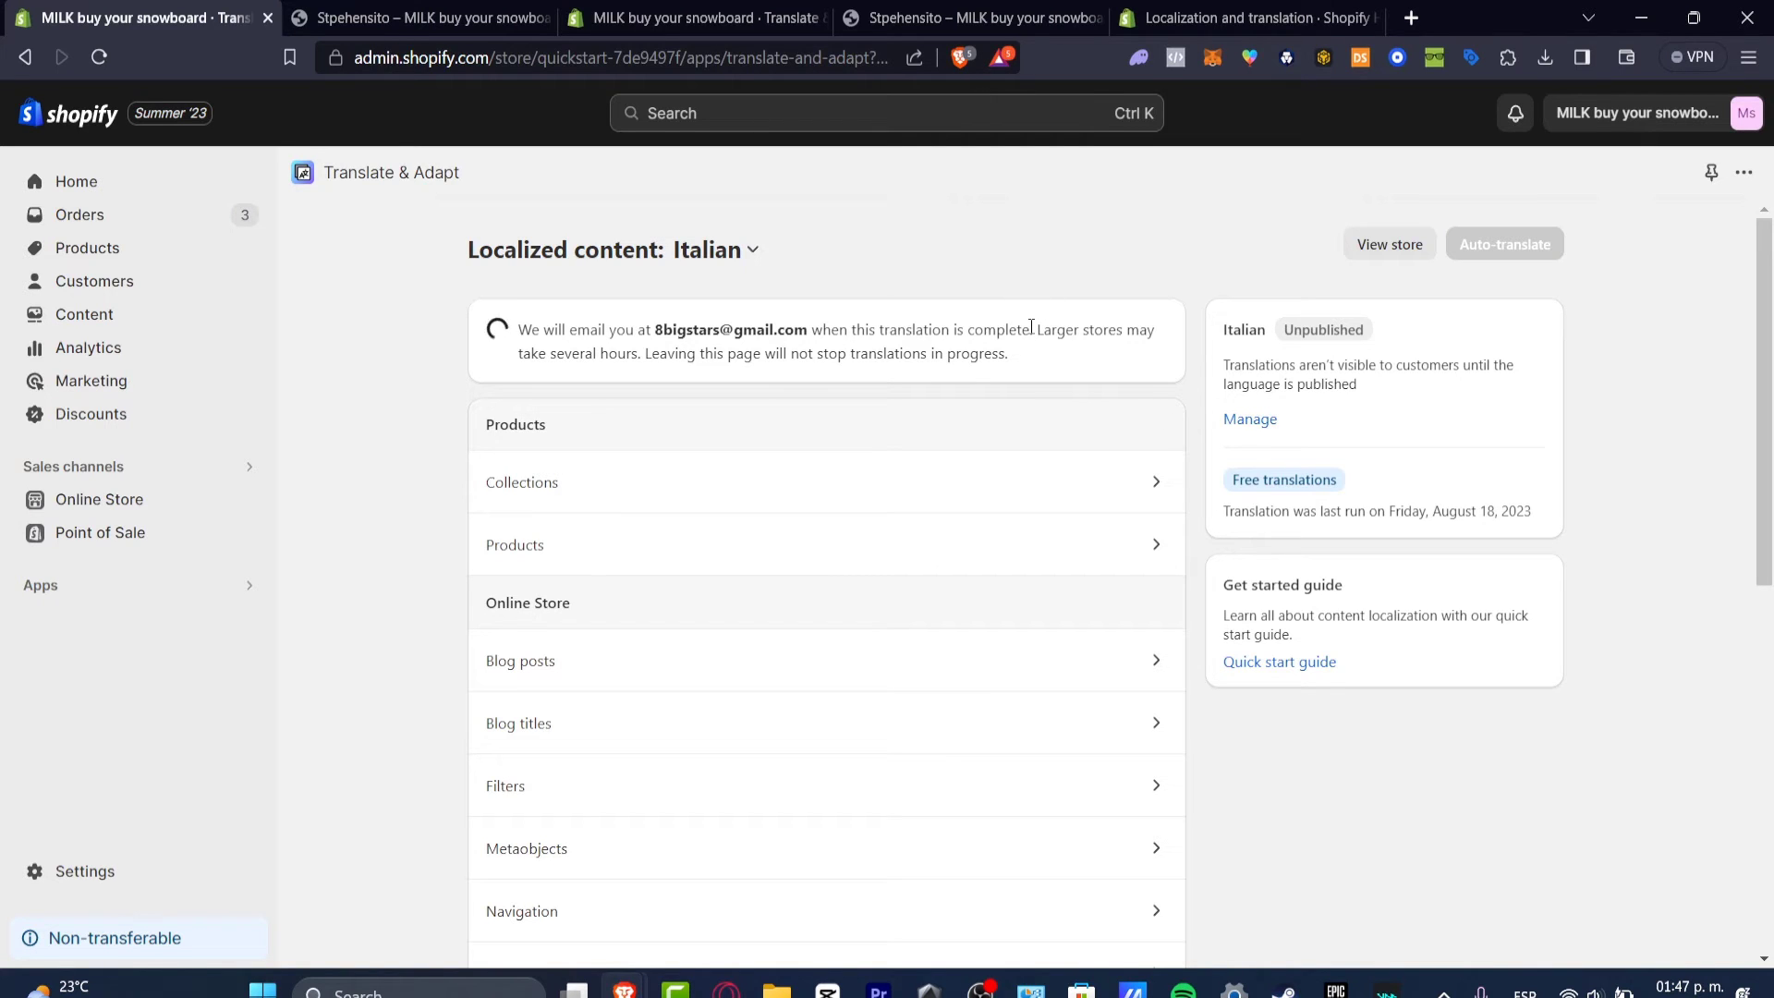
mouse_move(1052, 349)
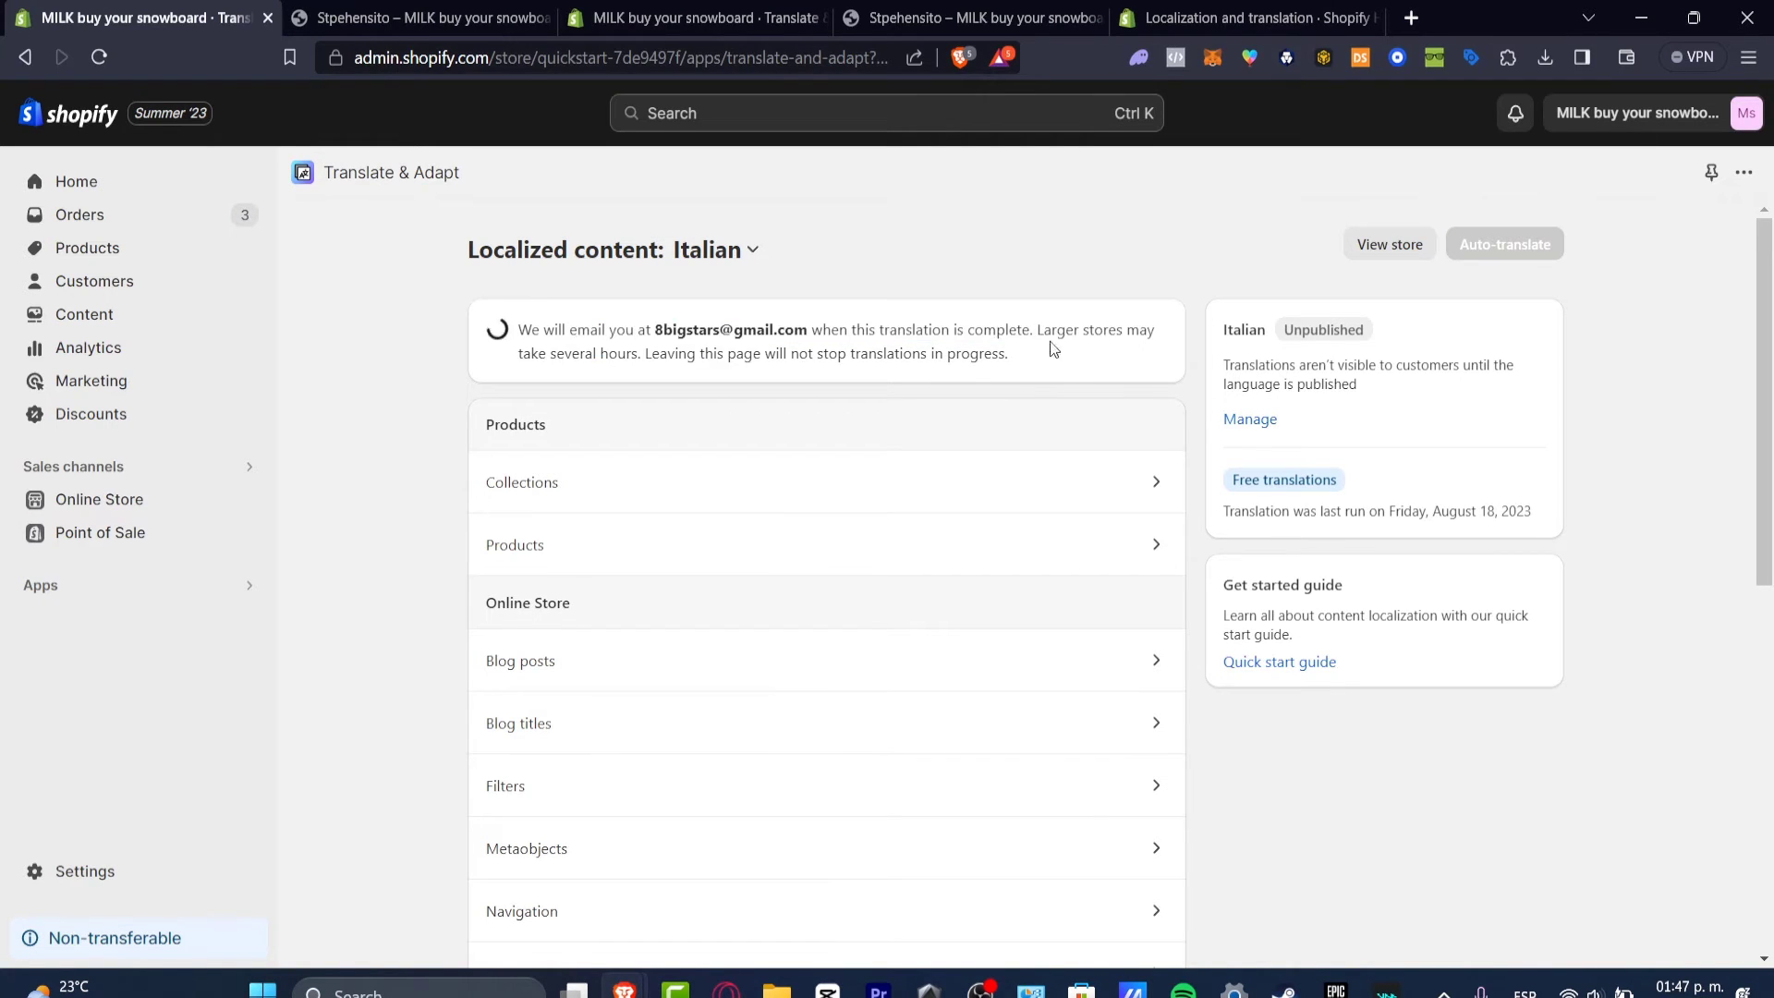
Highlight the in-progress translation notice and the Free translations label while it runs
drag(905, 329, 1005, 353)
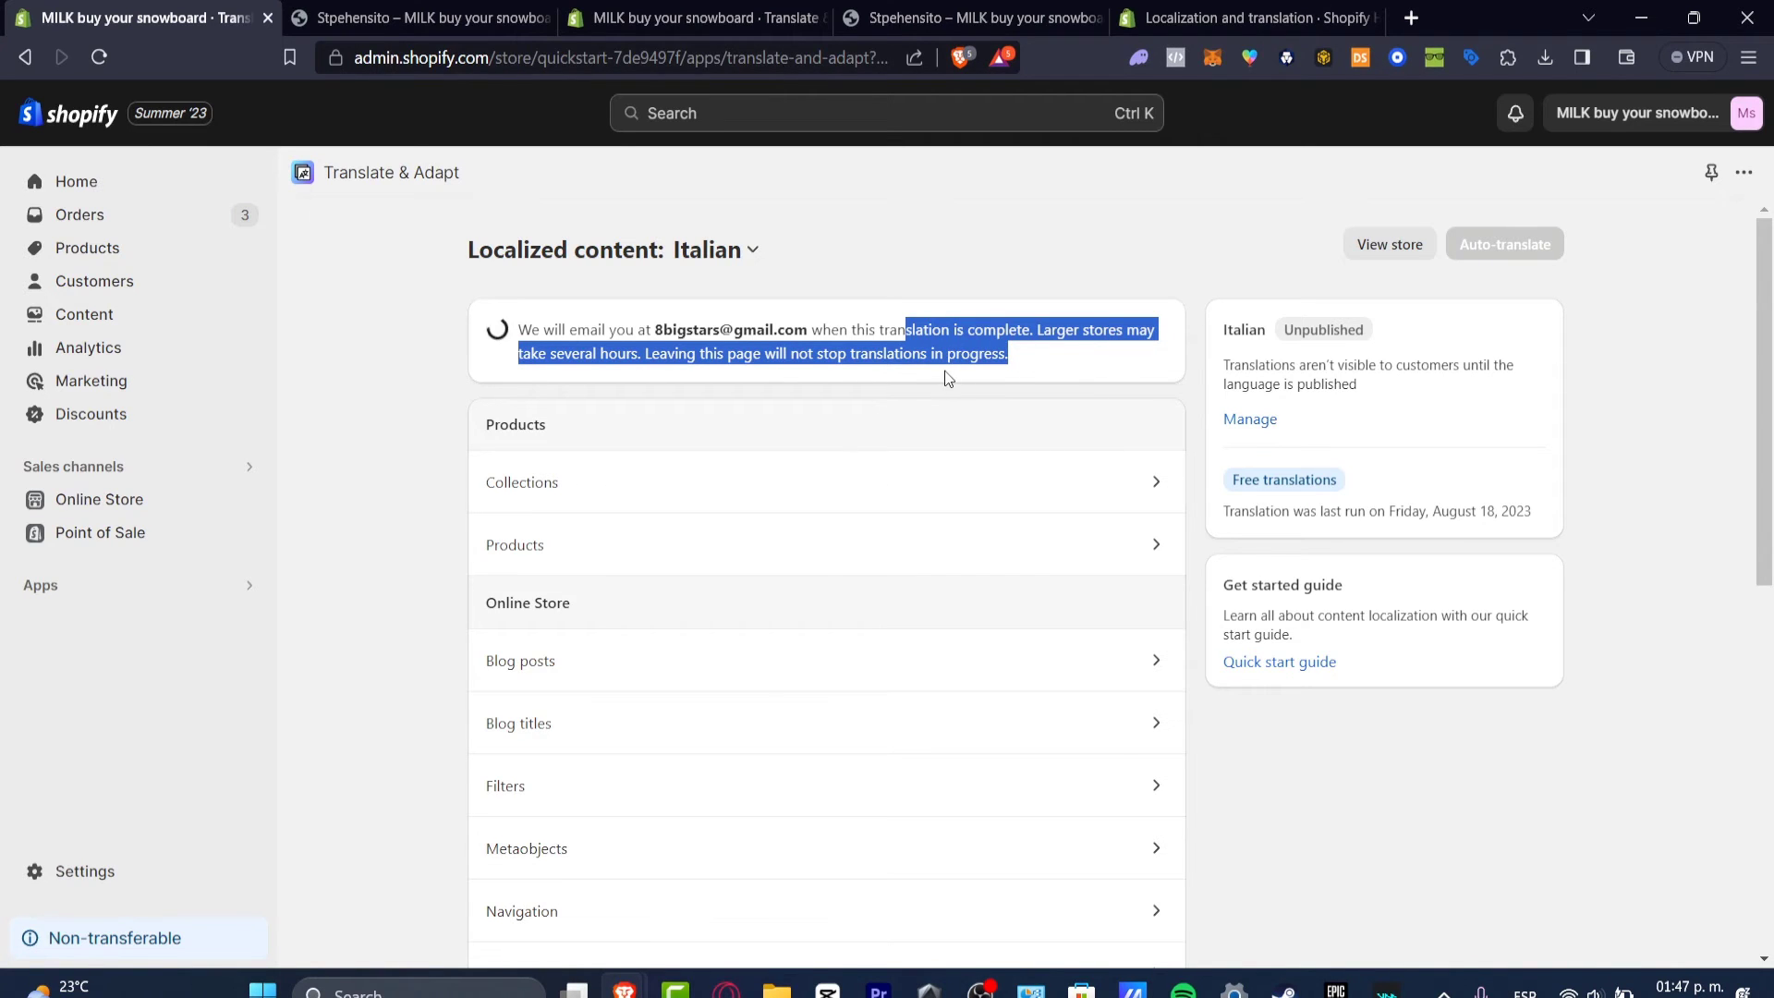
scroll(down, 3)
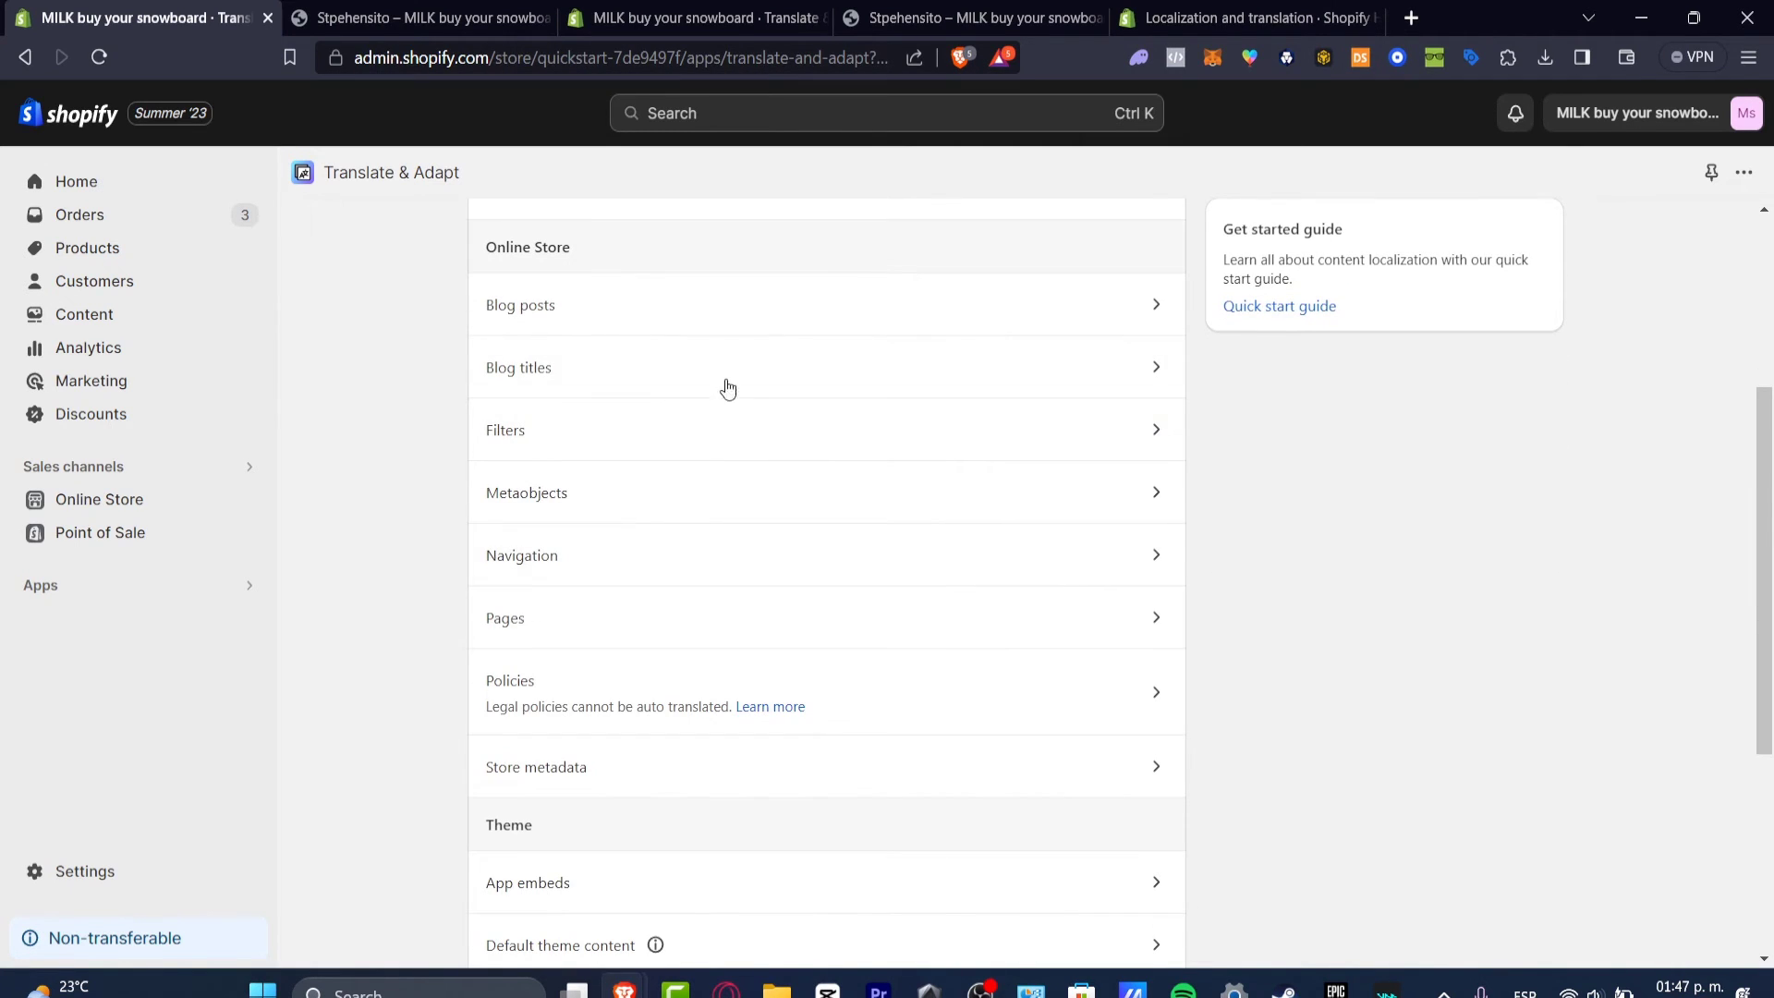
scroll(down, 3)
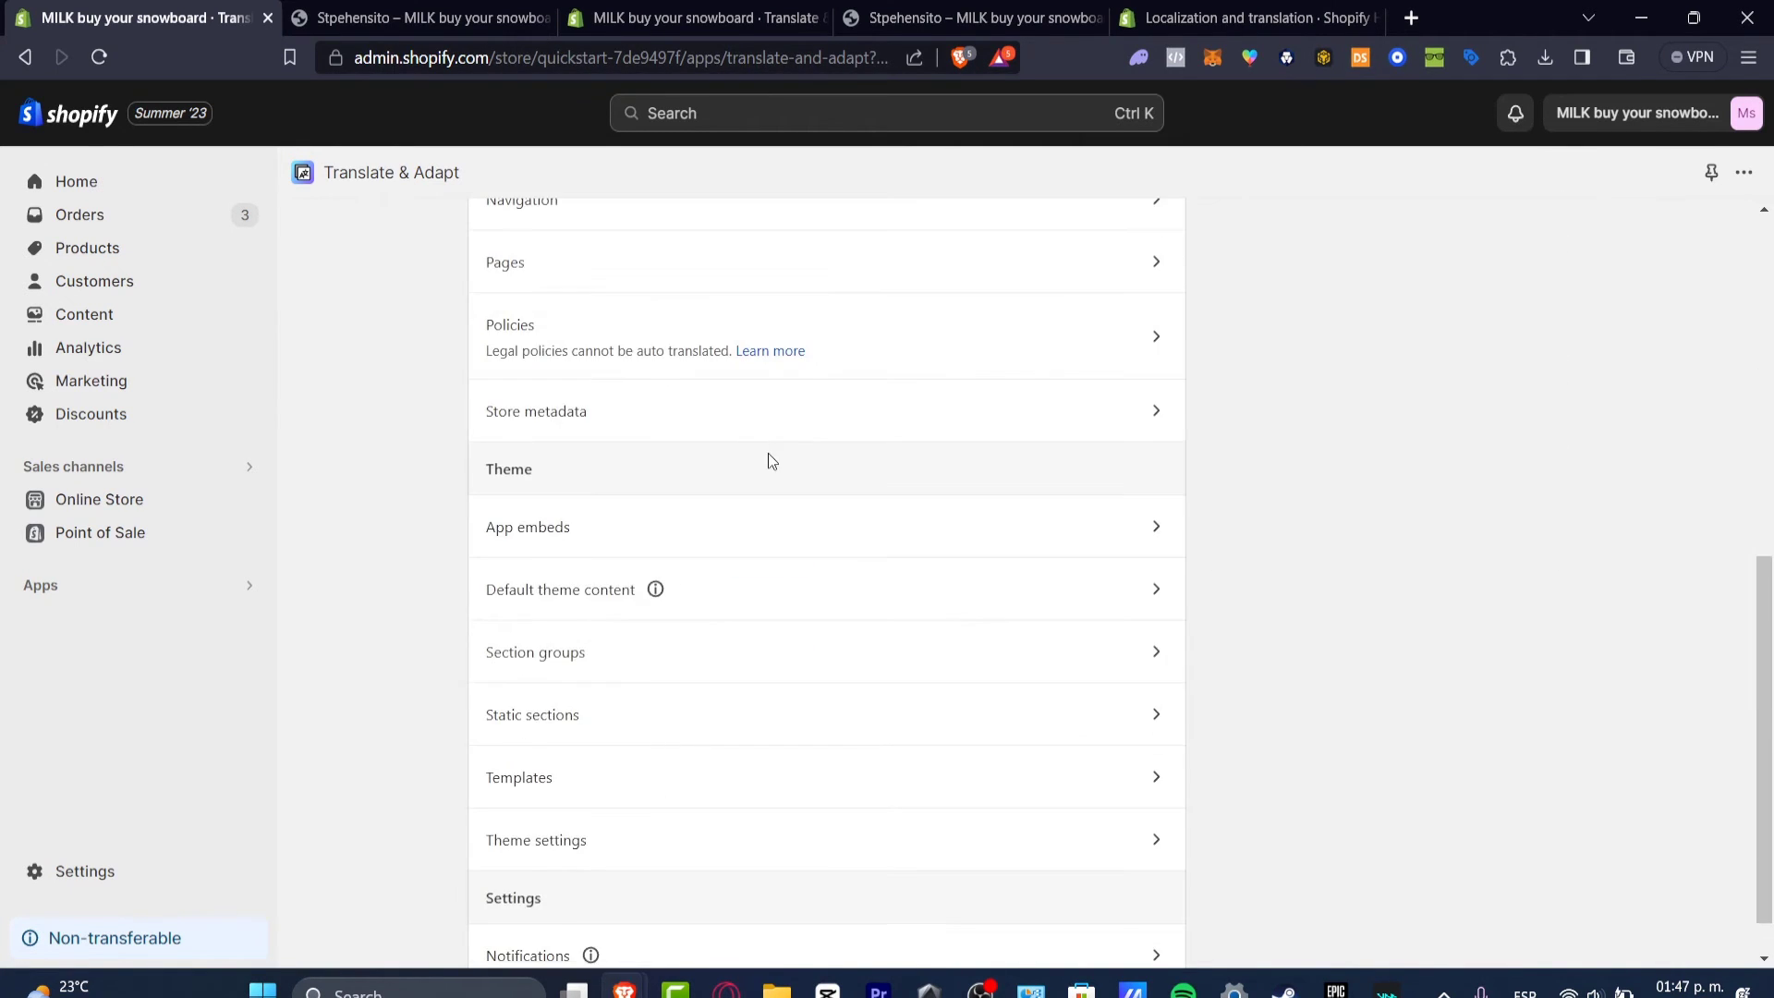
scroll(down, 3)
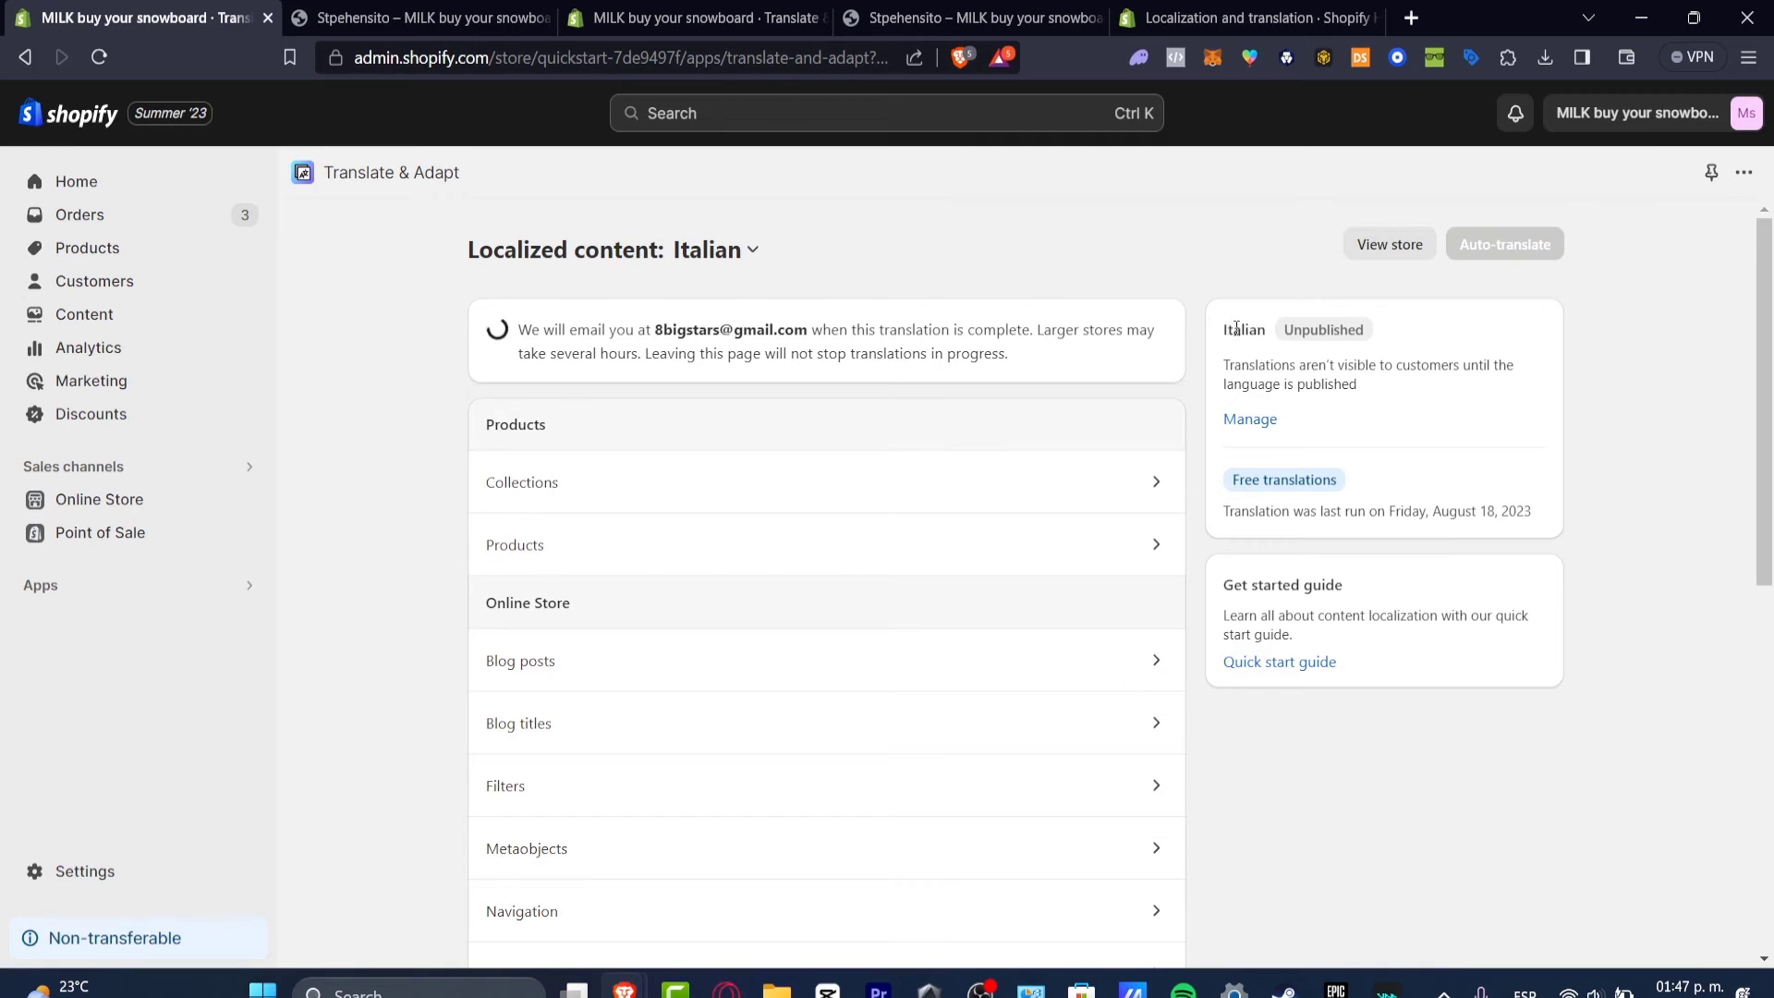
double_click(1243, 328)
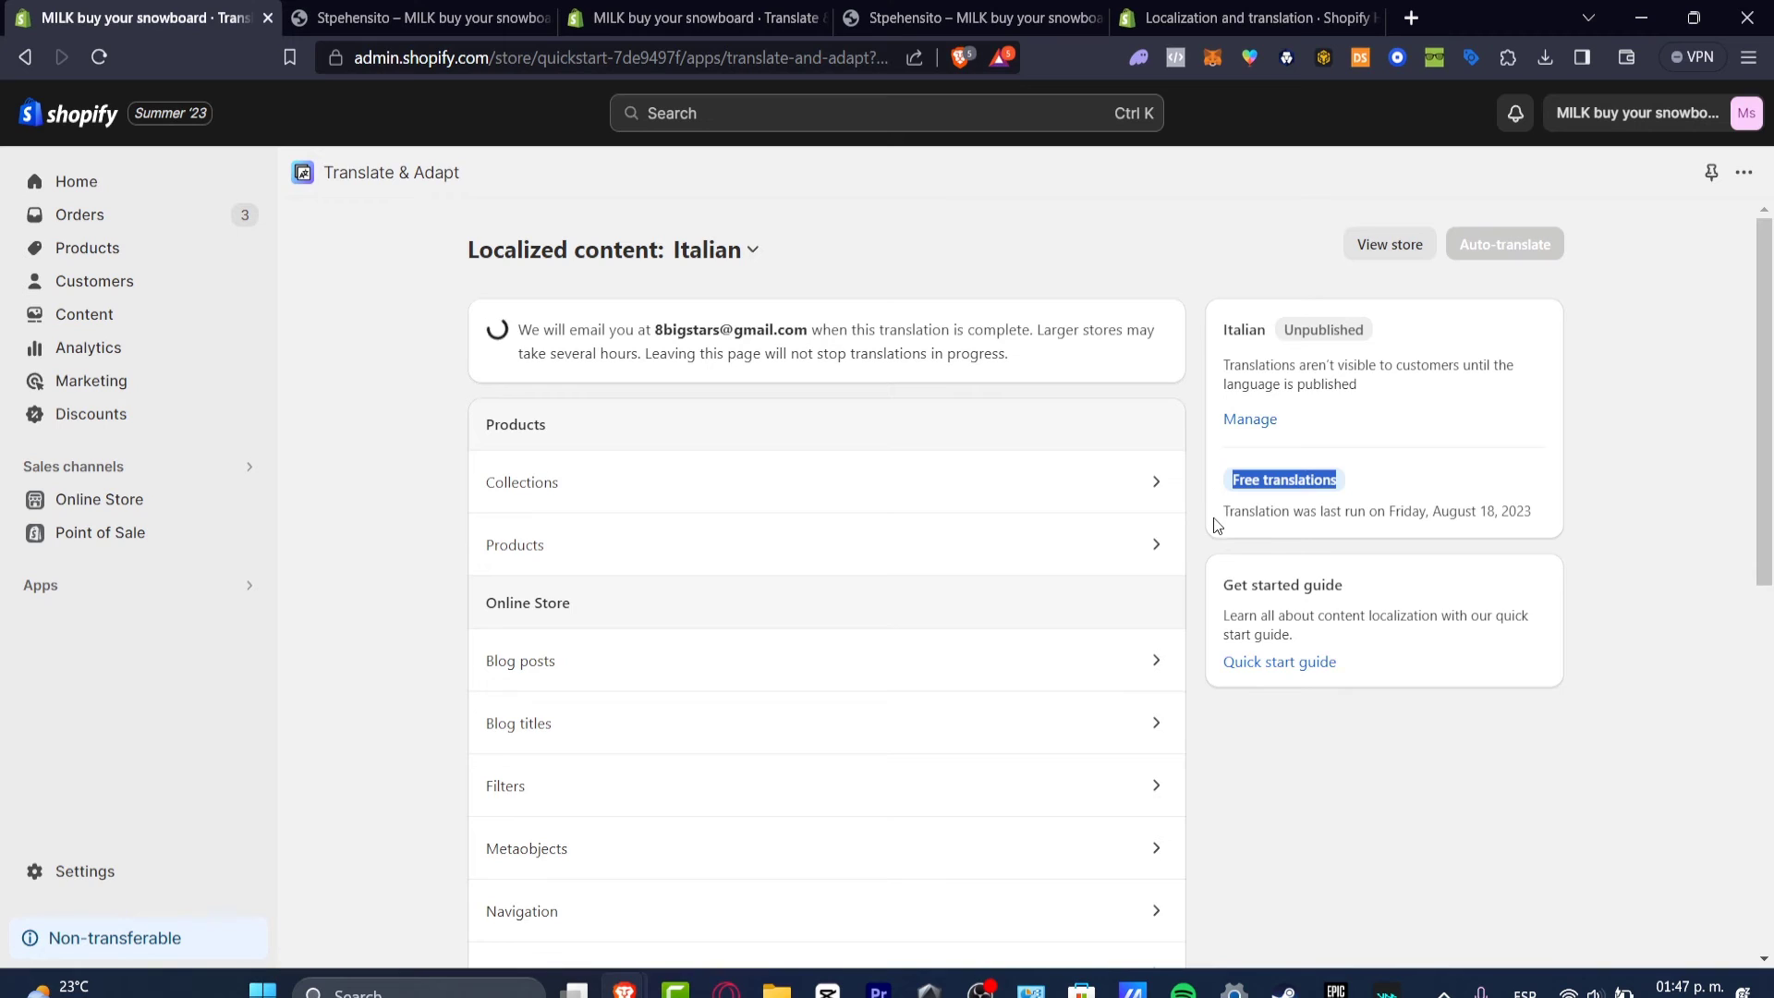
mouse_move(1212, 534)
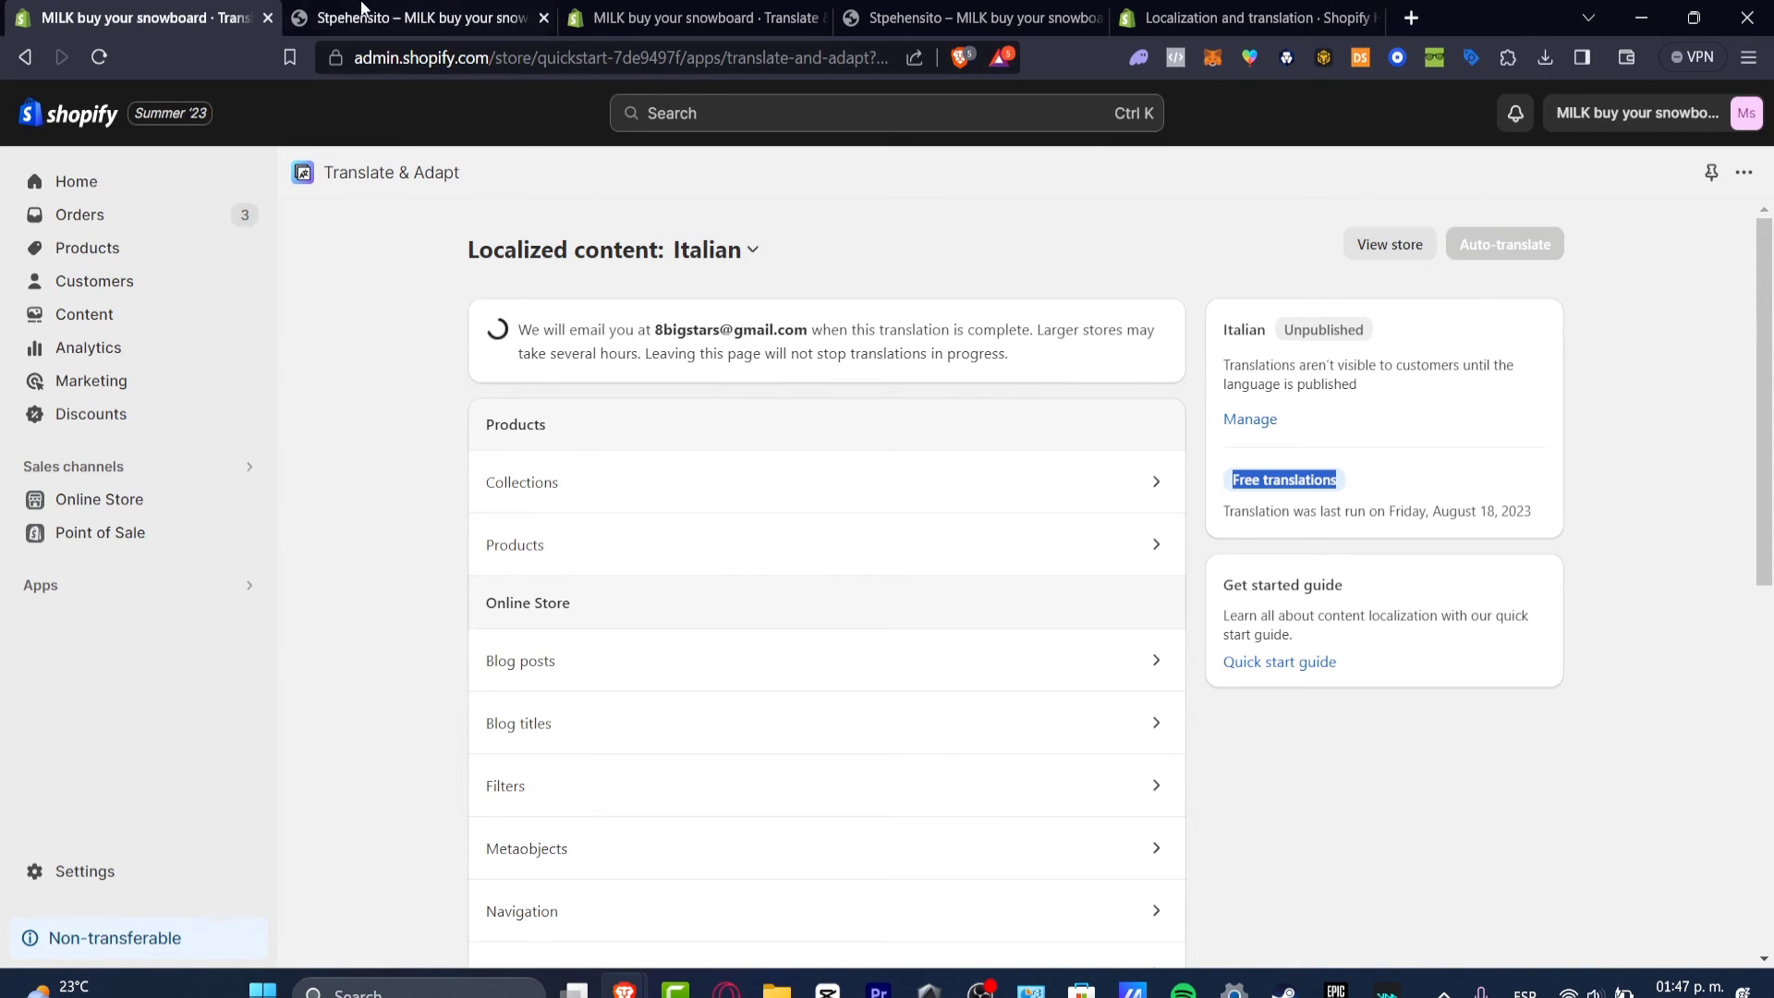
Switch the storefront to Italian via the footer language selector, browse it, and return to admin
click(425, 18)
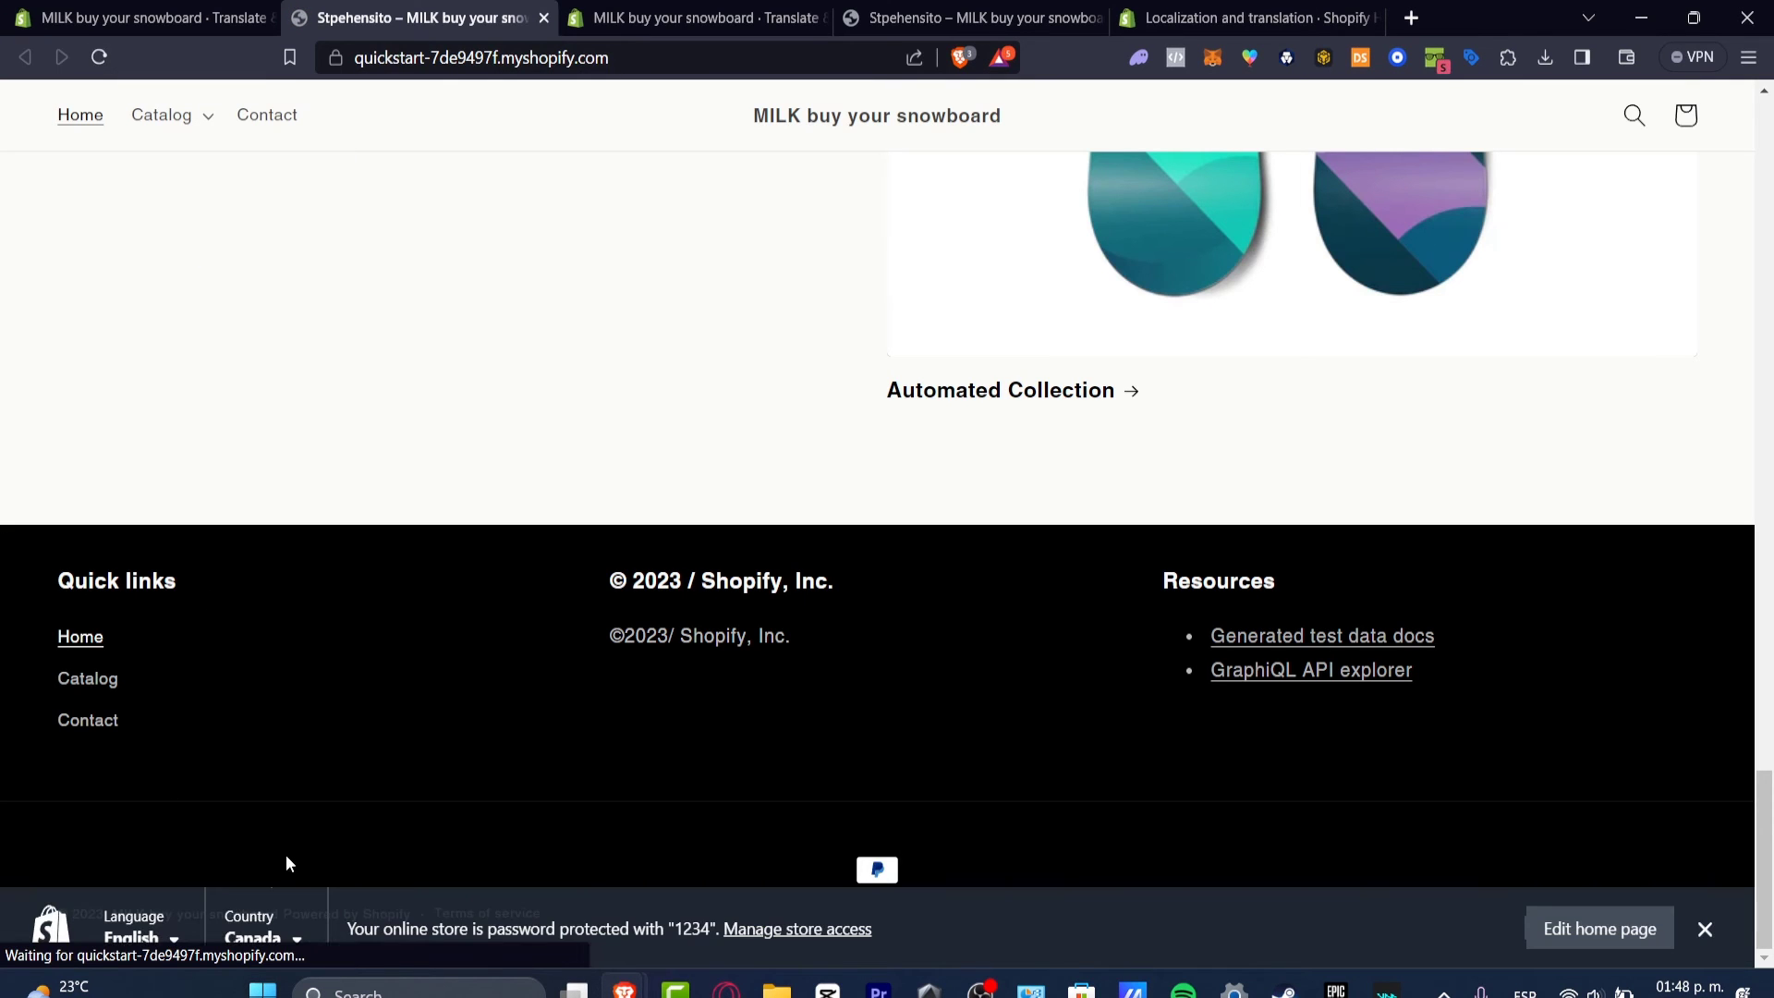
click(139, 938)
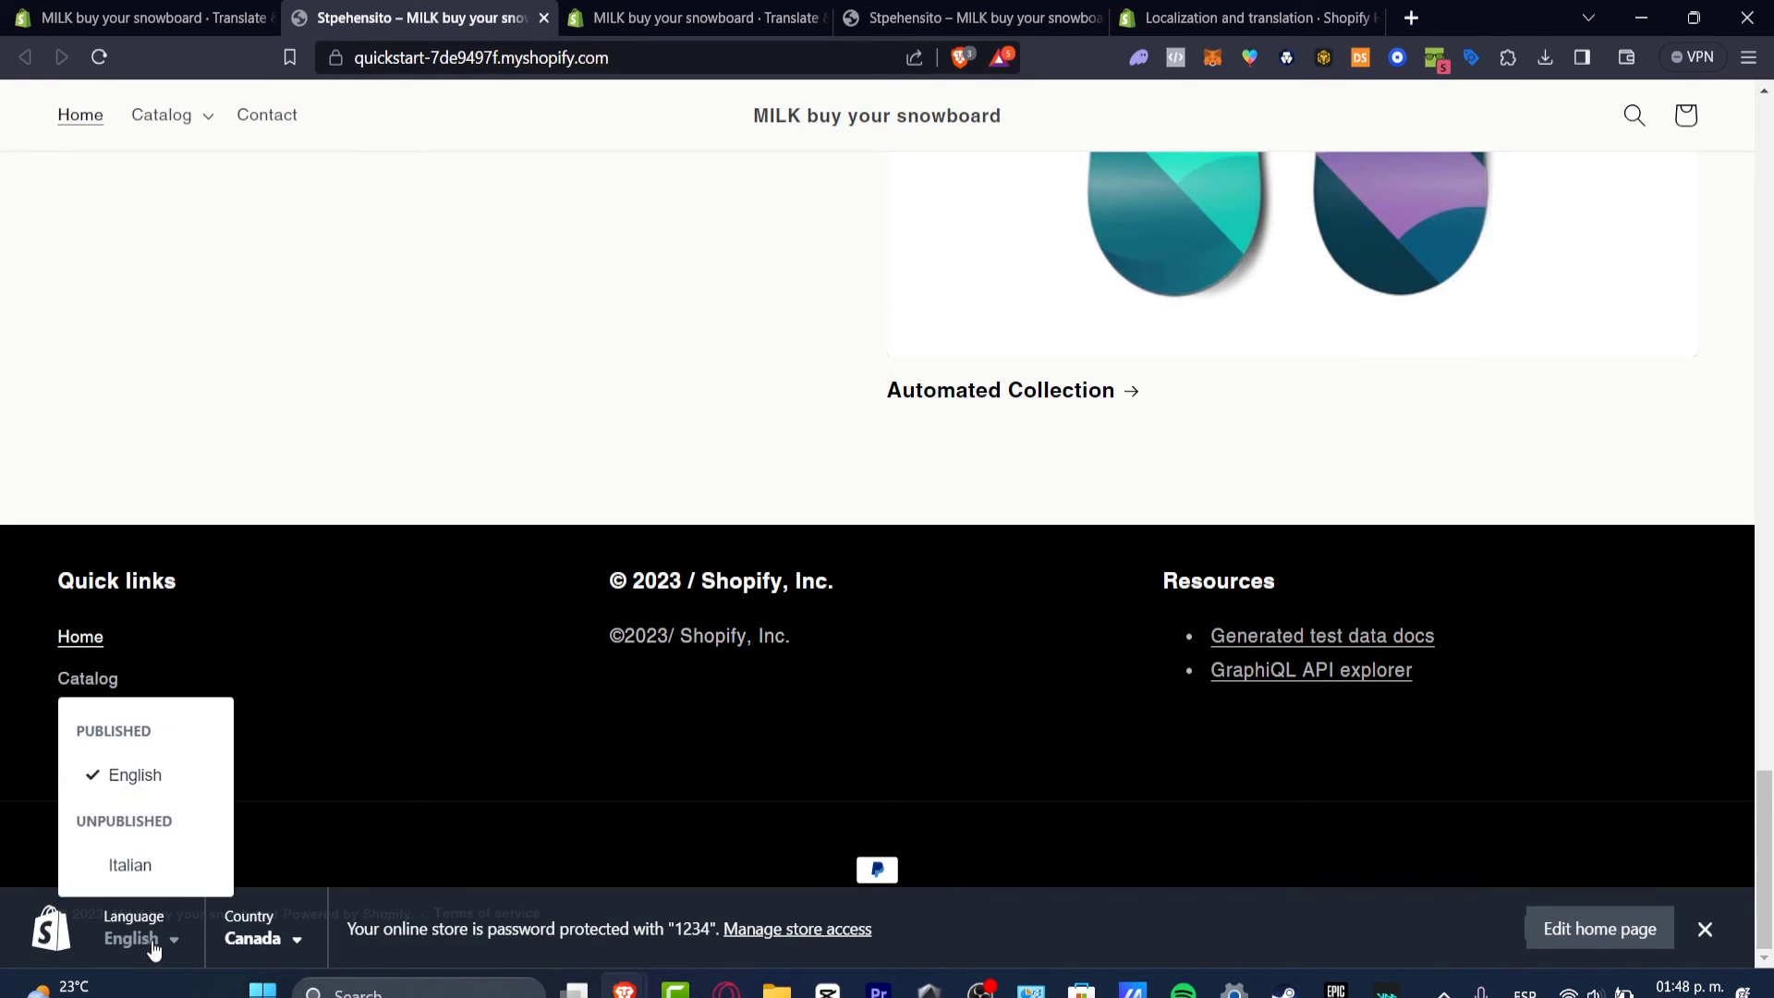
click(129, 865)
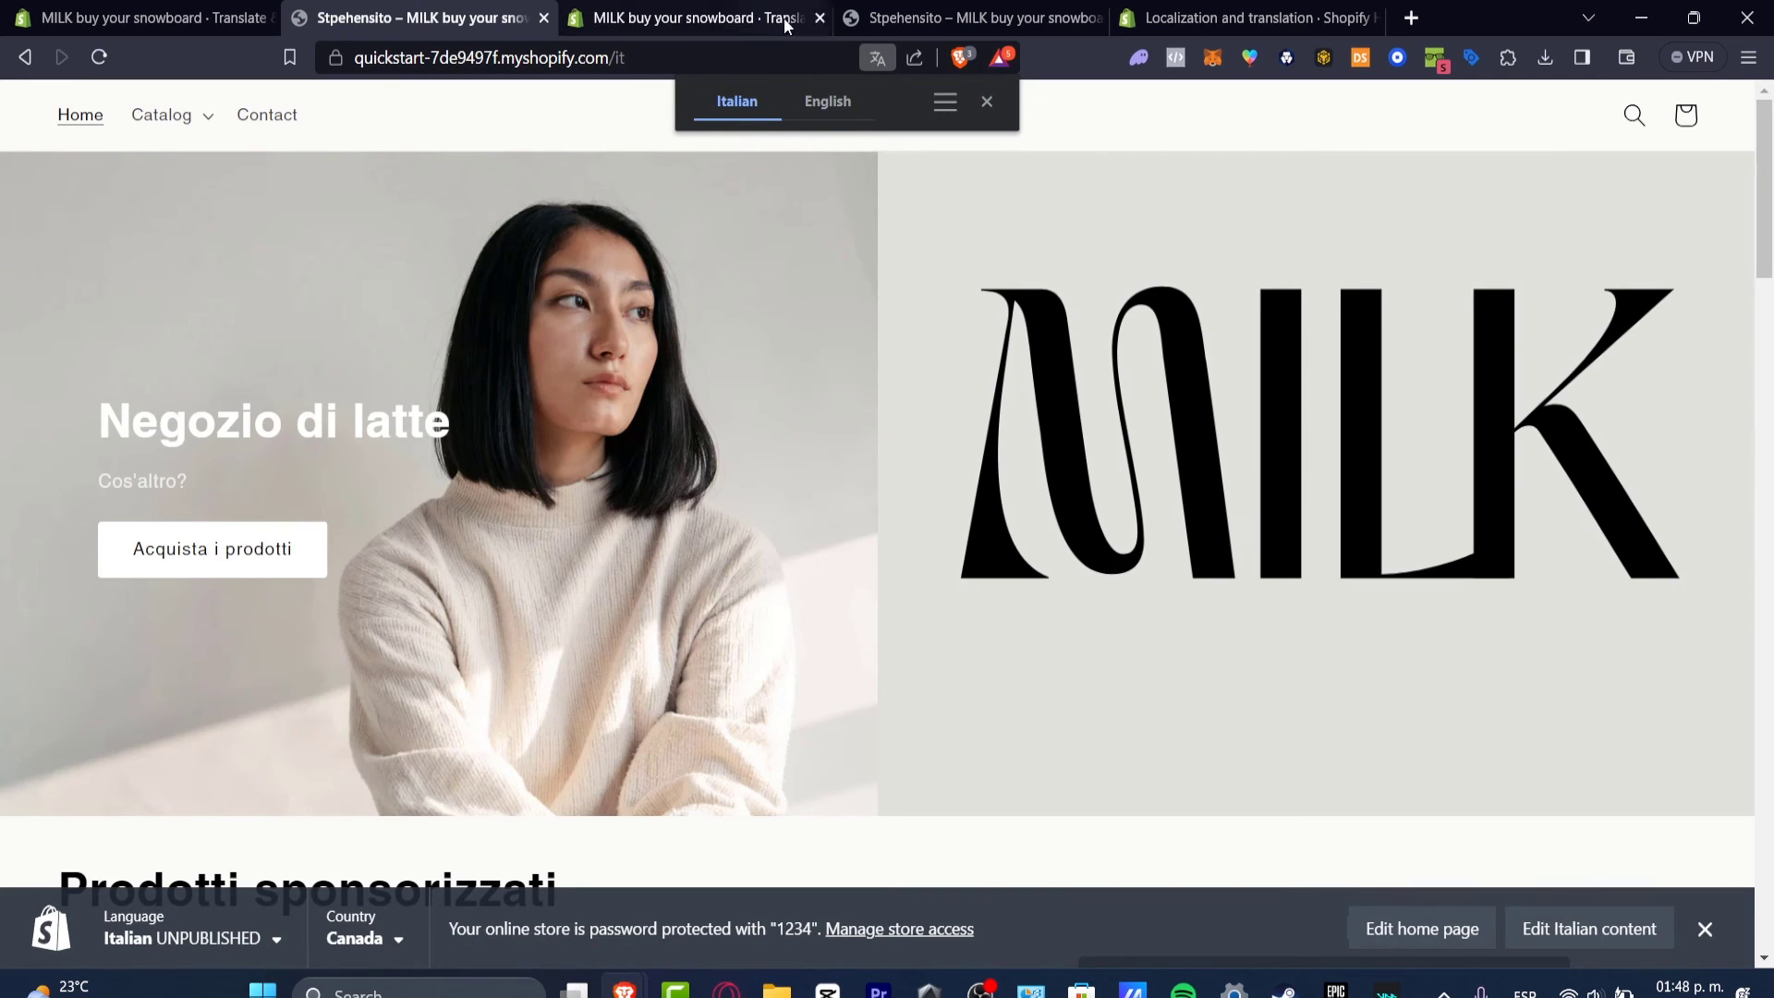
click(984, 100)
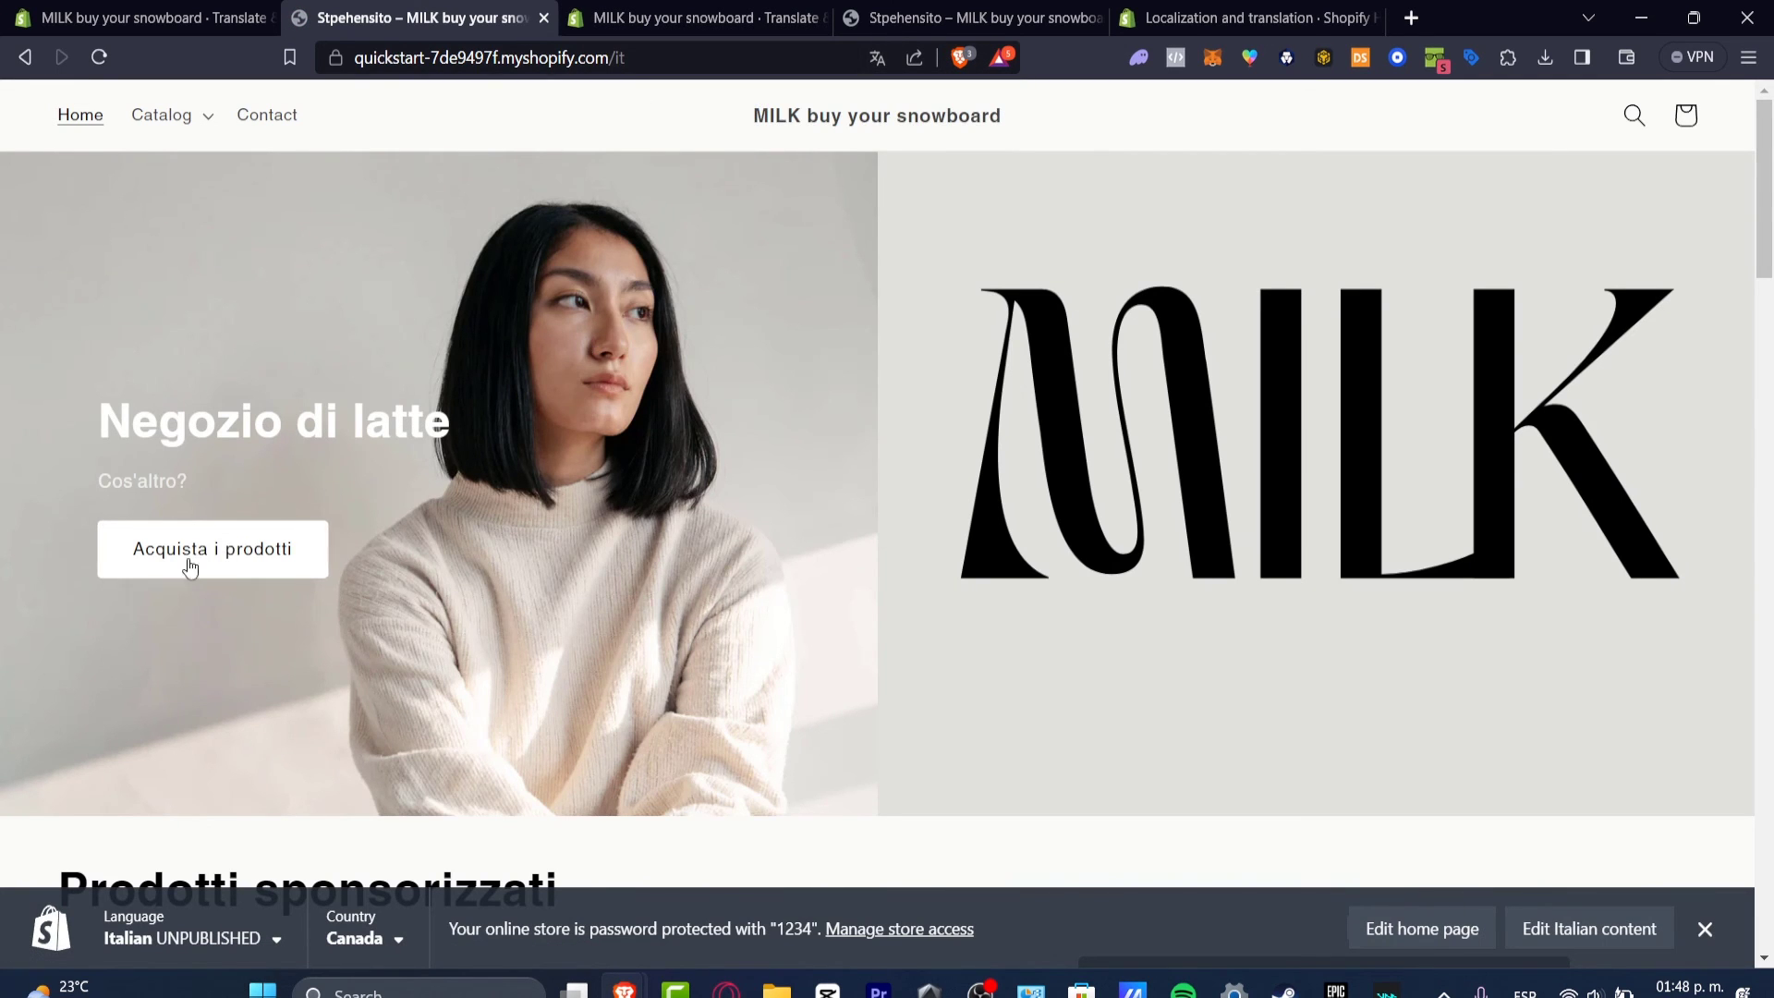
mouse_move(334, 488)
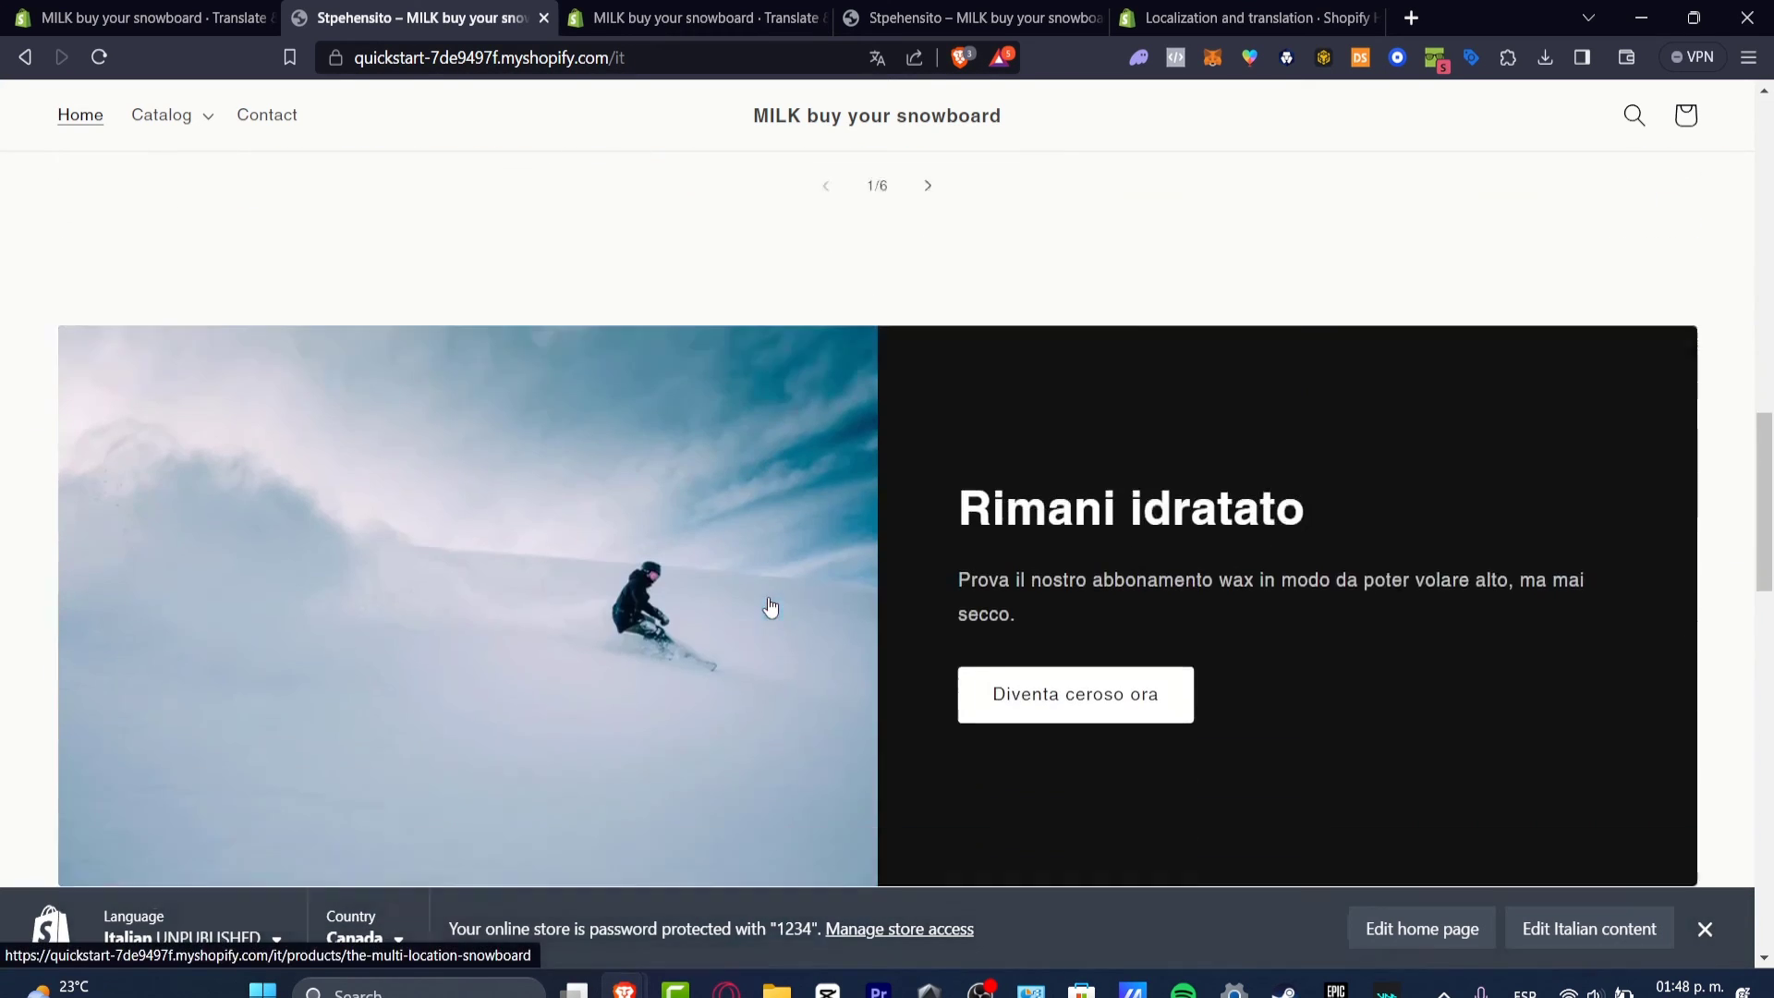
scroll(down, 3)
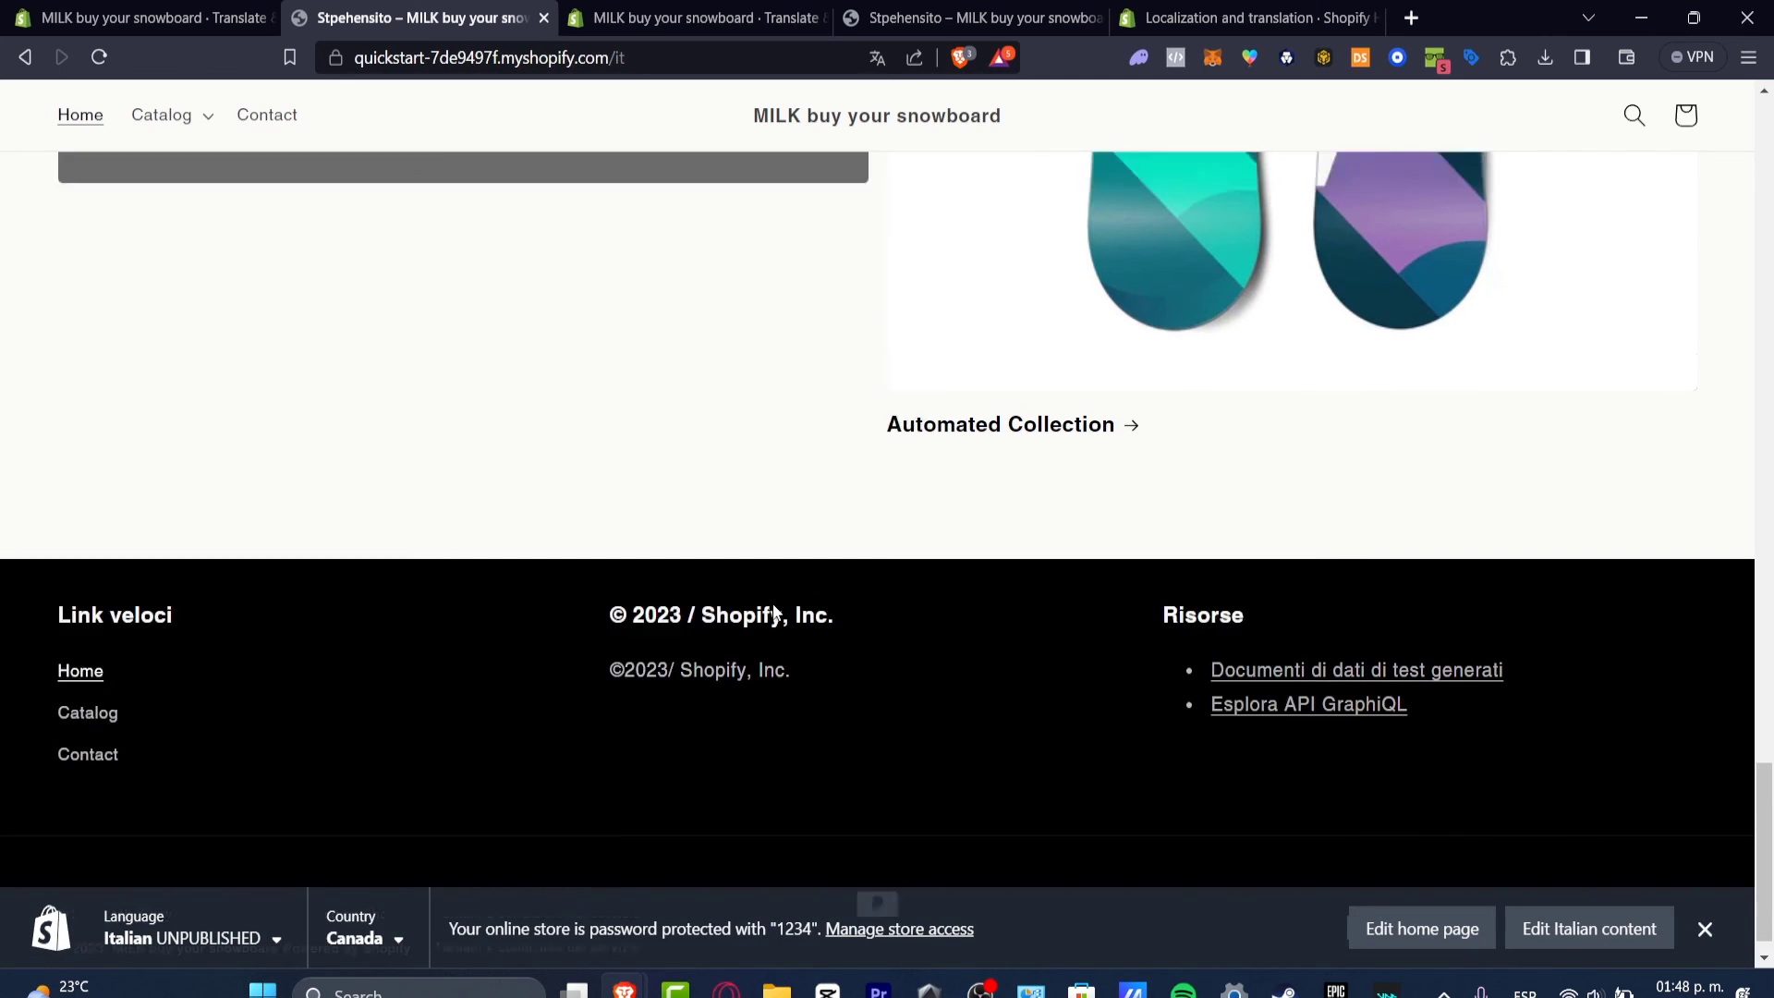
click(134, 16)
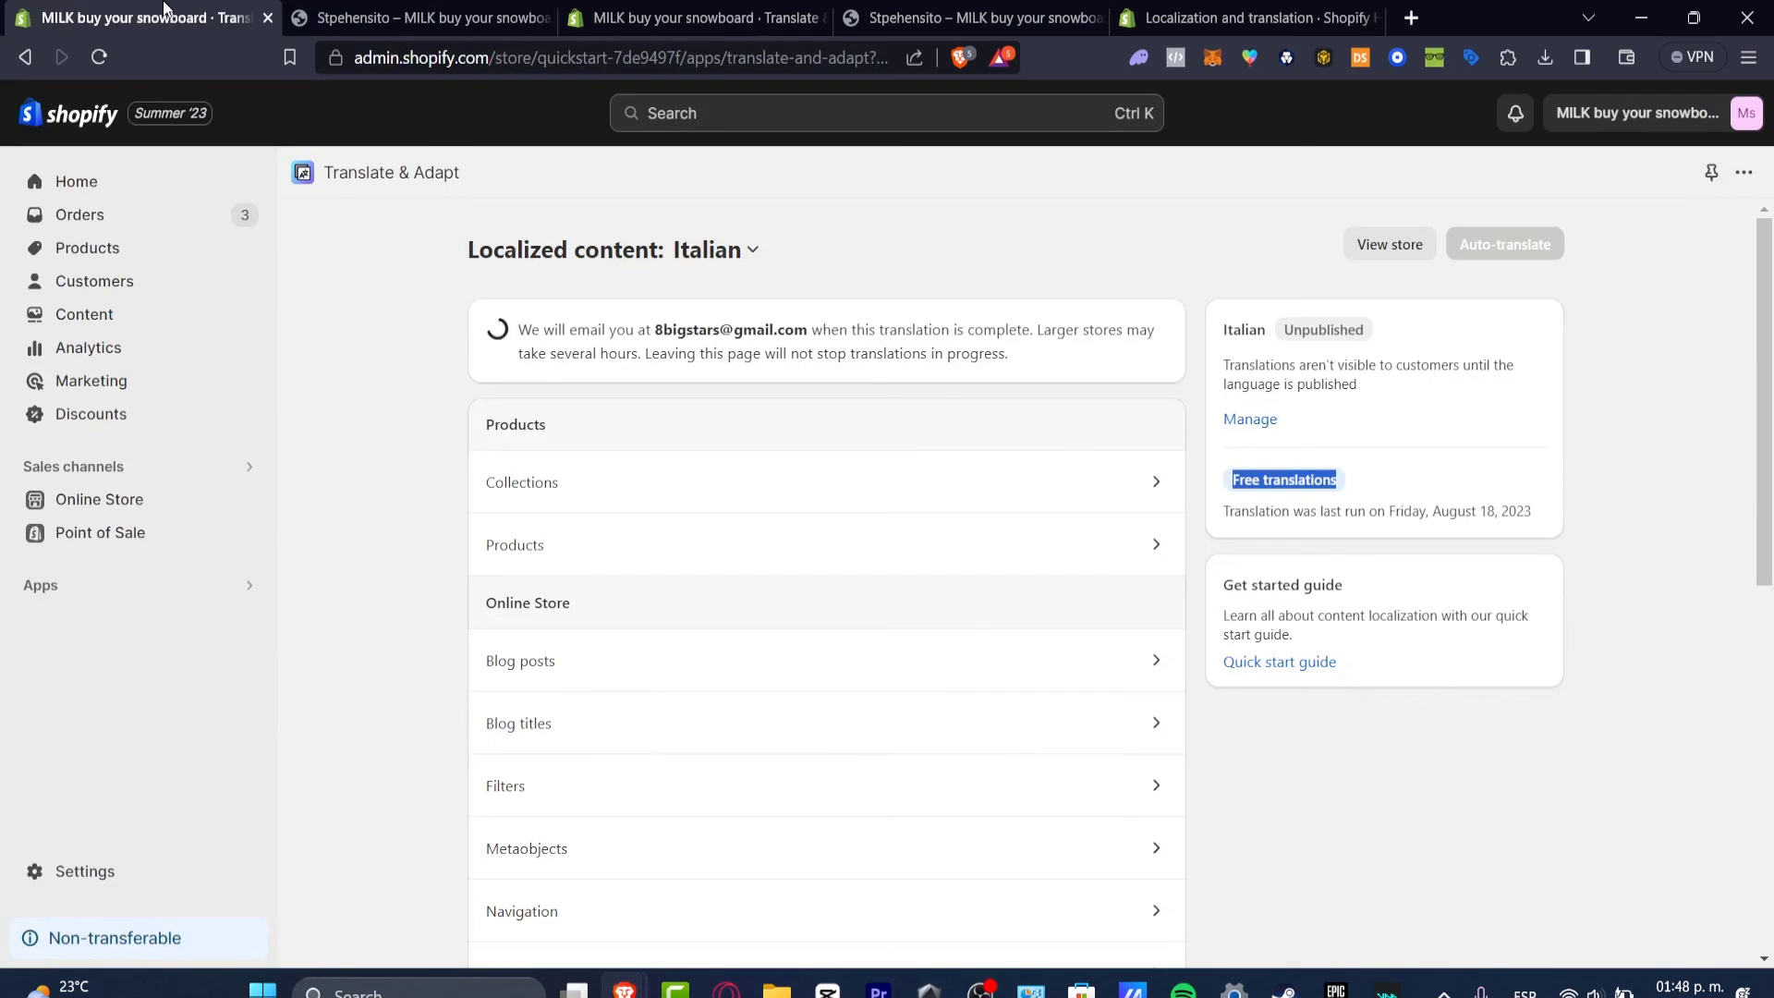